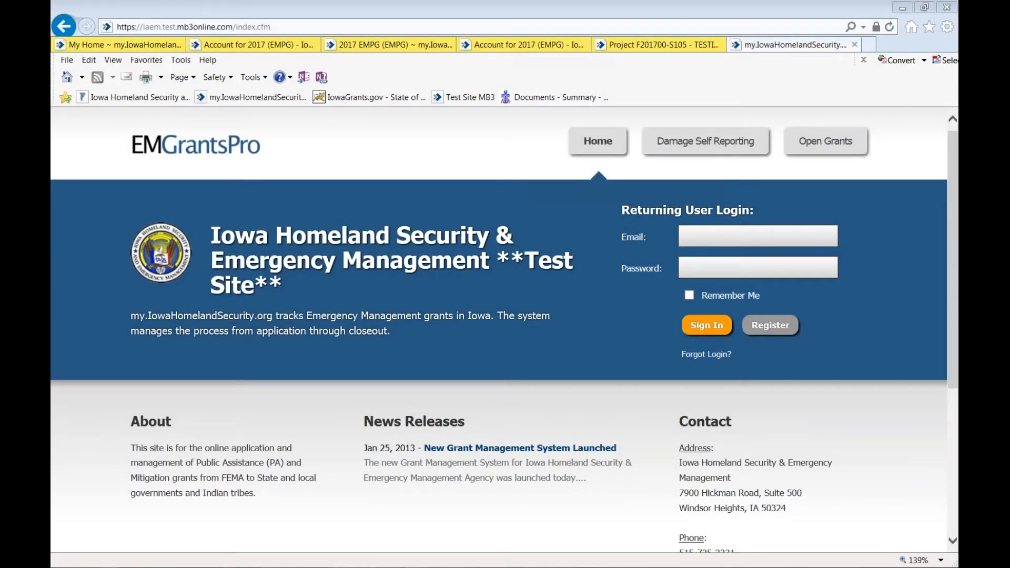
Leave the test site login and switch to the live site's My Home page.
left_click(757, 236)
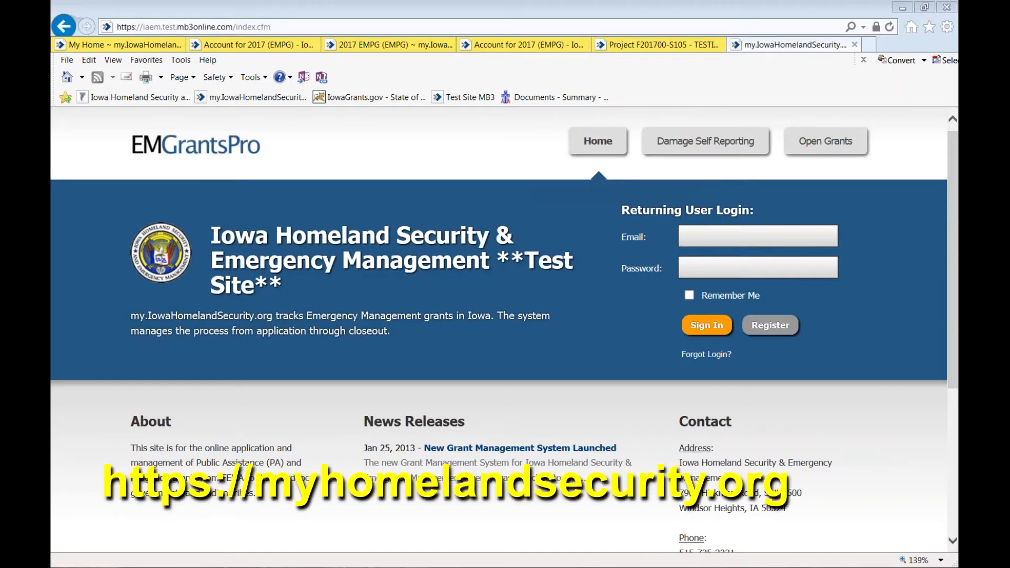
left_click(122, 44)
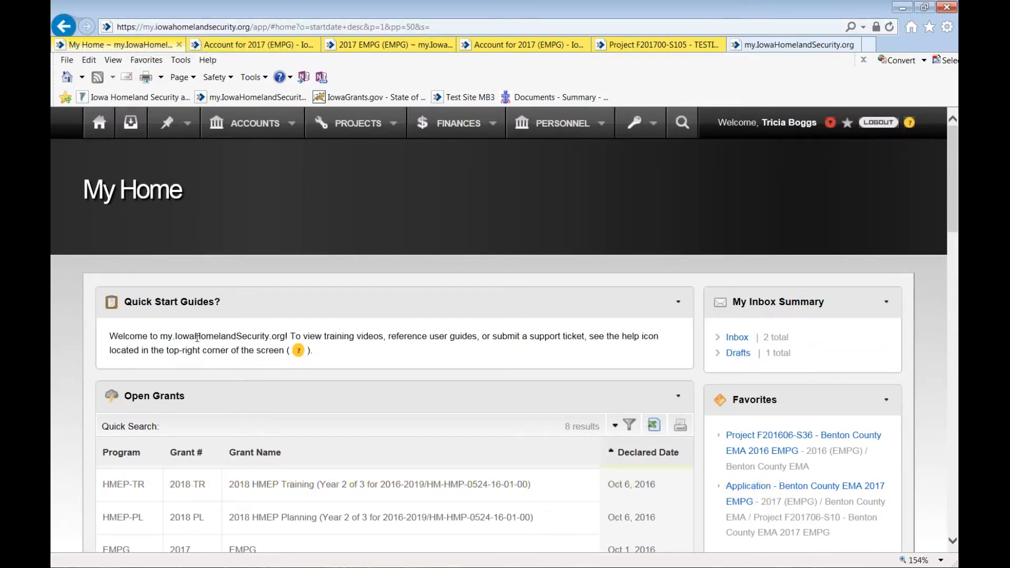
Filter the Open Grants list with the quick search 'EMPG', leaving the 2017 and 2016 EMPG grants.
scroll("down", 3)
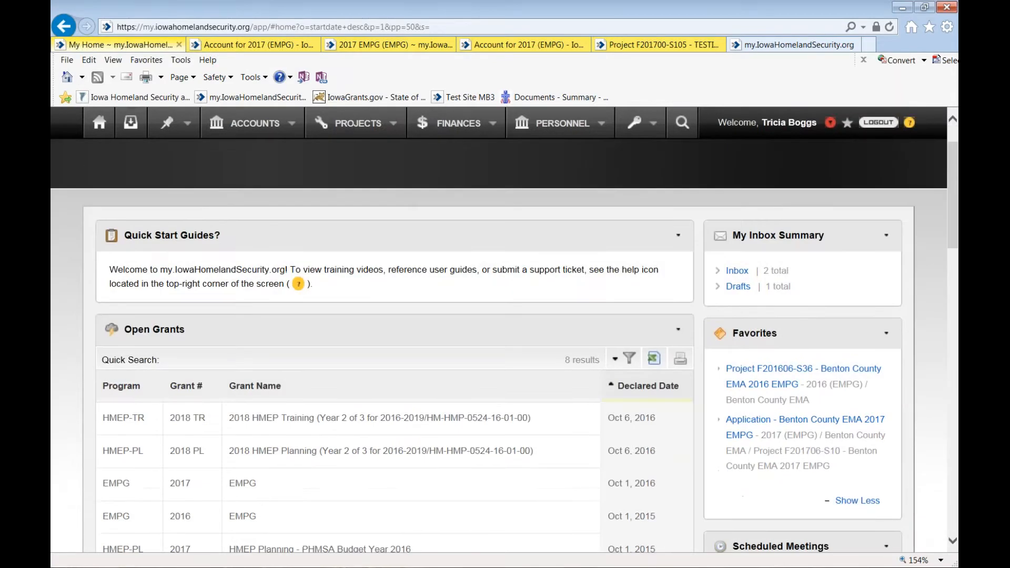
mouse_move(193, 340)
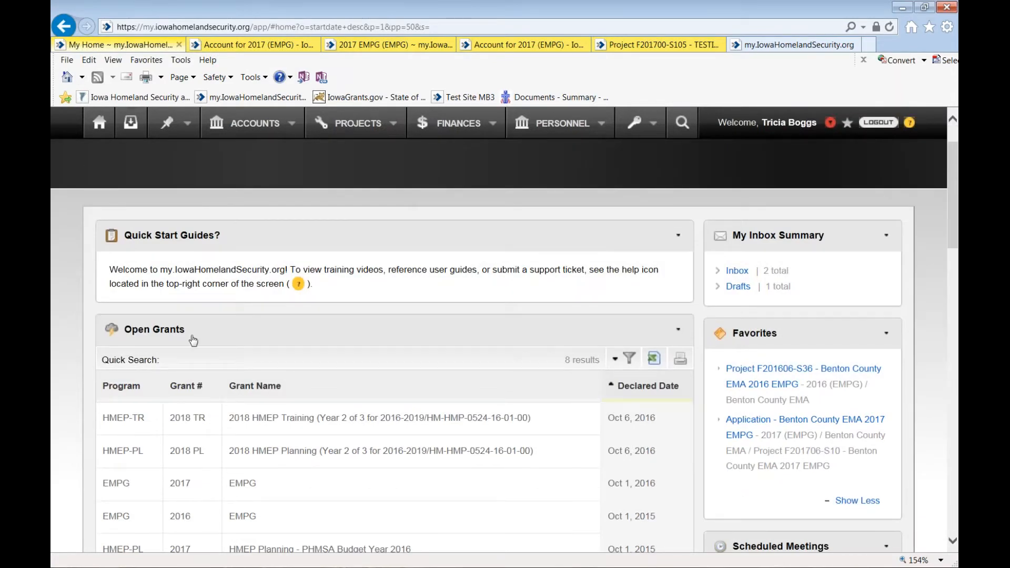
scroll("up", 3)
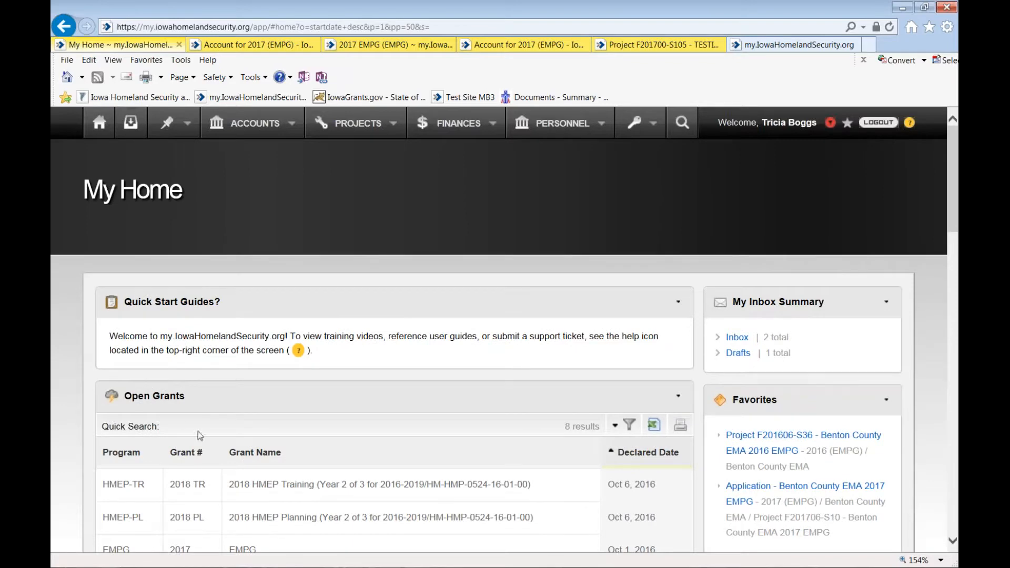
mouse_move(385, 406)
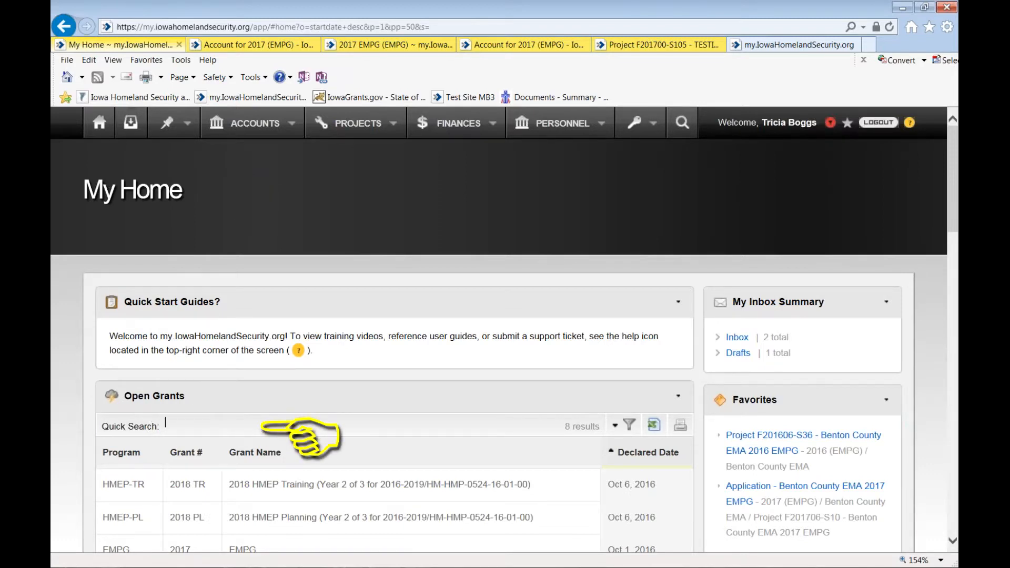
type("EMPG")
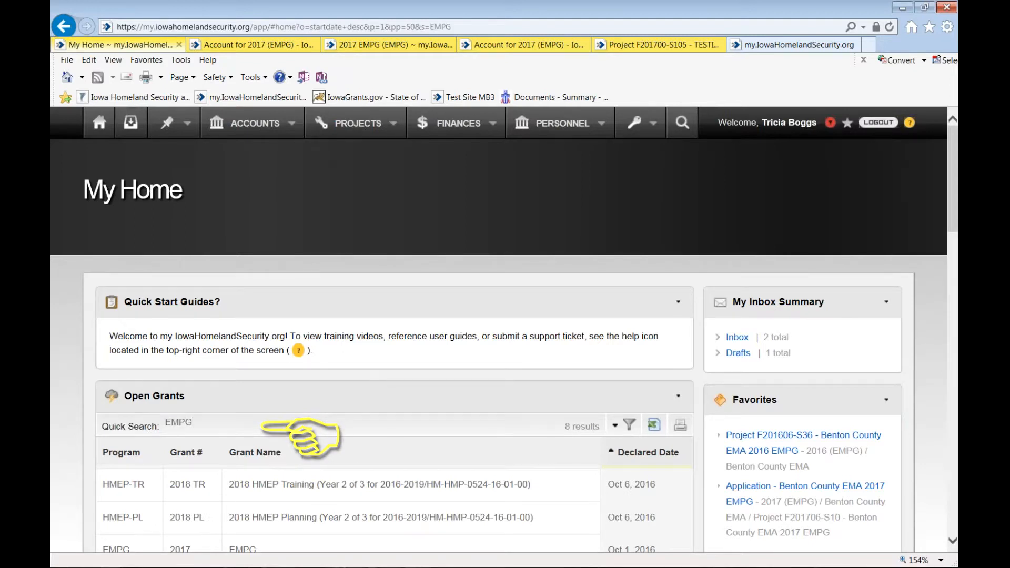
left_click(630, 424)
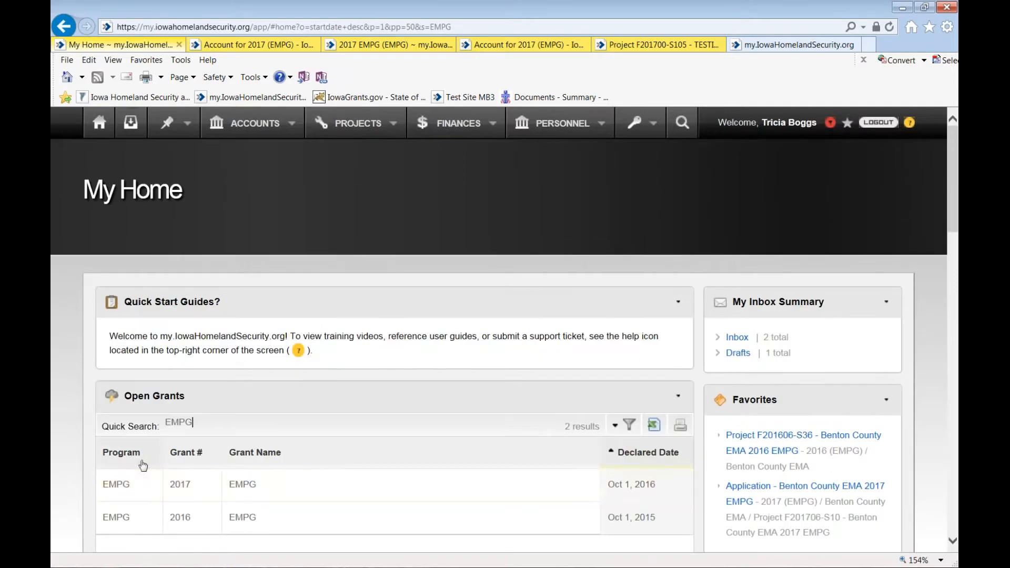
mouse_move(115, 484)
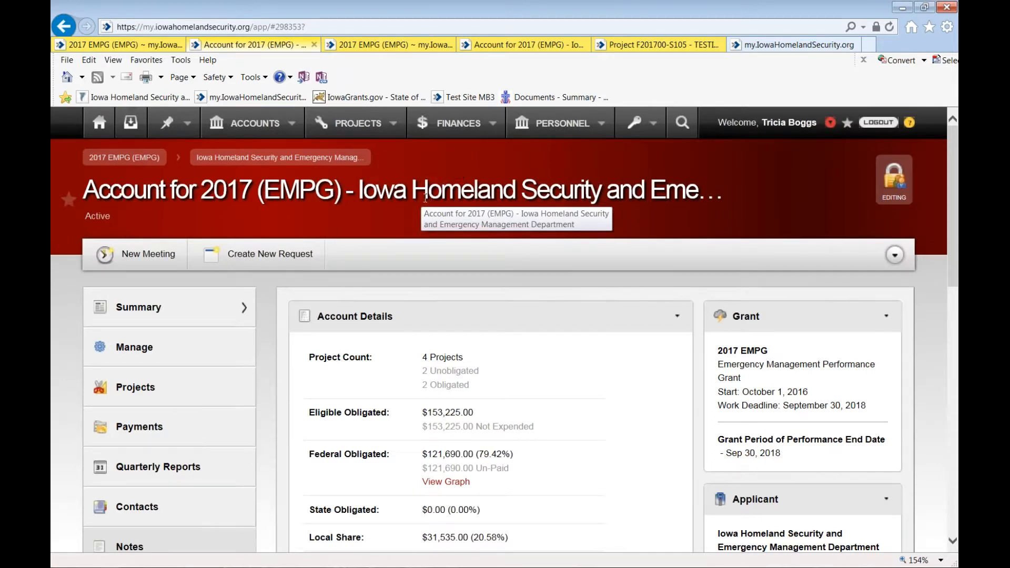
mouse_move(308, 175)
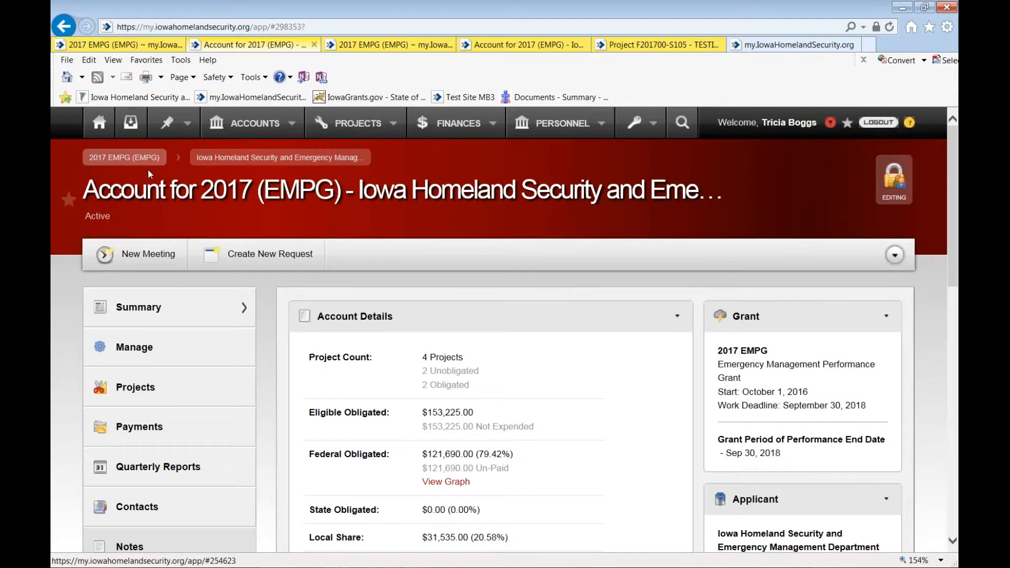
Use the '2017 EMPG (EMPG)' breadcrumb to reach the grant's Documents section.
left_click(124, 157)
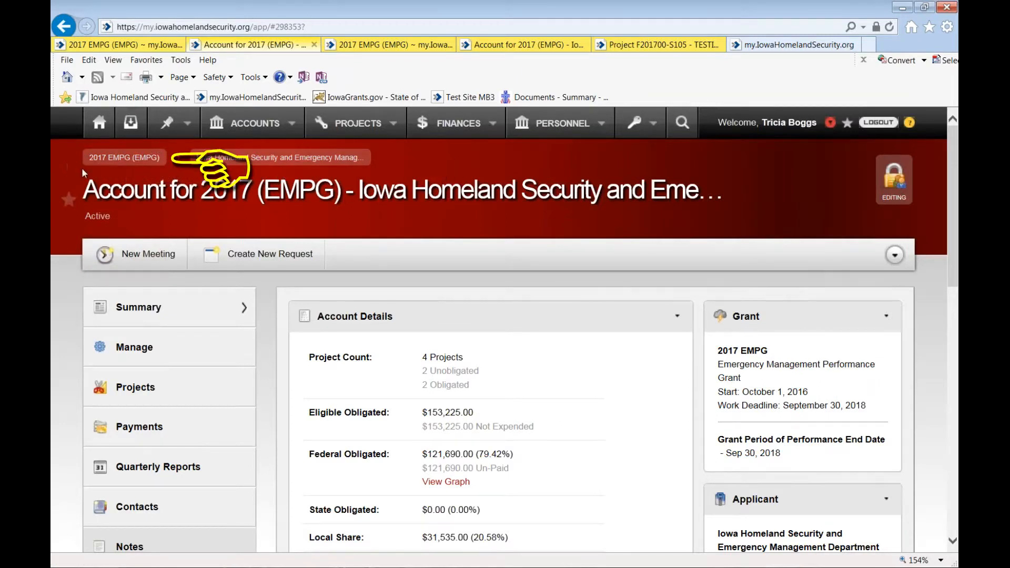
left_click(124, 157)
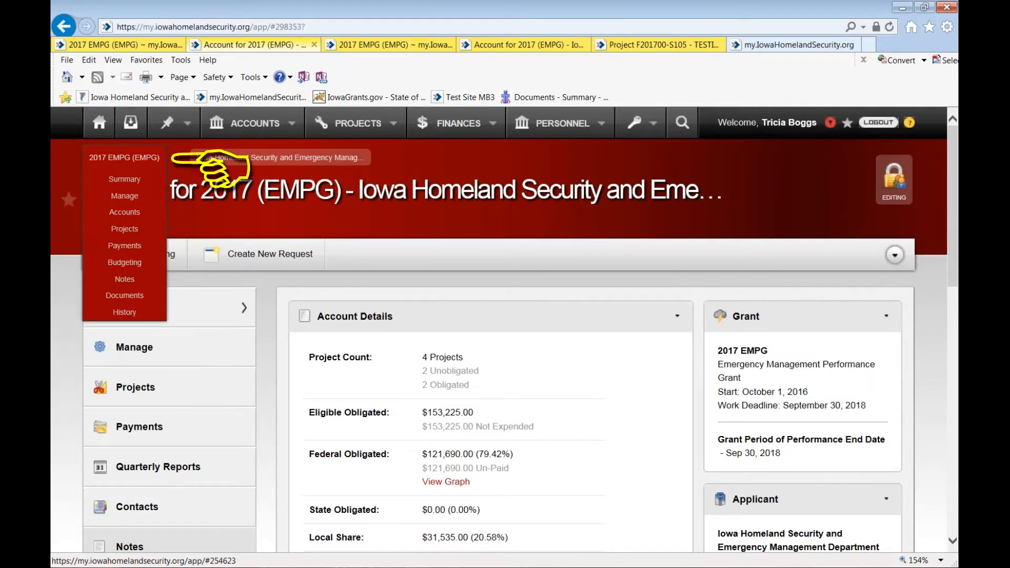
mouse_move(124, 157)
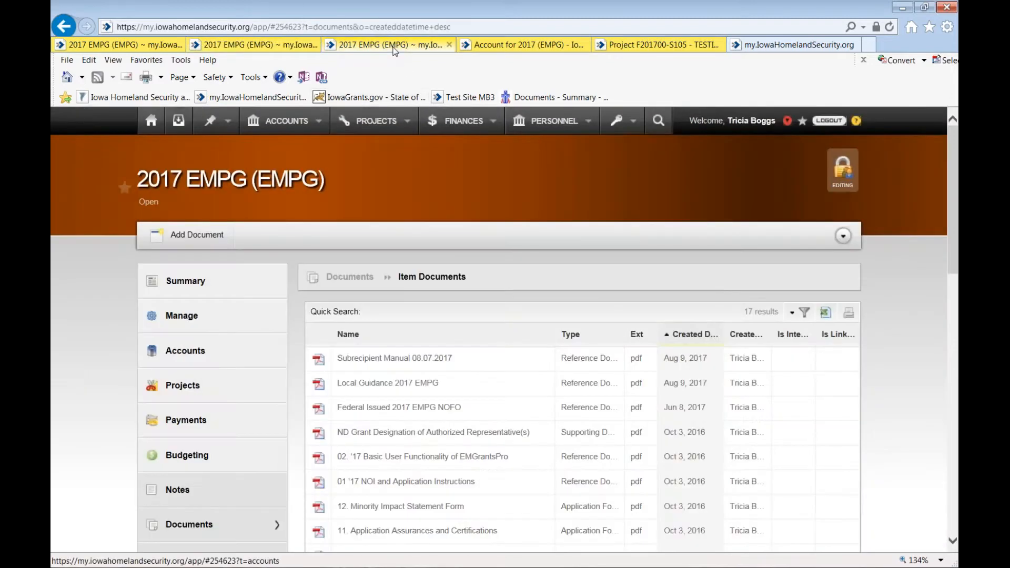
mouse_move(227, 204)
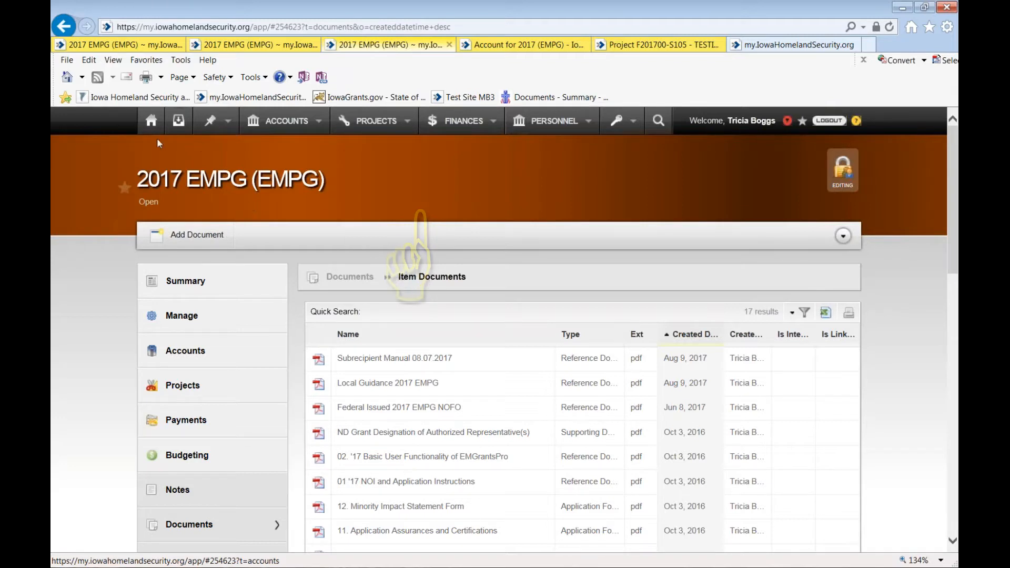
mouse_move(288, 206)
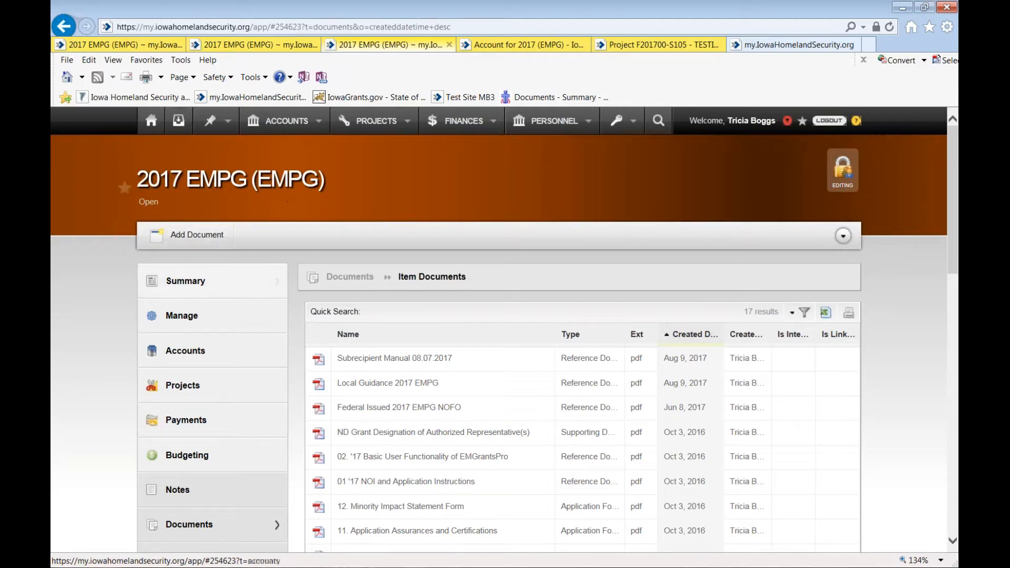
Check the details of the Federal Issued 2017 EMPG NOFO document, then dismiss them.
scroll("down", 3)
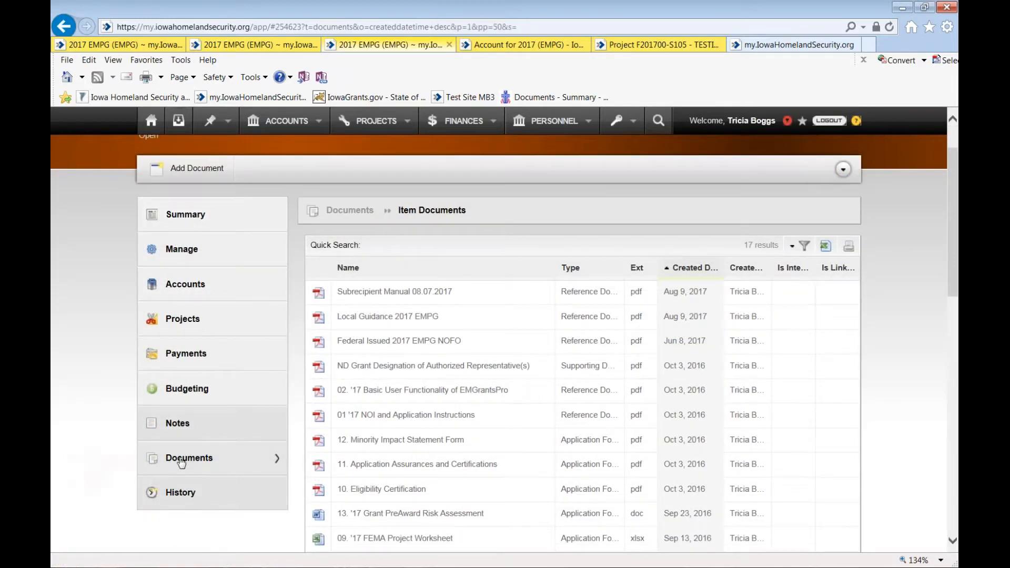
scroll("up", 3)
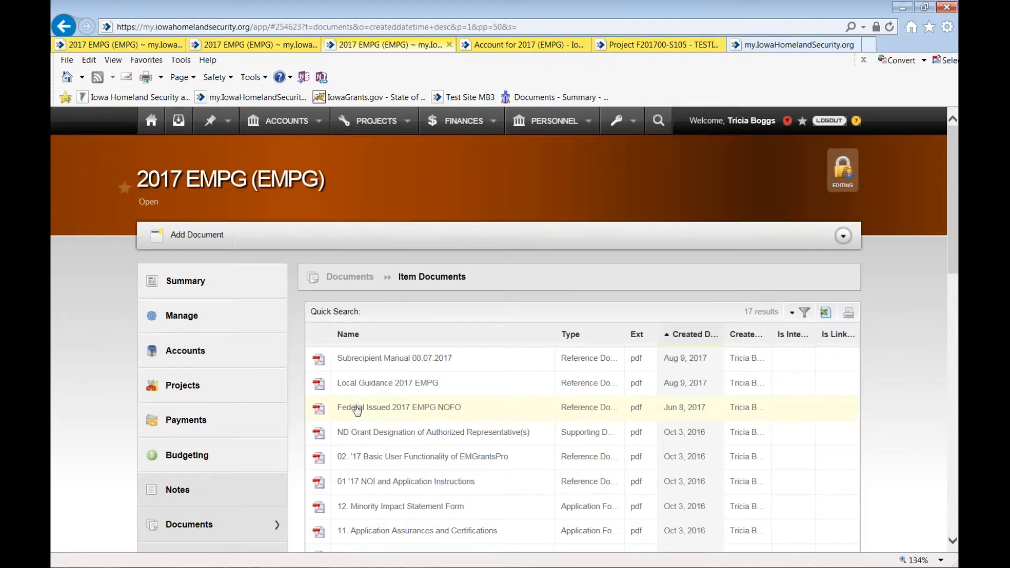
mouse_move(353, 412)
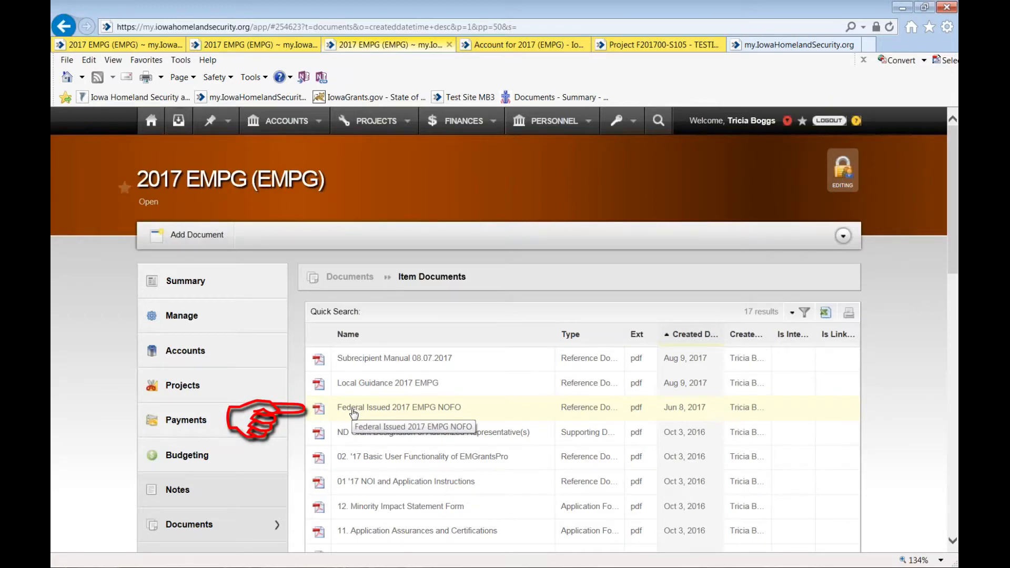
mouse_move(448, 412)
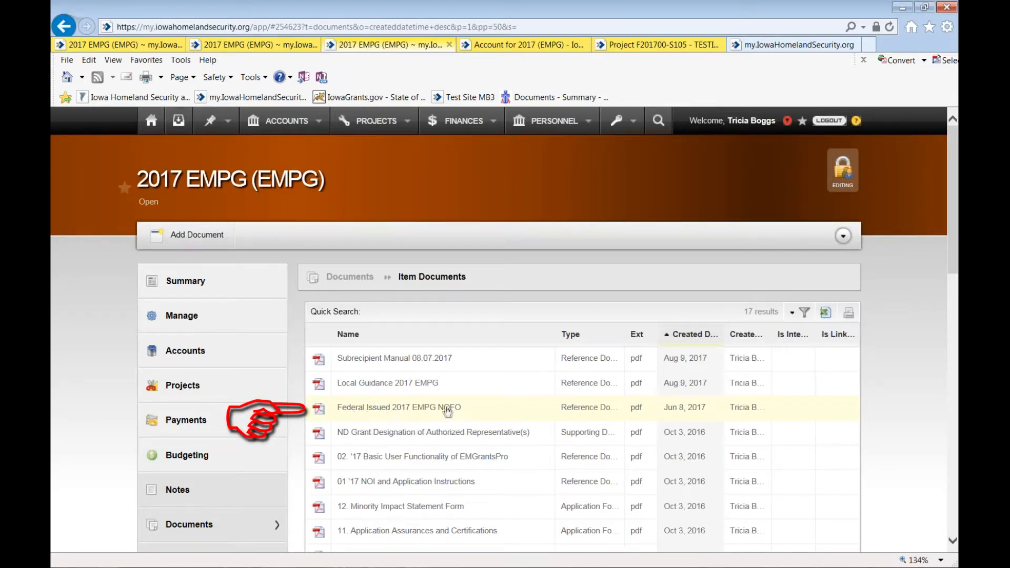
mouse_move(370, 409)
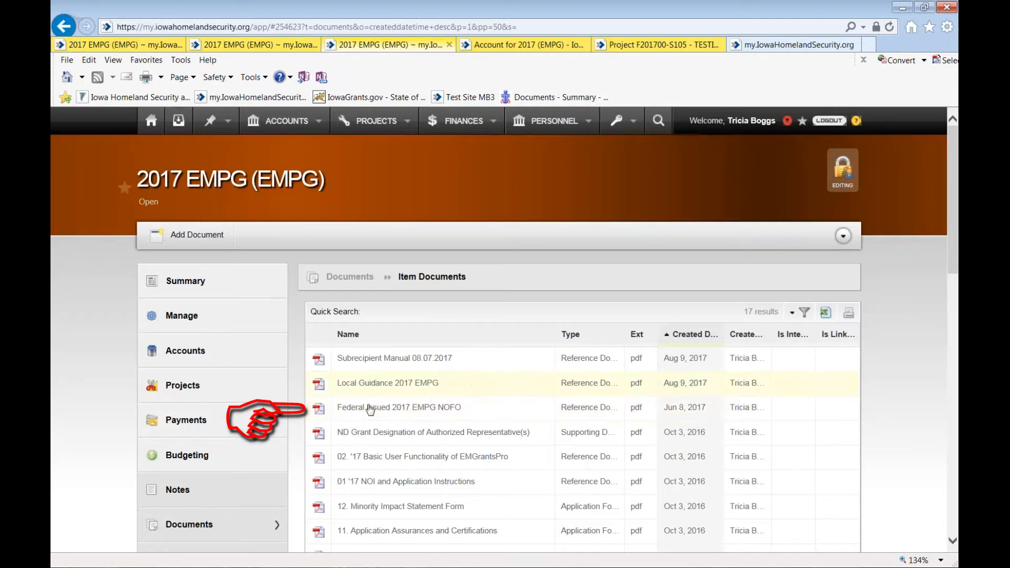
mouse_move(397, 407)
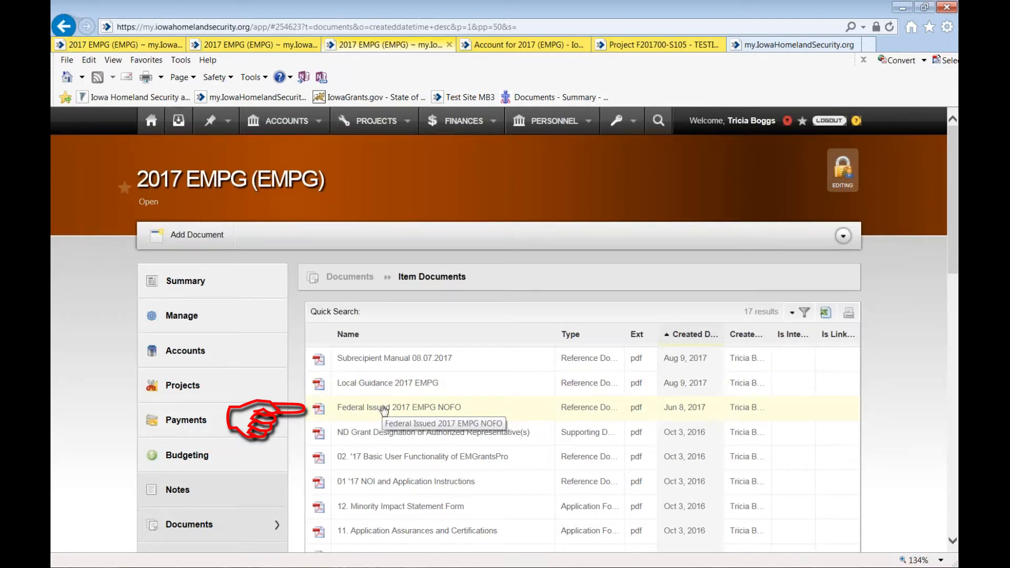
left_click(398, 406)
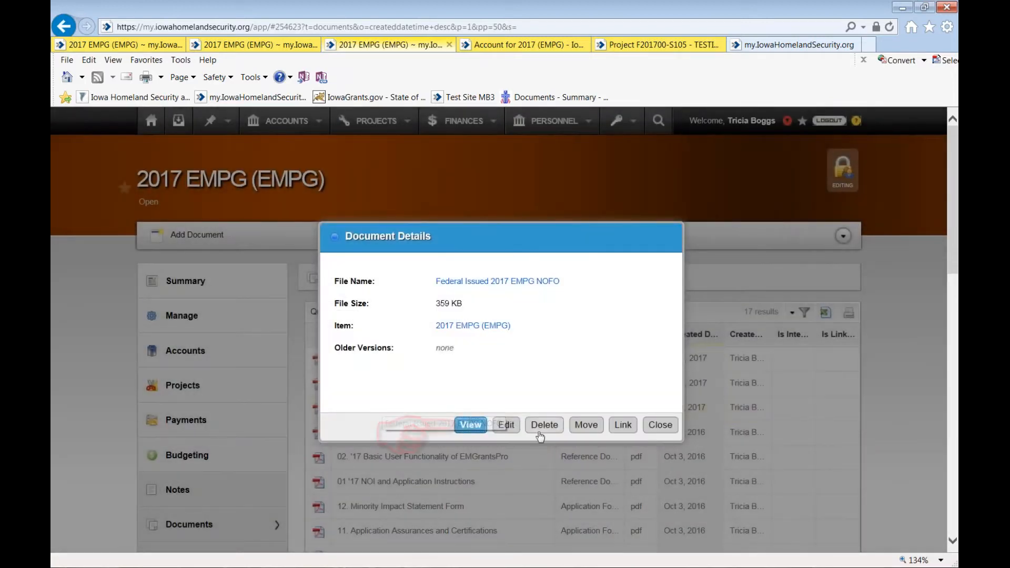
mouse_move(622, 424)
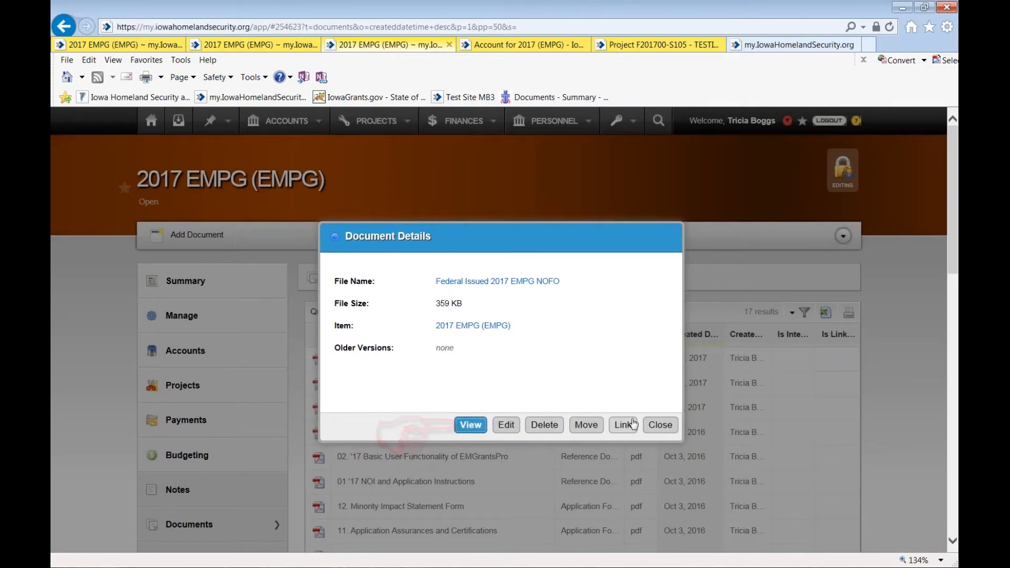
left_click(660, 424)
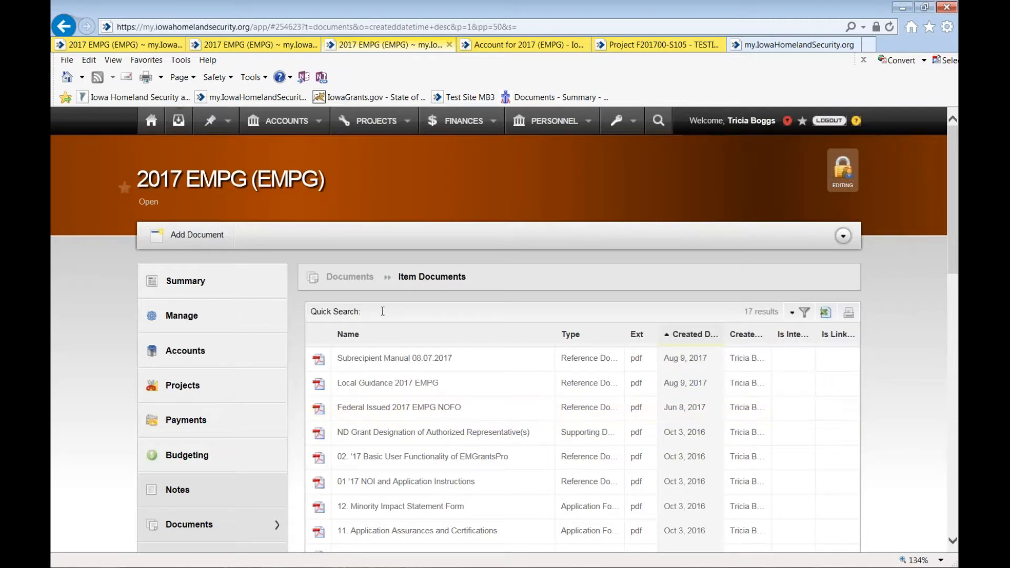
mouse_move(359, 383)
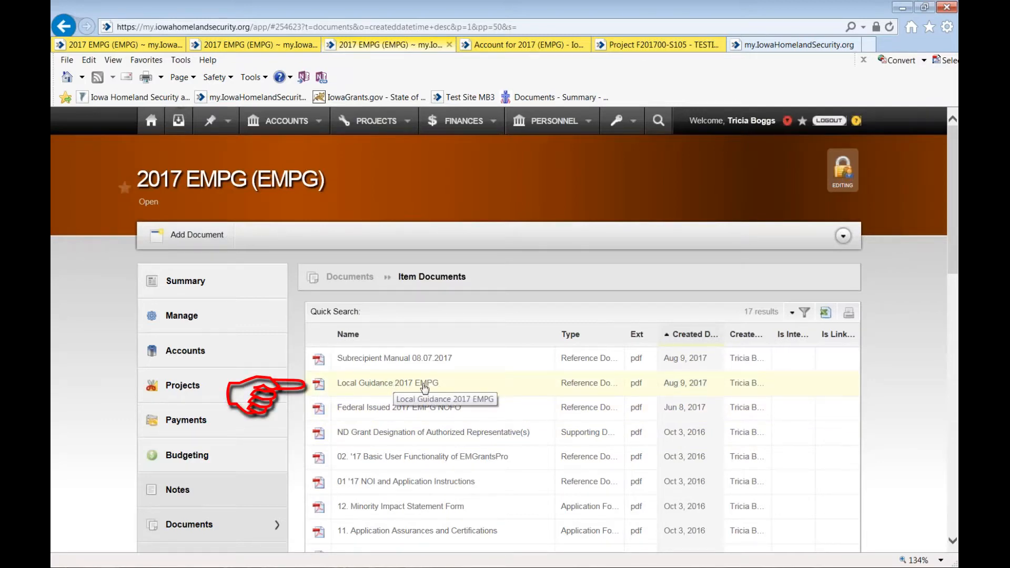
View the Local Guidance 2017 EMPG PDF so its download prompt appears.
left_click(388, 383)
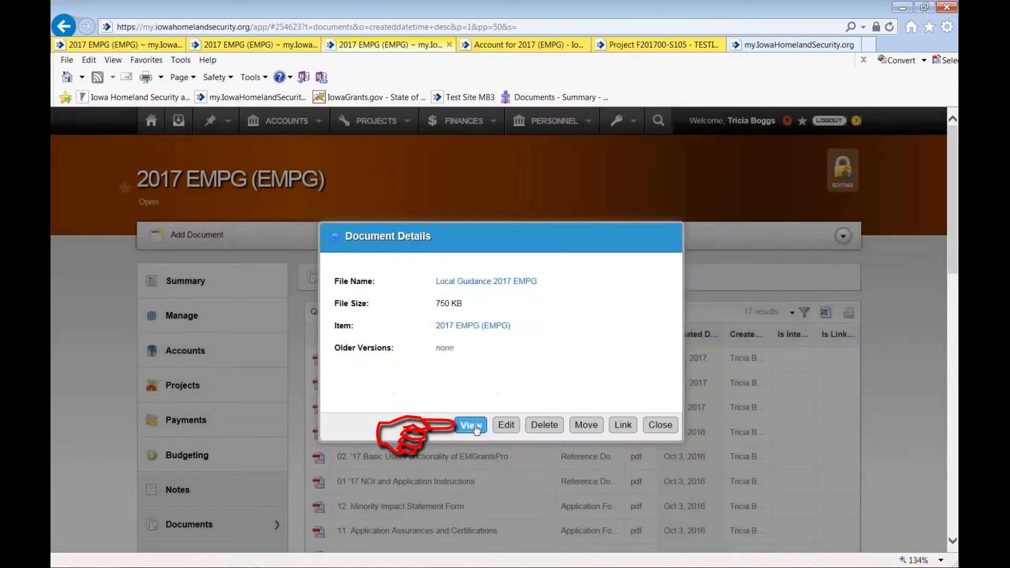
left_click(471, 424)
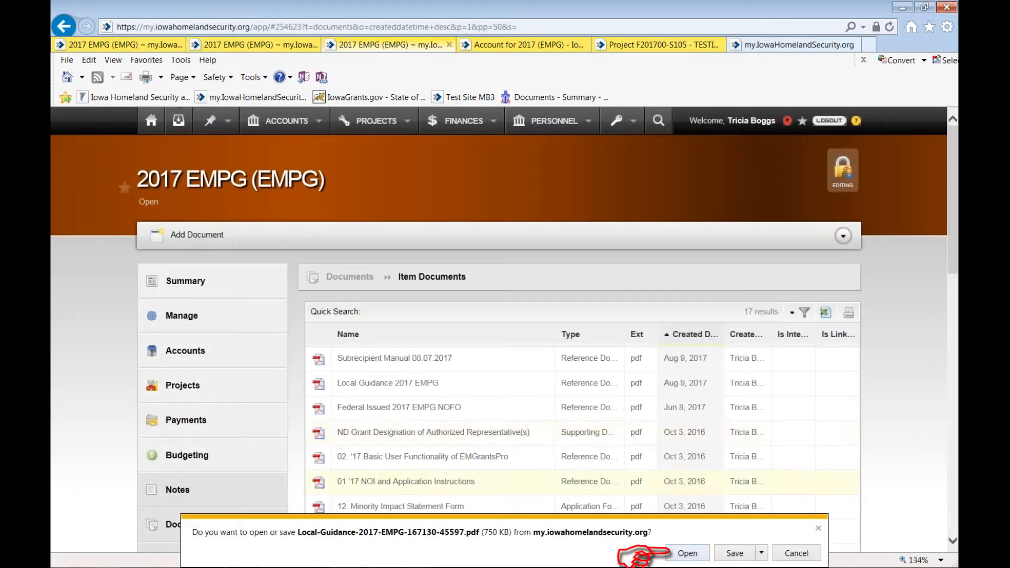
Read the Local Guidance PDF in Acrobat down to its Table of Contents on page 3.
left_click(687, 553)
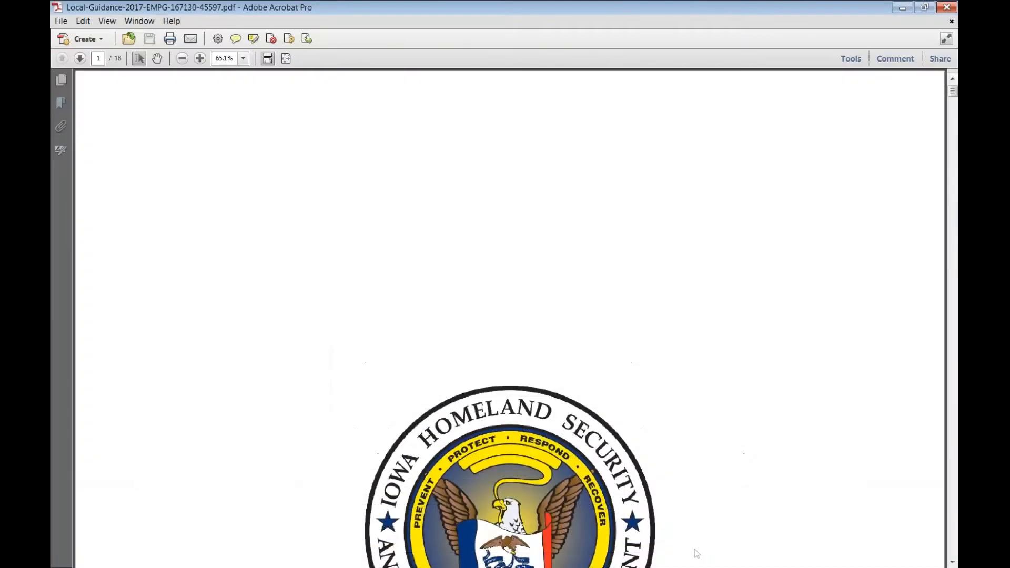
left_click(200, 58)
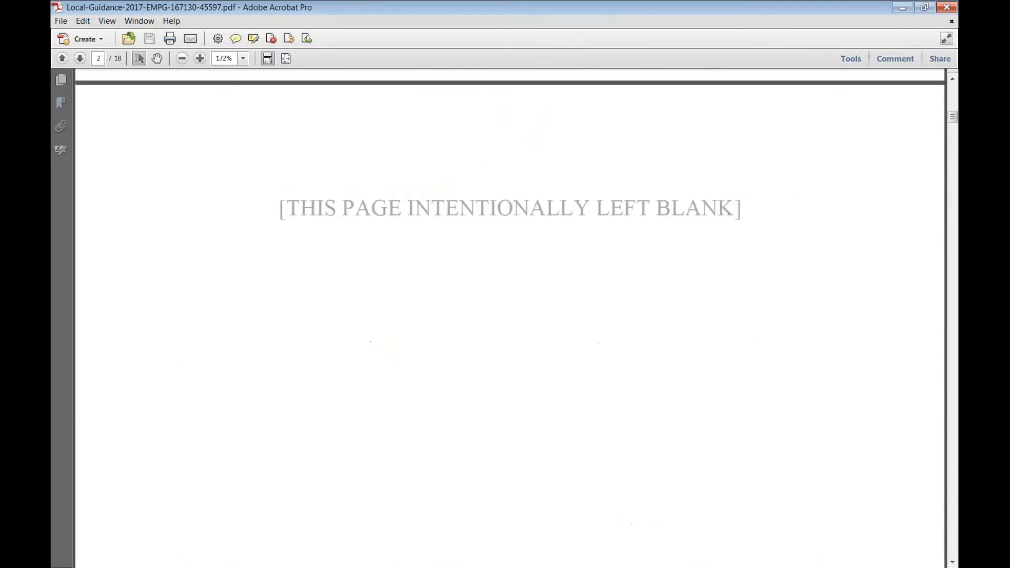
scroll("down", 3)
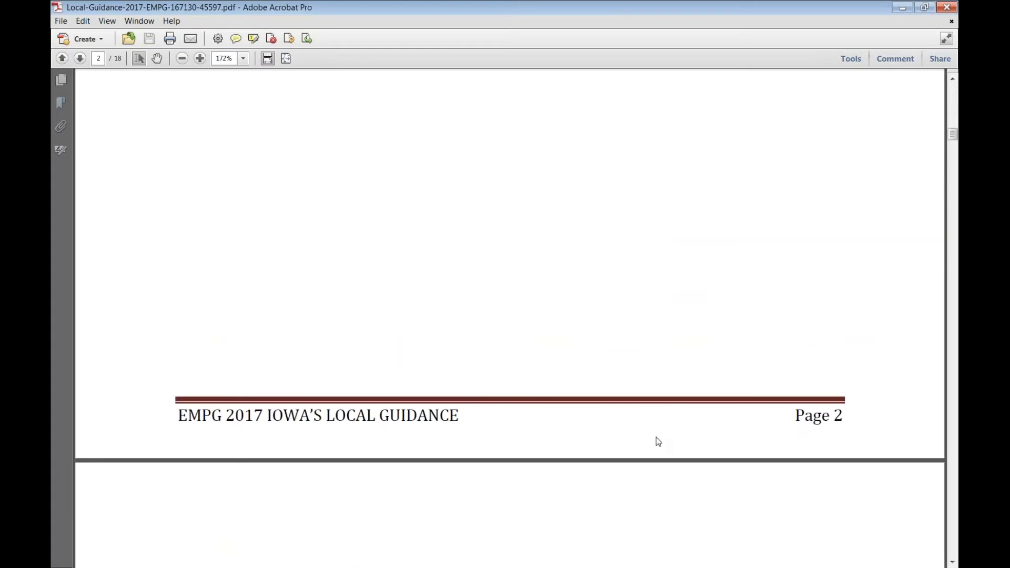
scroll("down", 3)
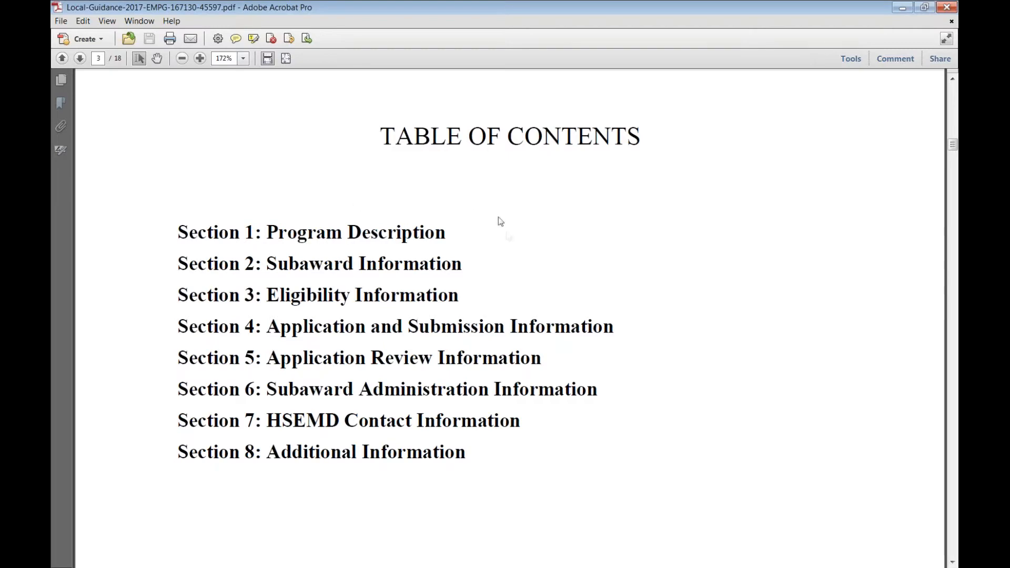
mouse_move(515, 242)
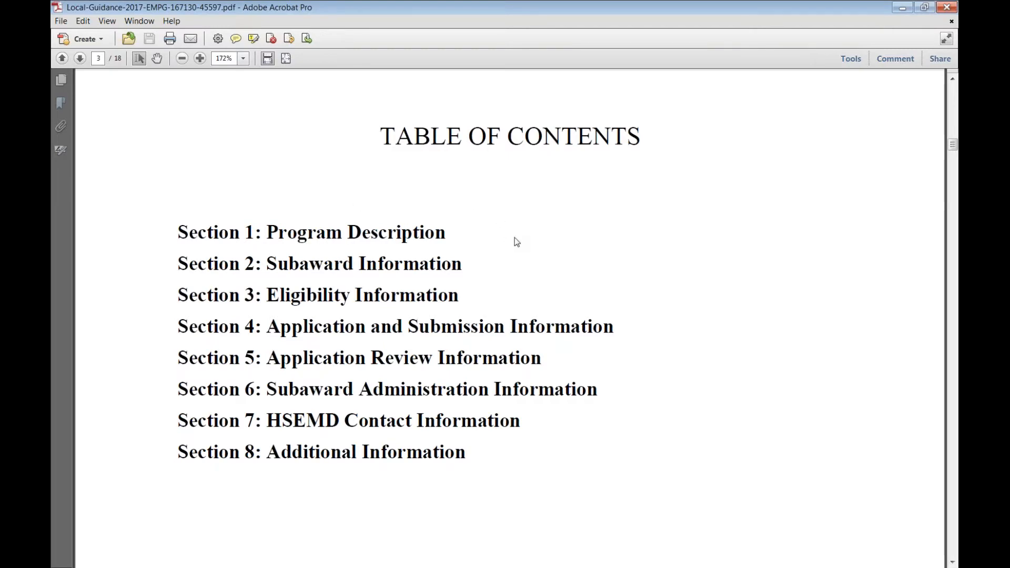
mouse_move(519, 253)
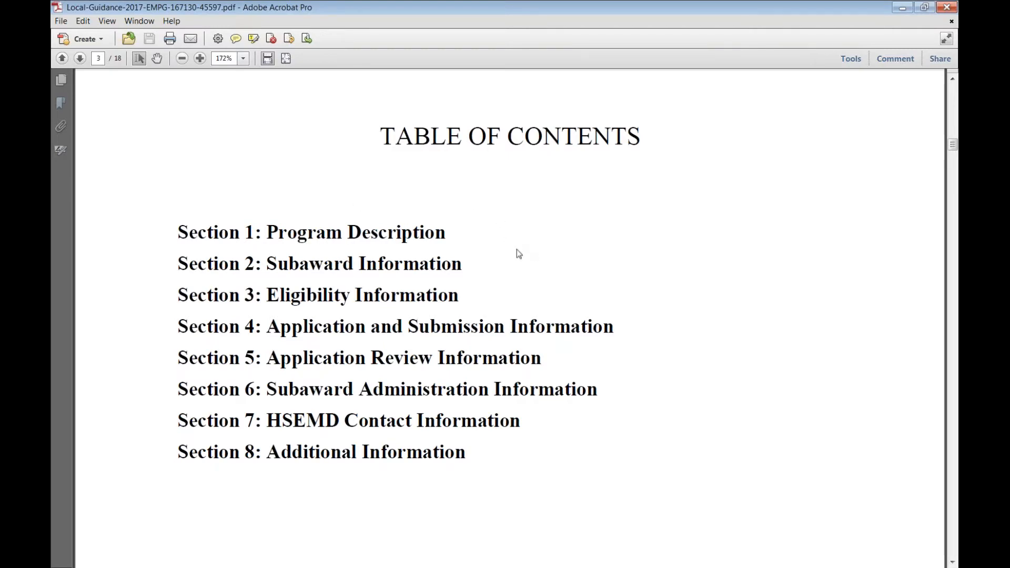
scroll("up", 3)
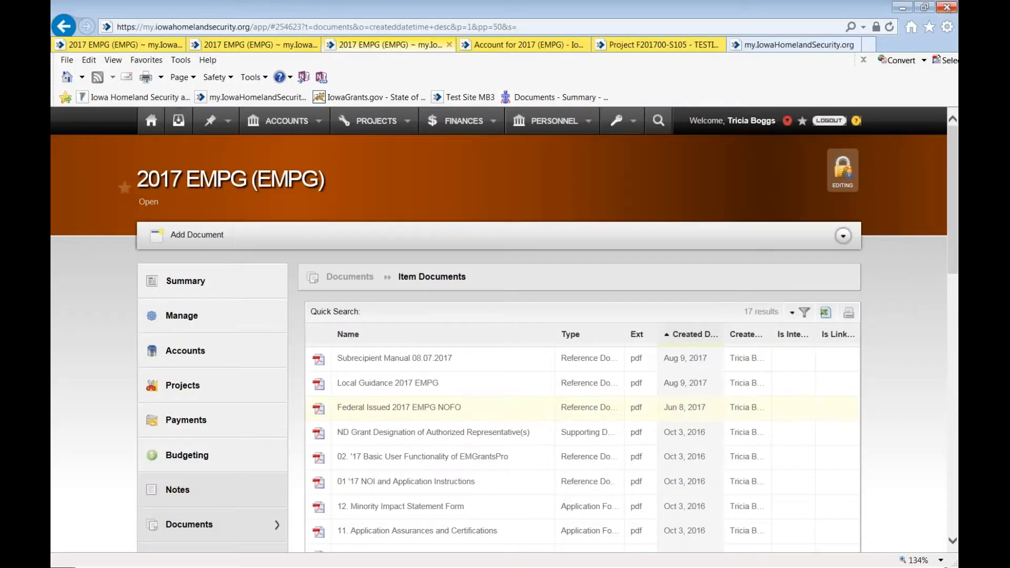
mouse_move(358, 358)
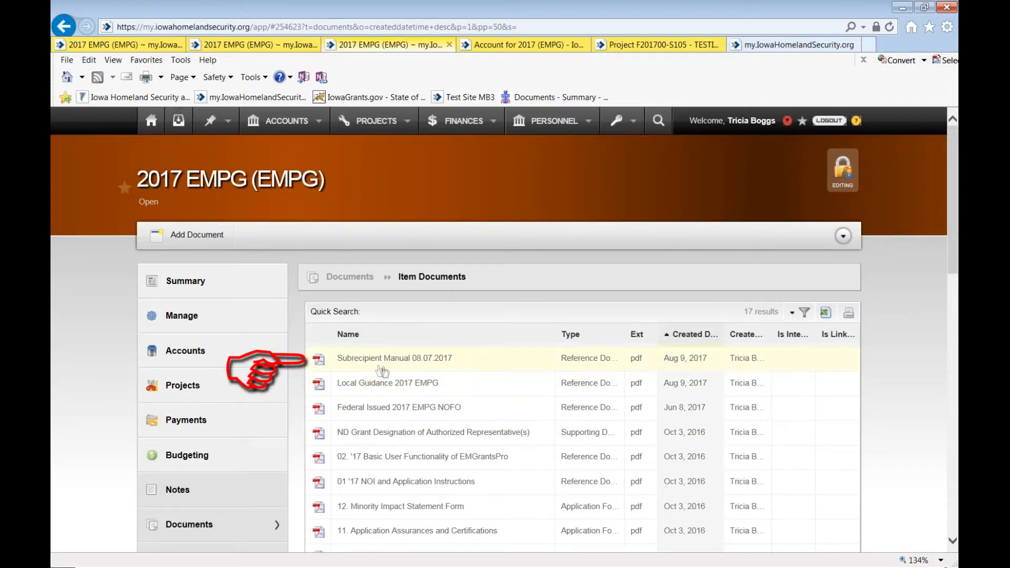
mouse_move(394, 358)
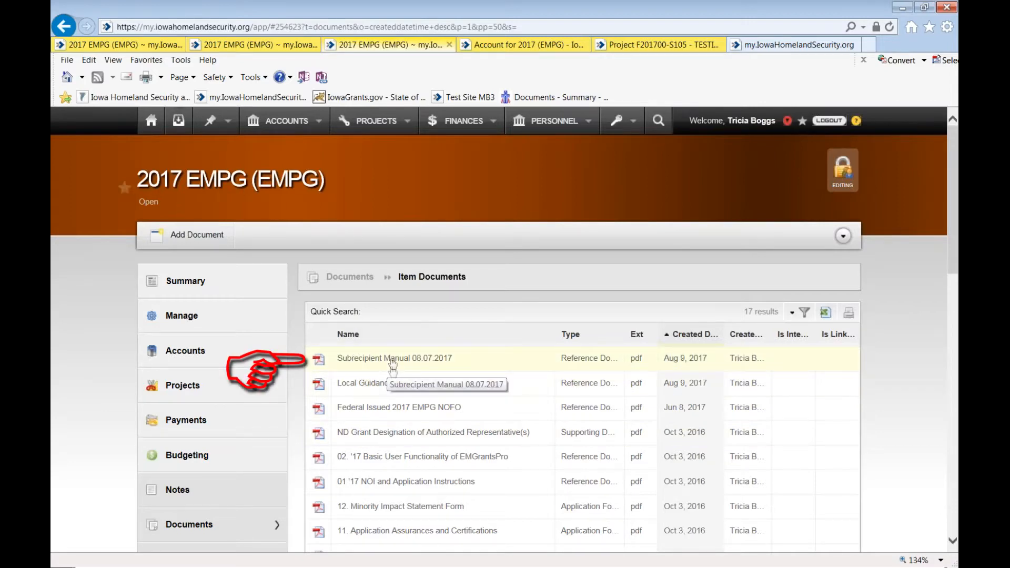
View the Subrecipient Manual 08.07.2017 document so its download prompt appears.
left_click(393, 358)
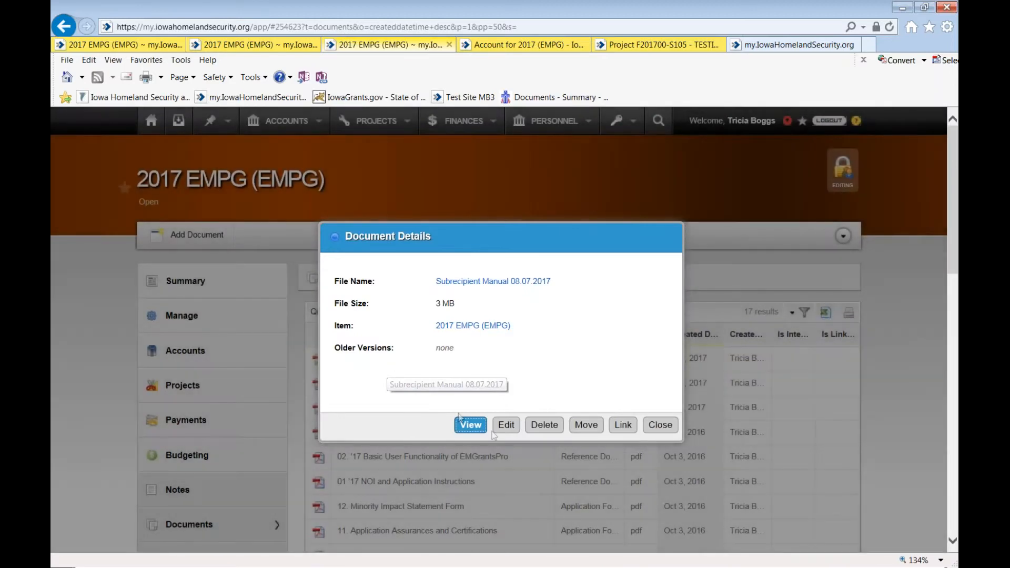
left_click(469, 424)
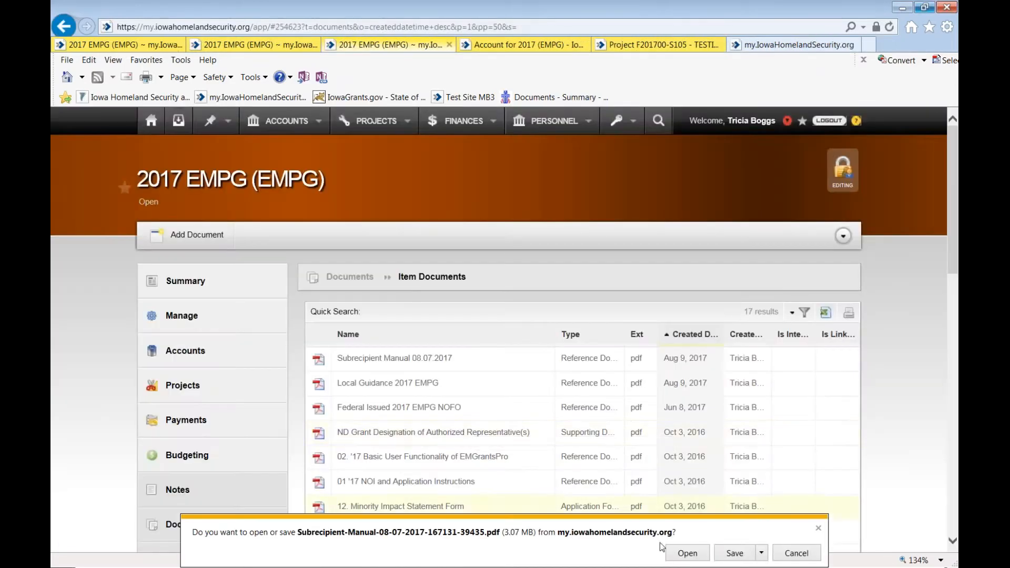
Read the 60-page Subrecipient Manual in Acrobat, reviewing its table of contents through Helpful Hints.
left_click(687, 553)
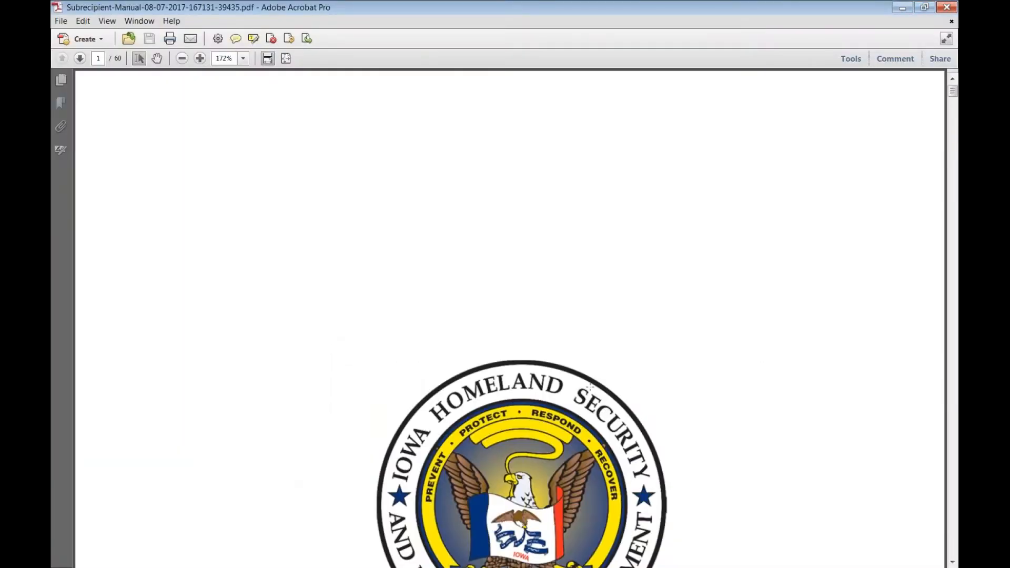
mouse_move(749, 196)
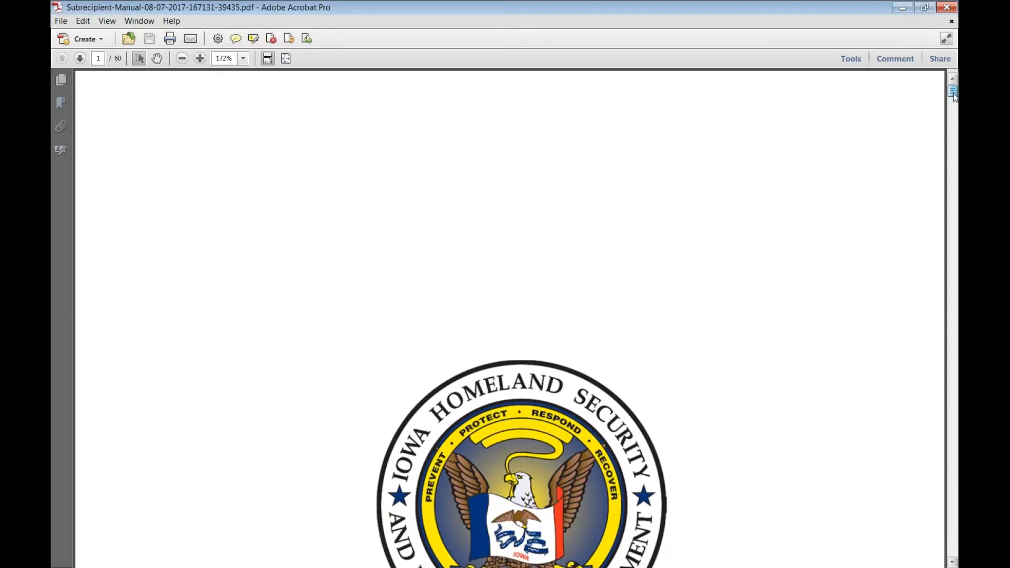
scroll("down", 3)
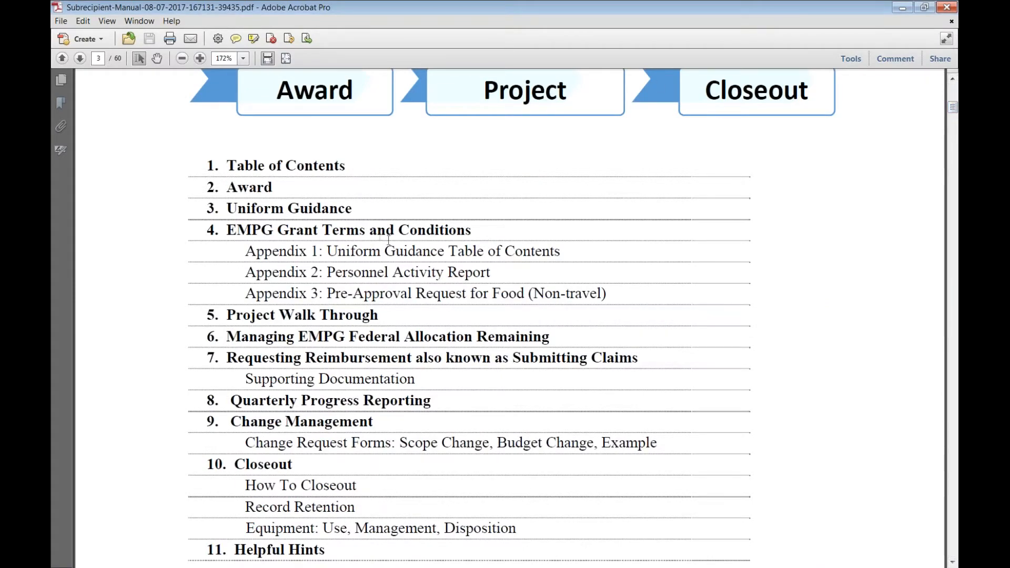
scroll("up", 3)
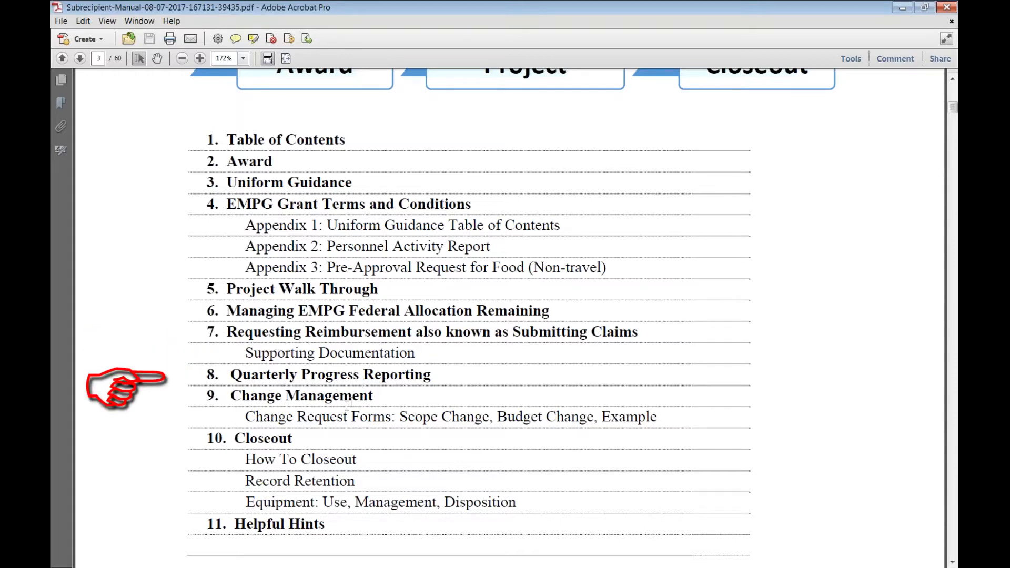
mouse_move(467, 406)
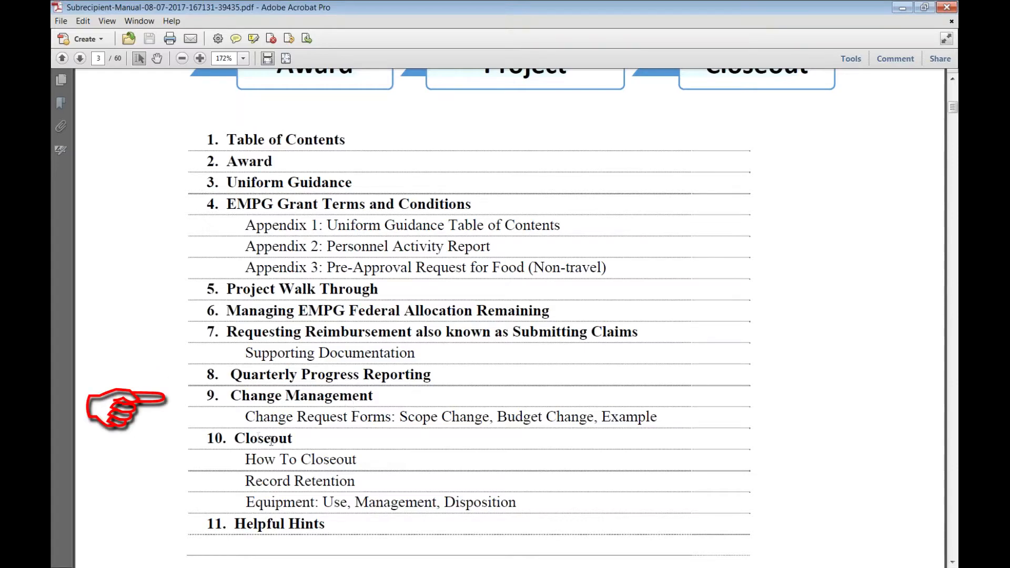
scroll("up", 3)
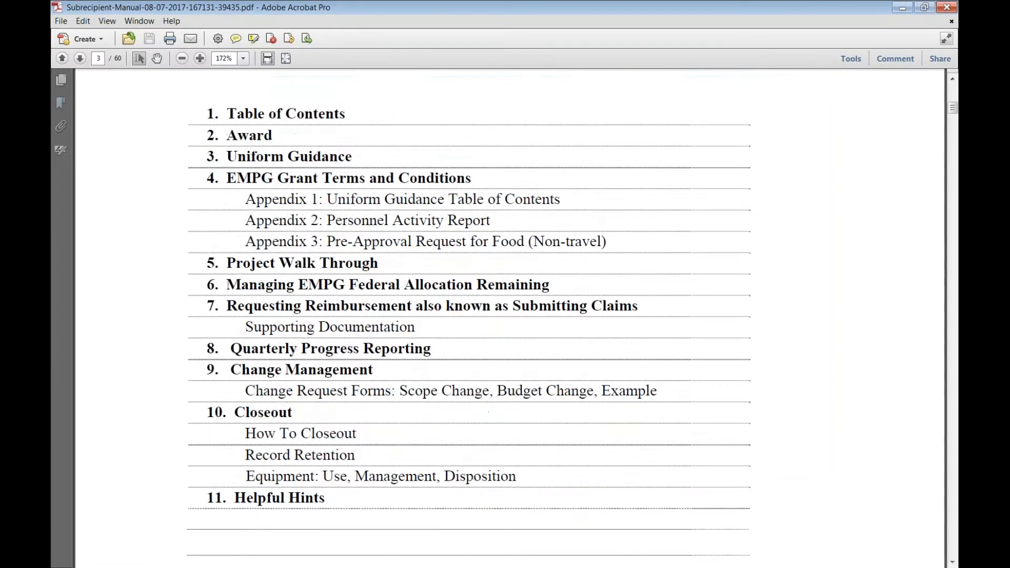
scroll("down", 3)
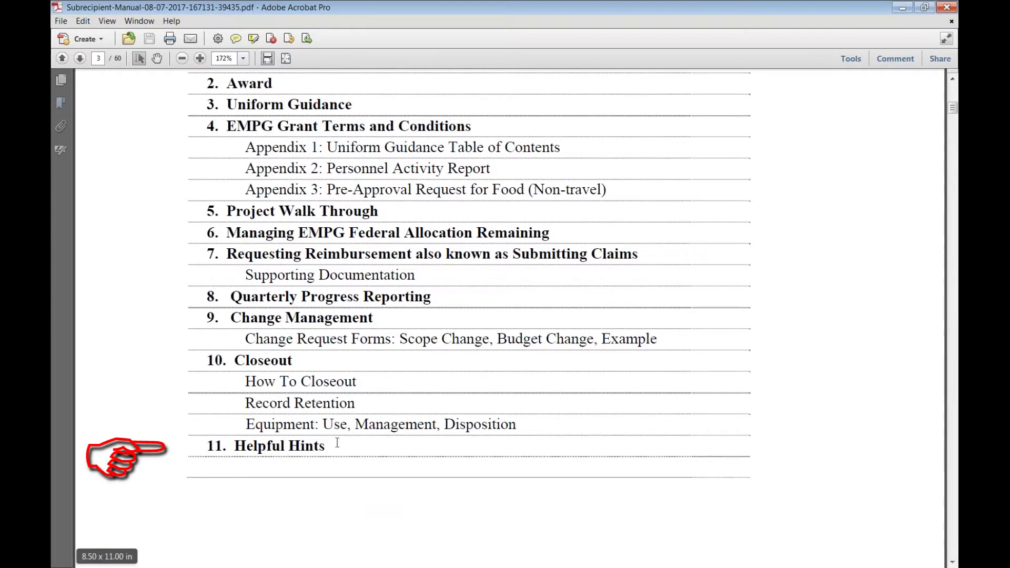
mouse_move(334, 425)
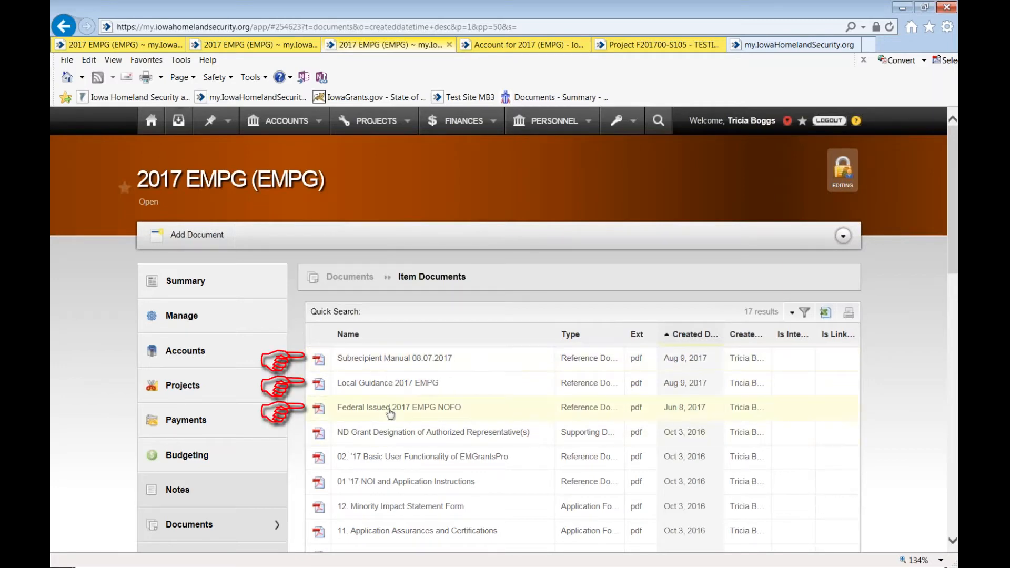
mouse_move(389, 383)
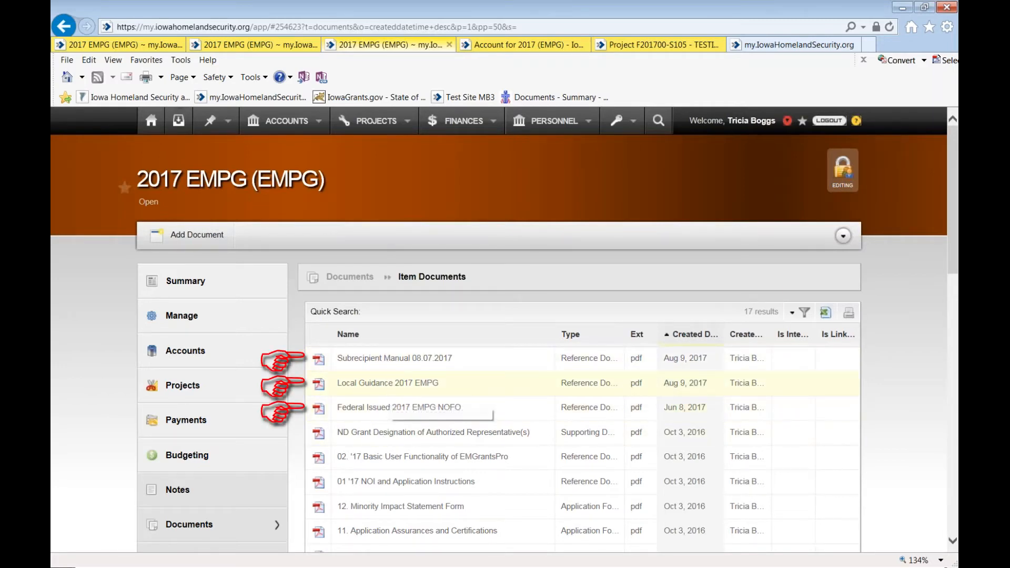
mouse_move(392, 399)
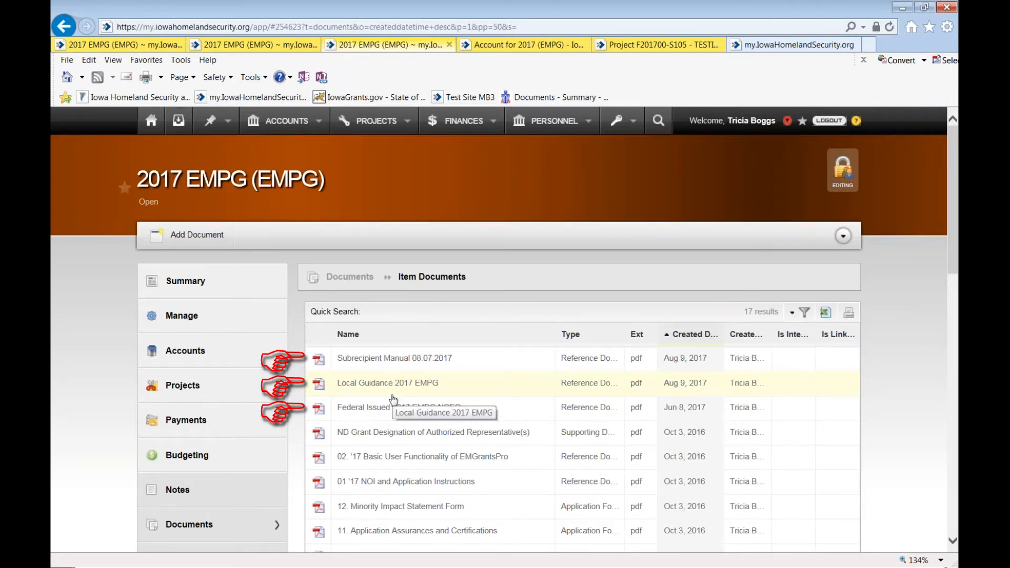
mouse_move(398, 400)
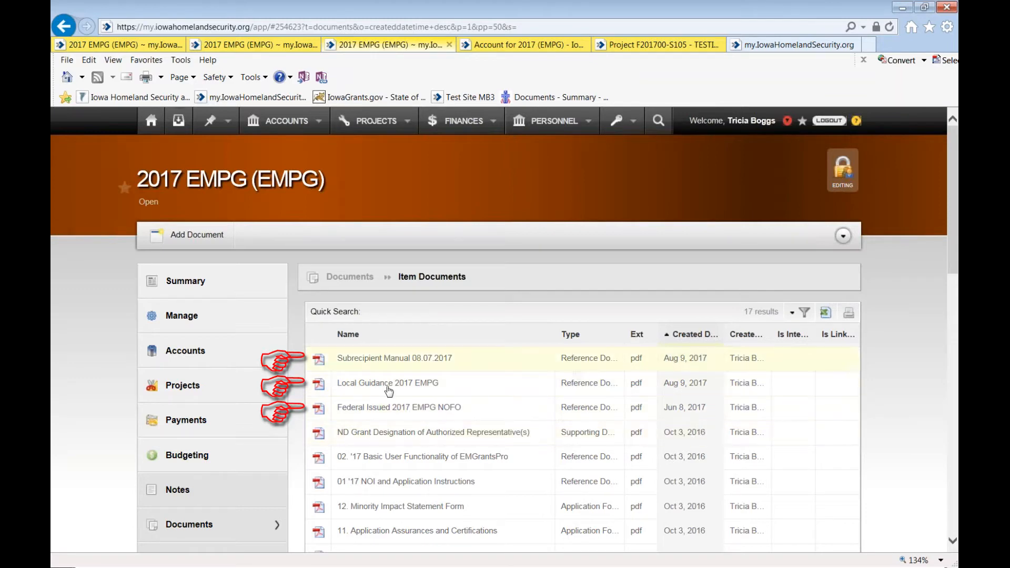
mouse_move(524, 44)
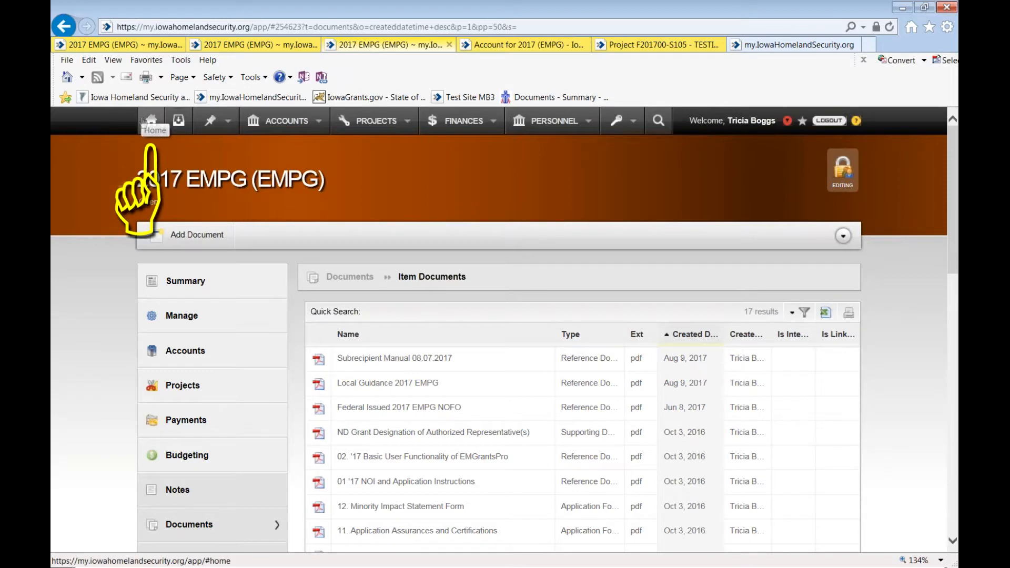
Return to My Home and filter Open Grants with the quick search 'Em'.
left_click(150, 120)
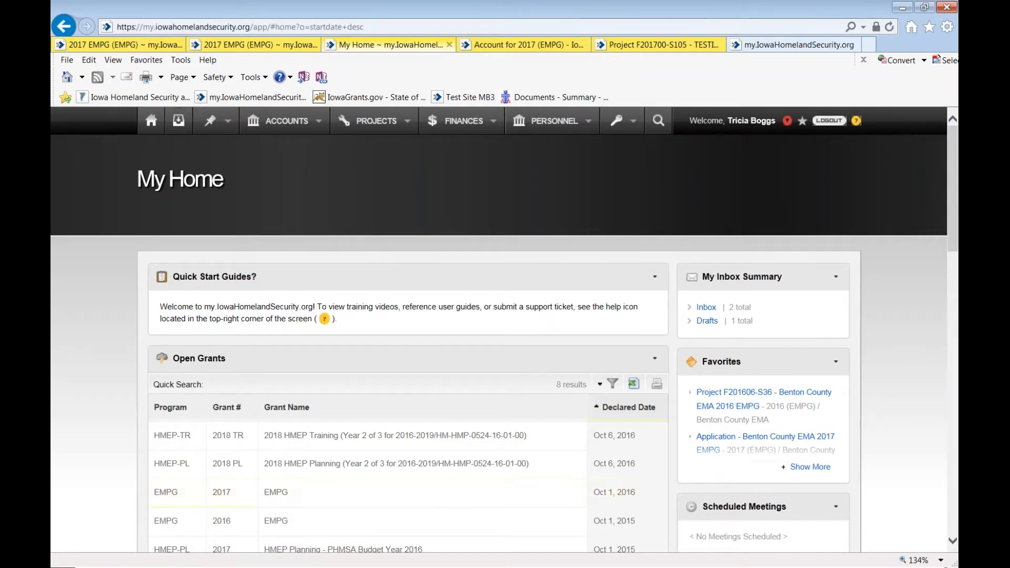
type("Empg")
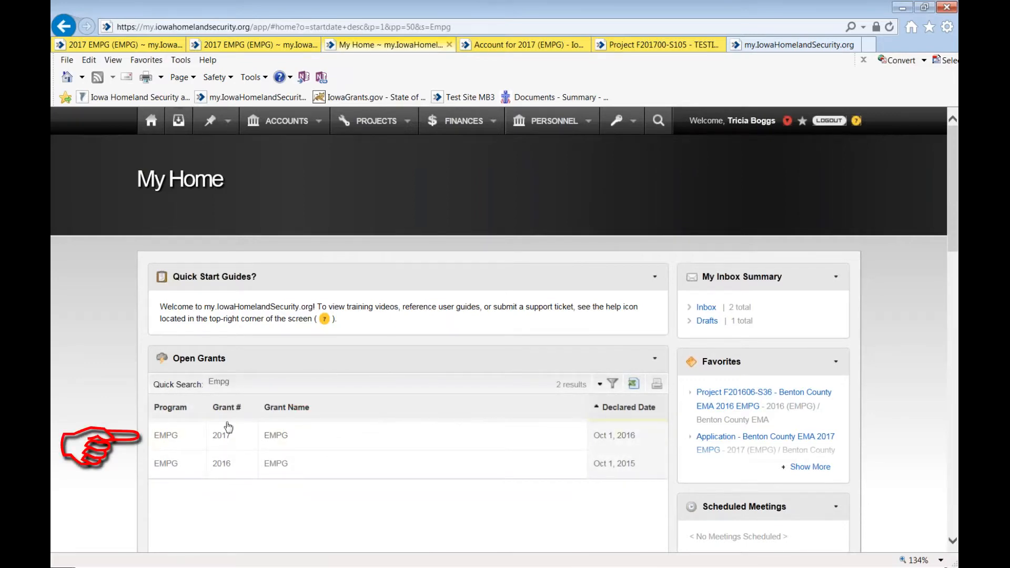
mouse_move(221, 439)
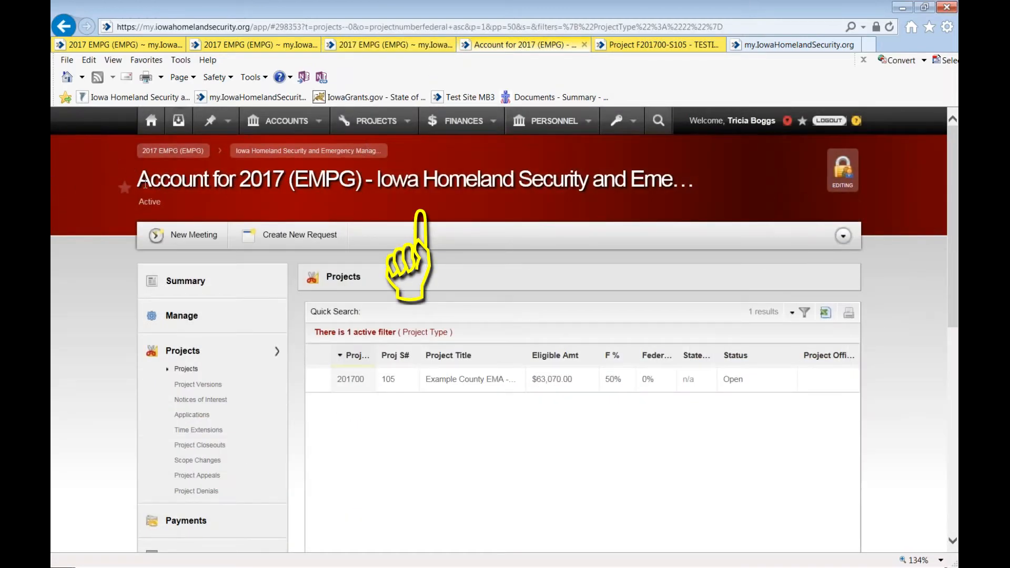
mouse_move(135, 252)
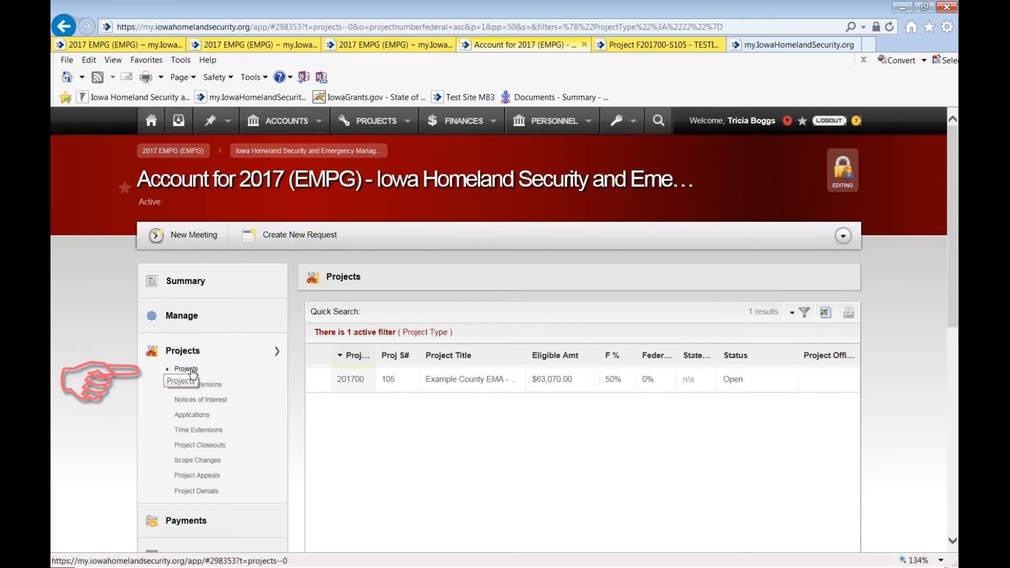
mouse_move(719, 403)
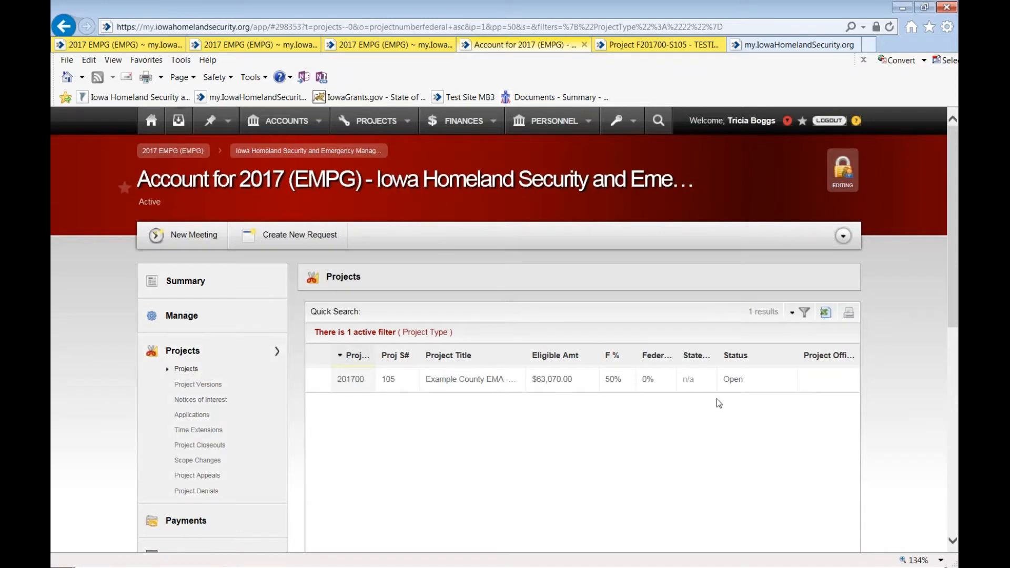
mouse_move(500, 378)
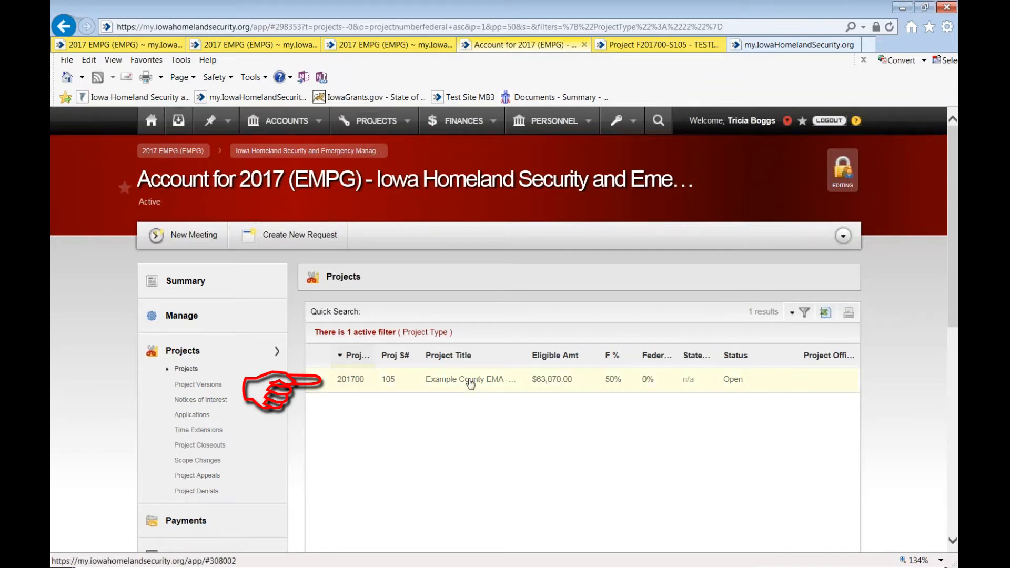
mouse_move(469, 378)
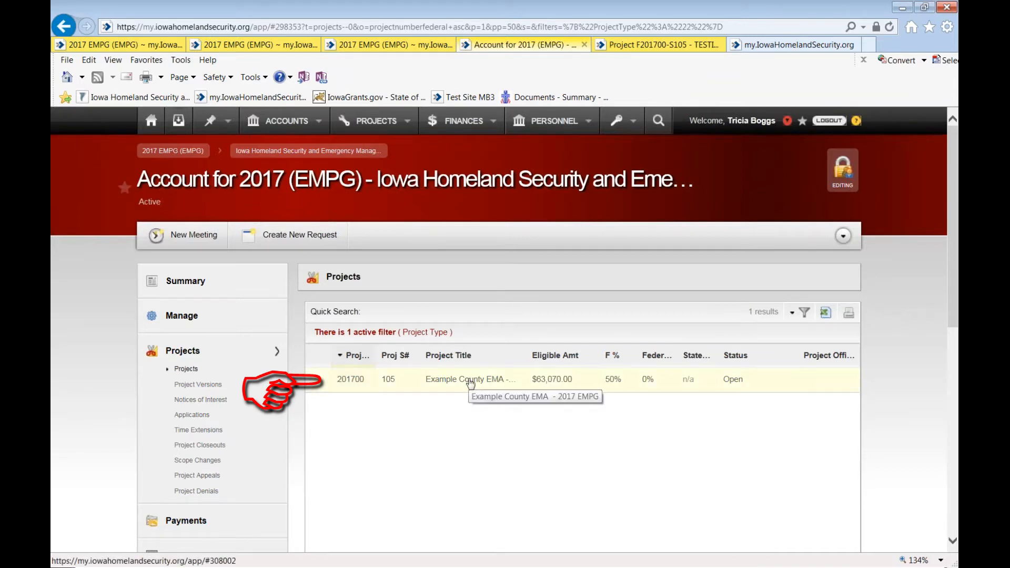
left_click(469, 379)
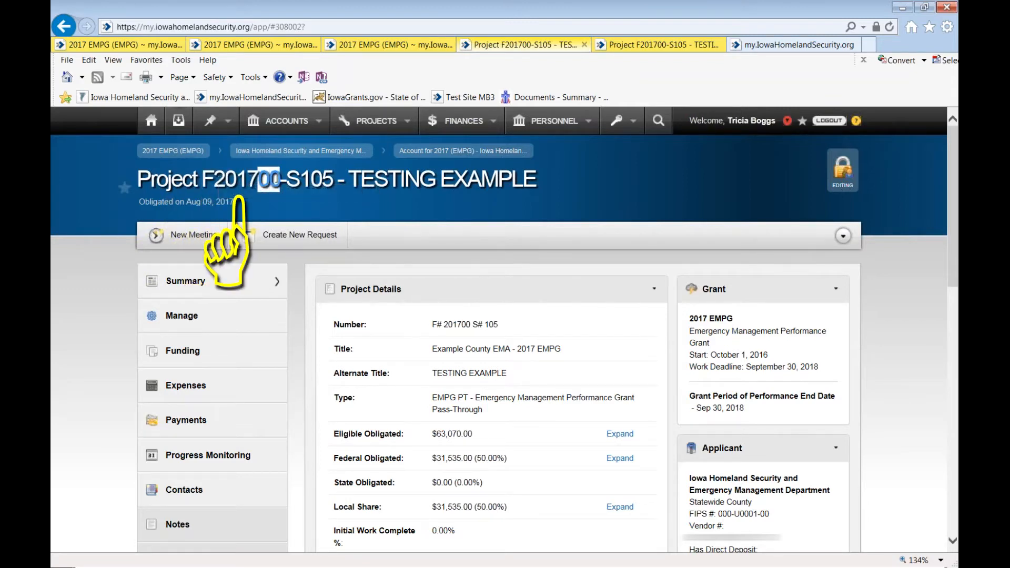
mouse_move(264, 245)
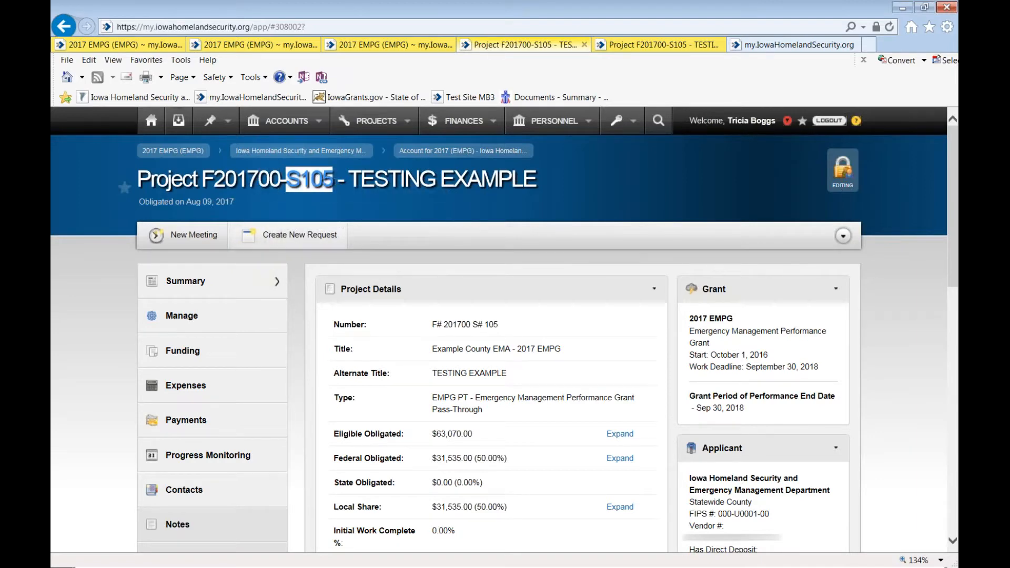
mouse_move(418, 348)
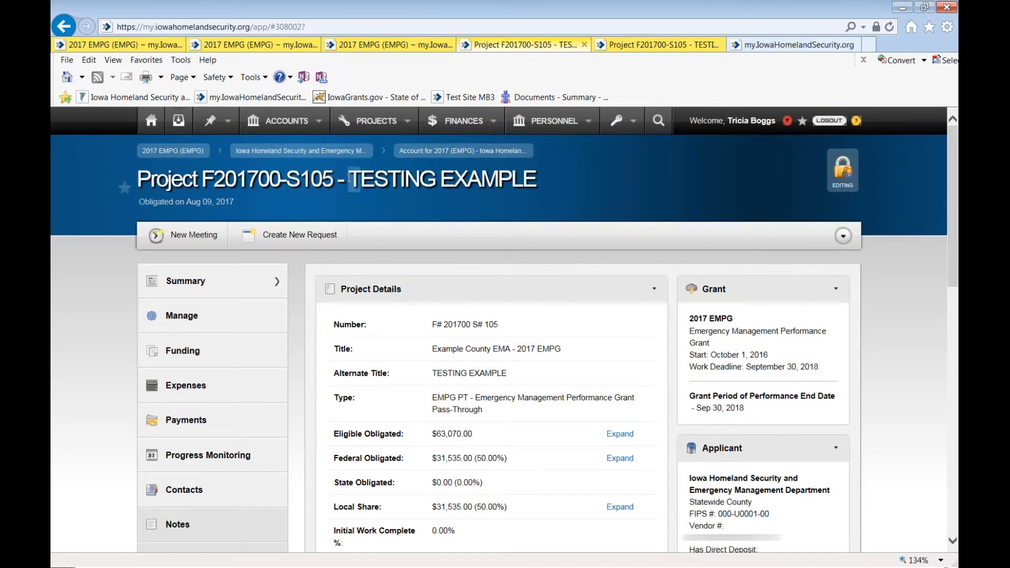
double_click(441, 179)
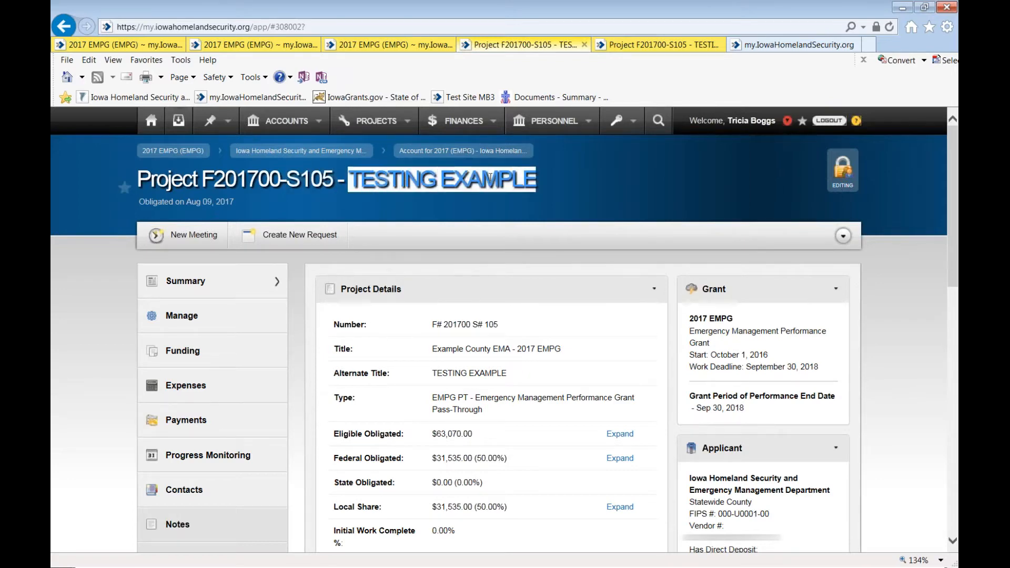
mouse_move(610, 194)
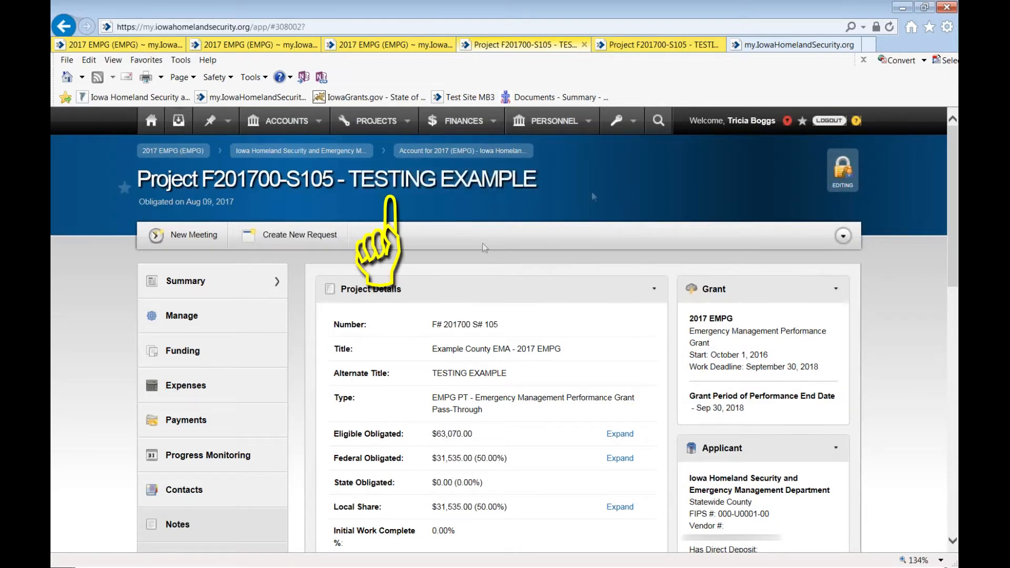
mouse_move(543, 209)
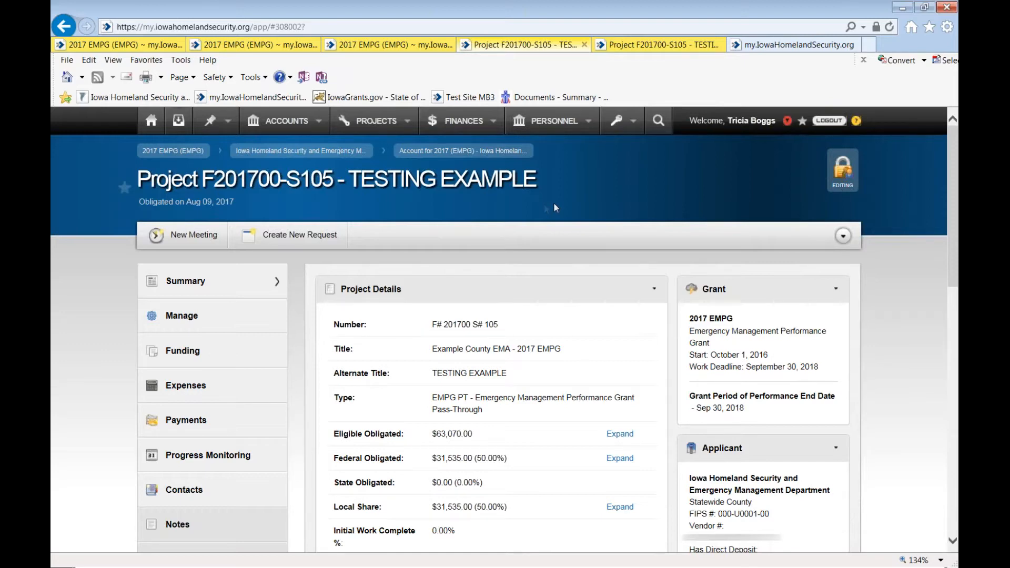
mouse_move(487, 199)
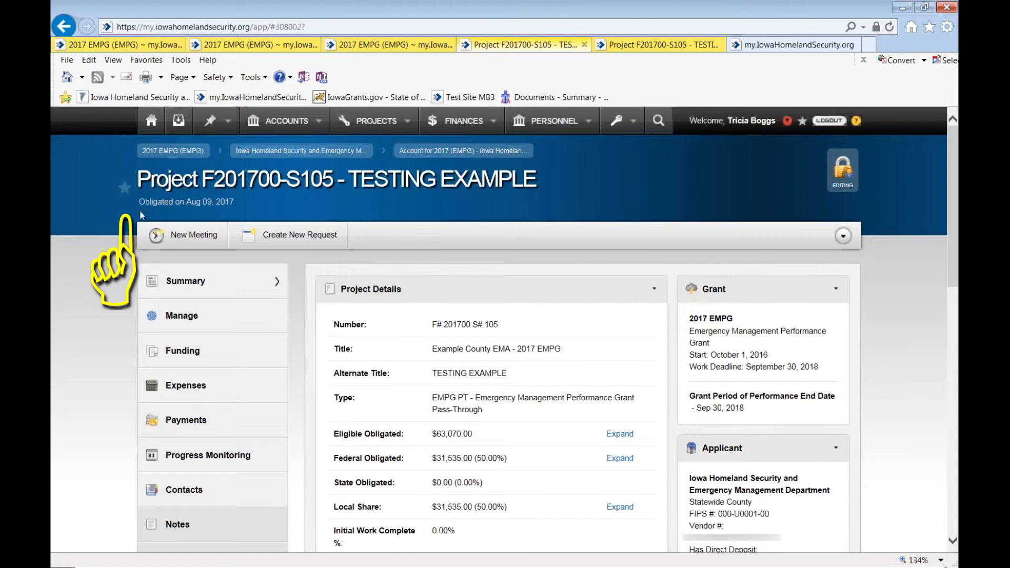
mouse_move(124, 211)
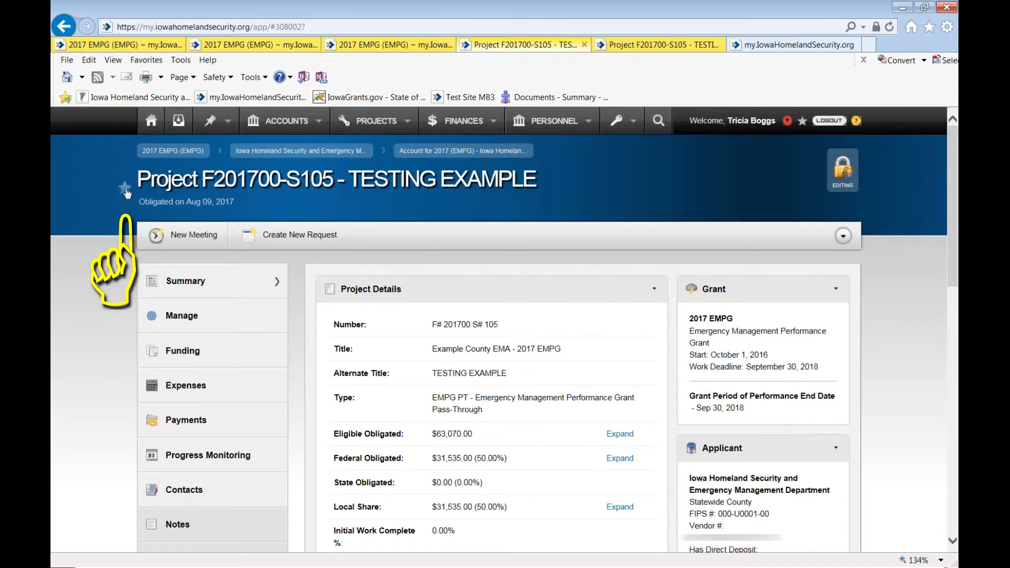
Star project F201700-S105 - TESTING EXAMPLE as a favorite.
left_click(125, 187)
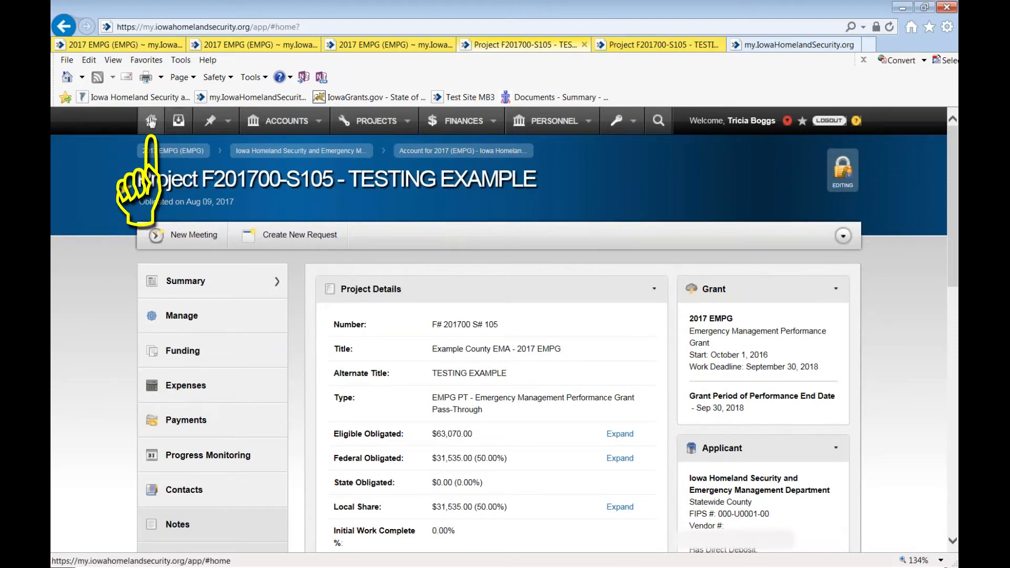
Return to My Home and expand the full favorites list, now including the TESTING EXAMPLE project.
left_click(150, 120)
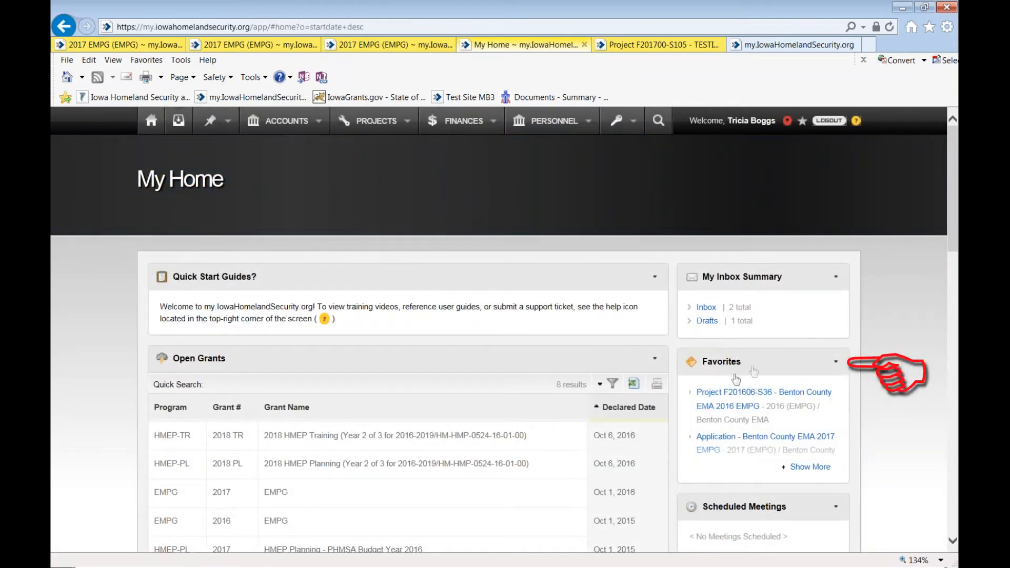
mouse_move(827, 472)
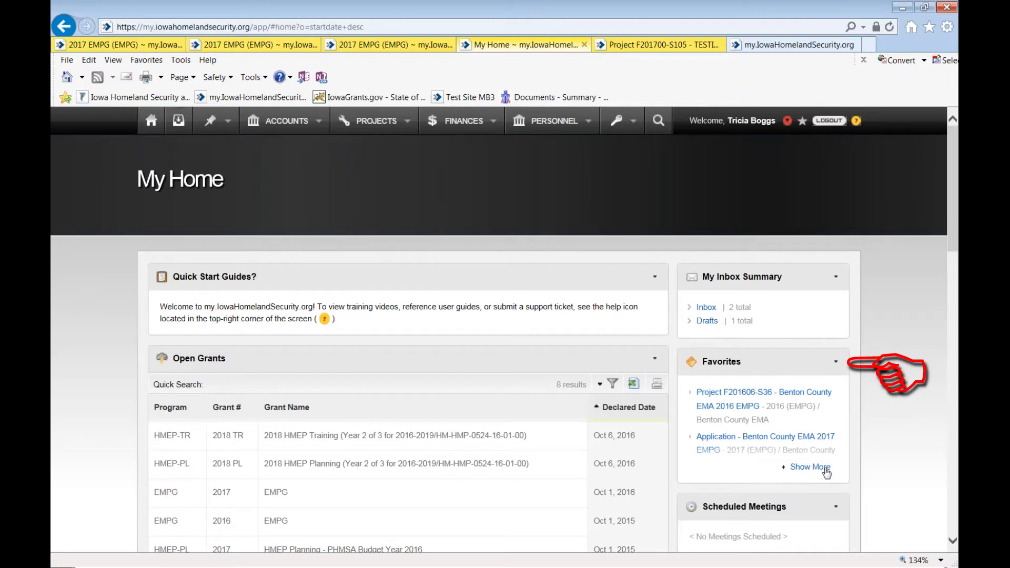
left_click(810, 466)
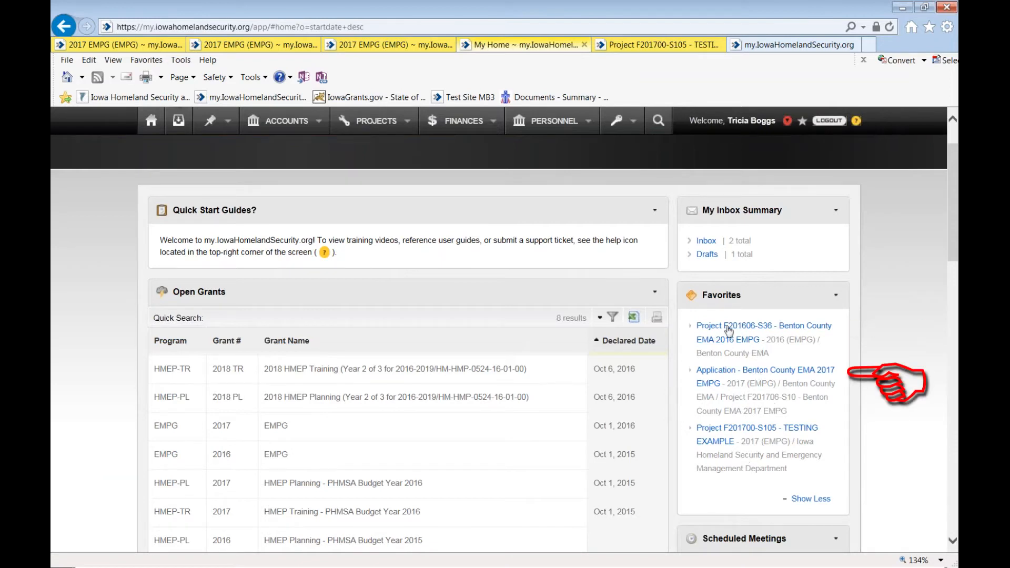
mouse_move(724, 435)
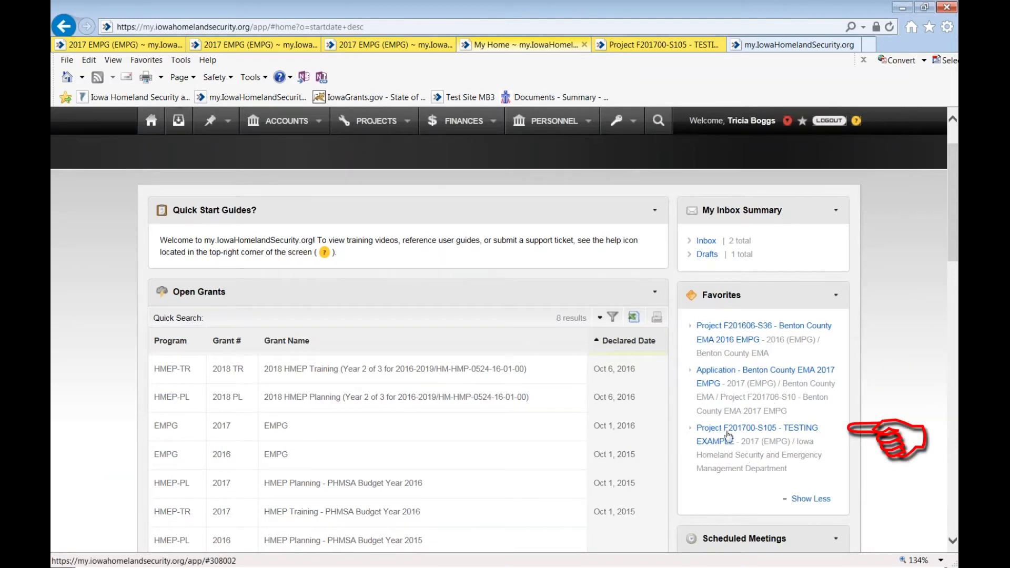
mouse_move(753, 452)
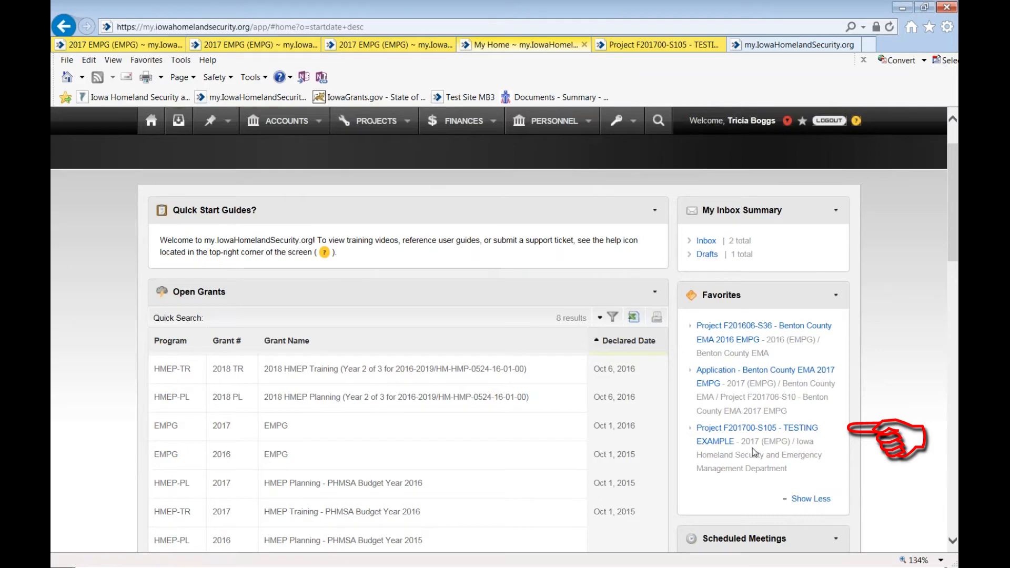
mouse_move(827, 361)
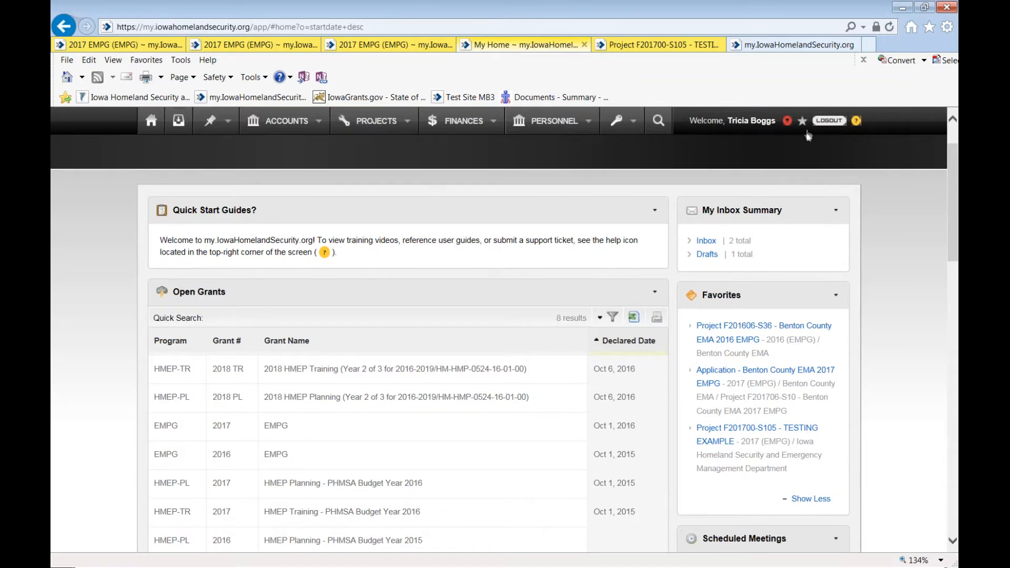
mouse_move(803, 125)
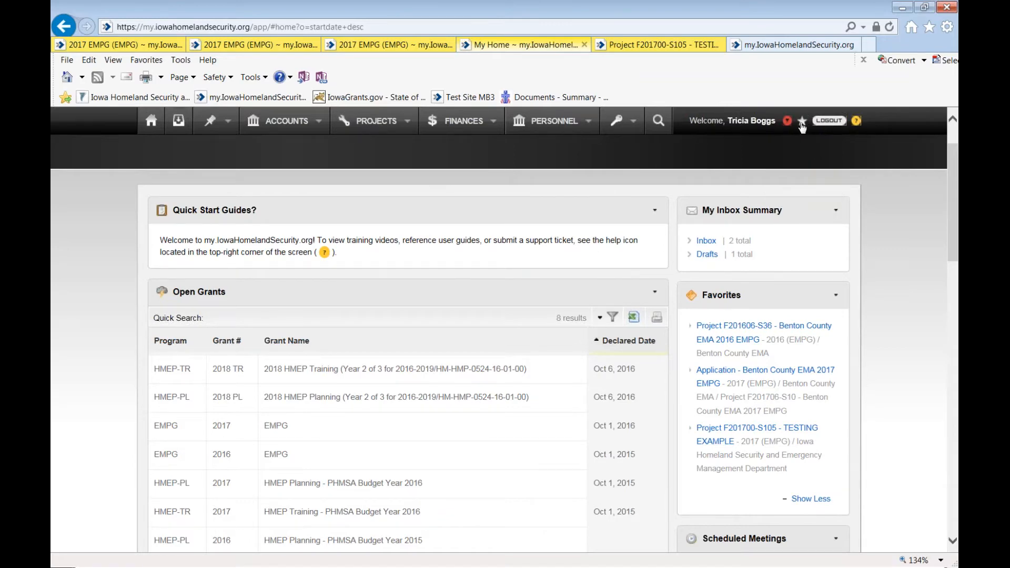
Remove the F201606-S36 Benton County project from favorites and recheck the favorites list.
left_click(801, 121)
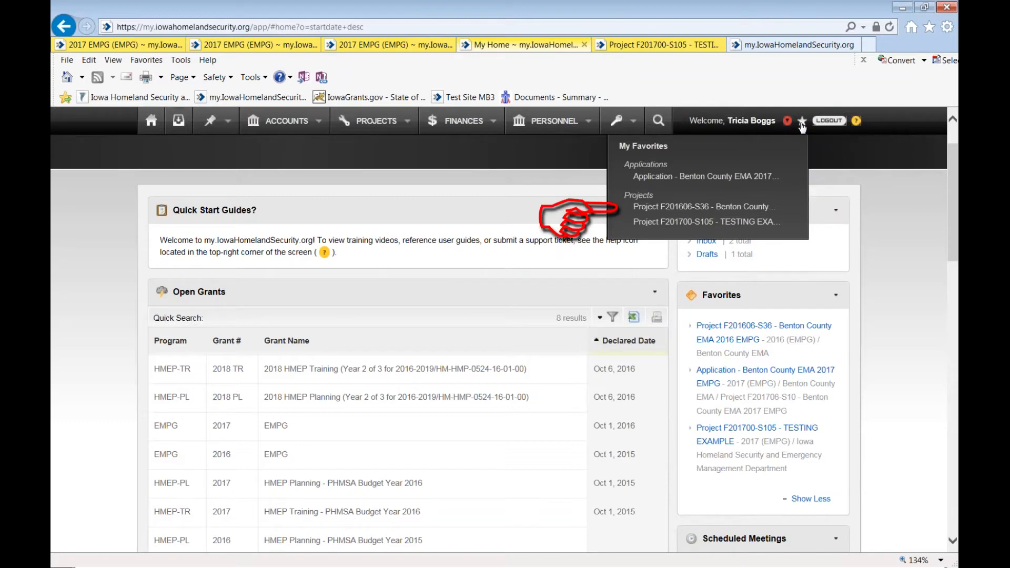
mouse_move(583, 228)
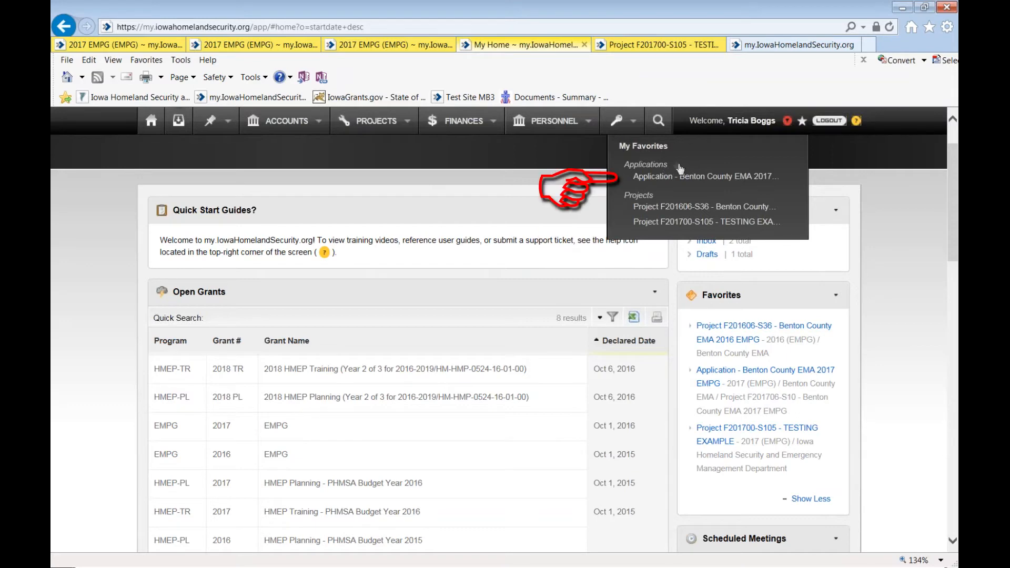
mouse_move(665, 169)
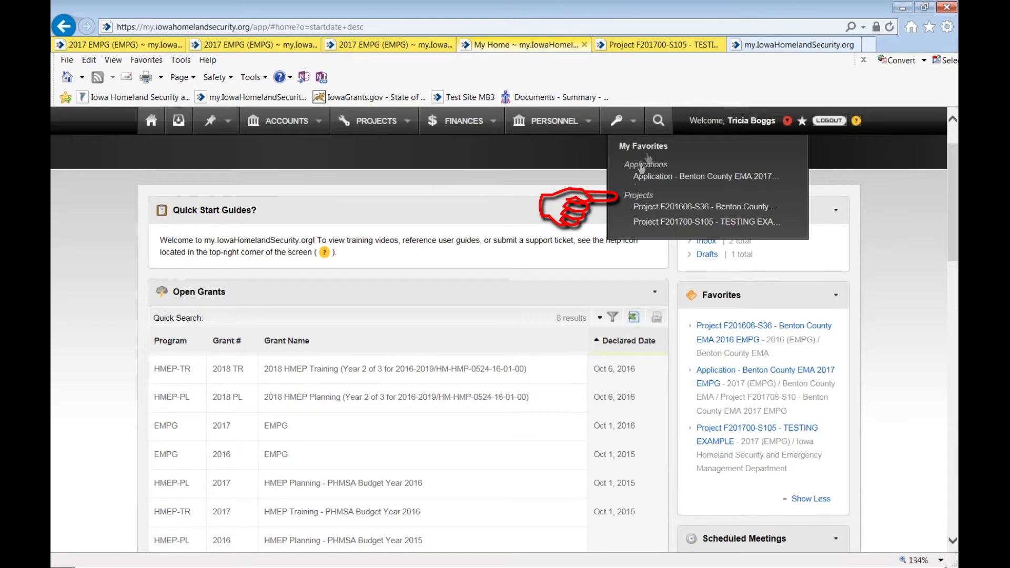
mouse_move(704, 206)
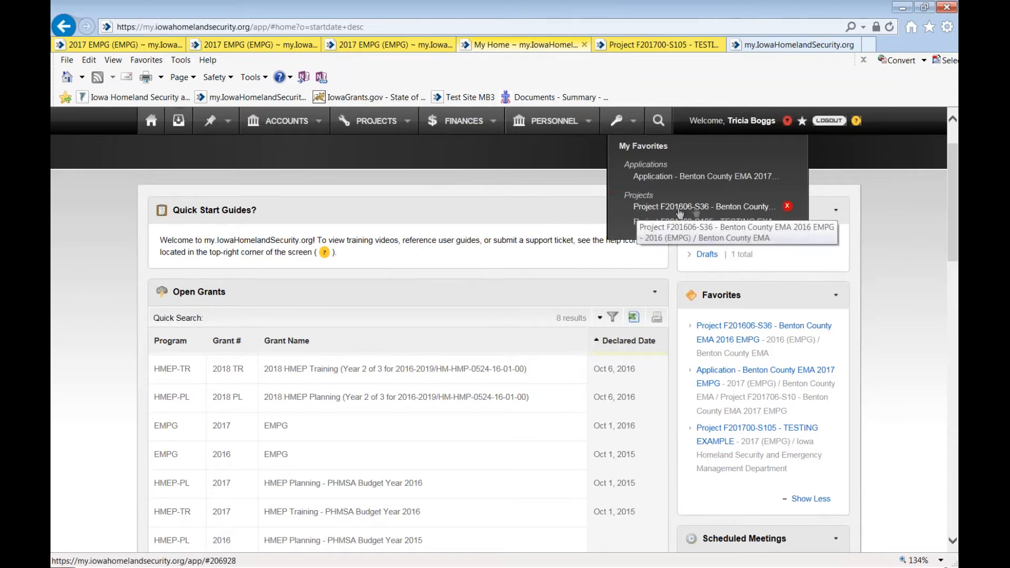
mouse_move(767, 211)
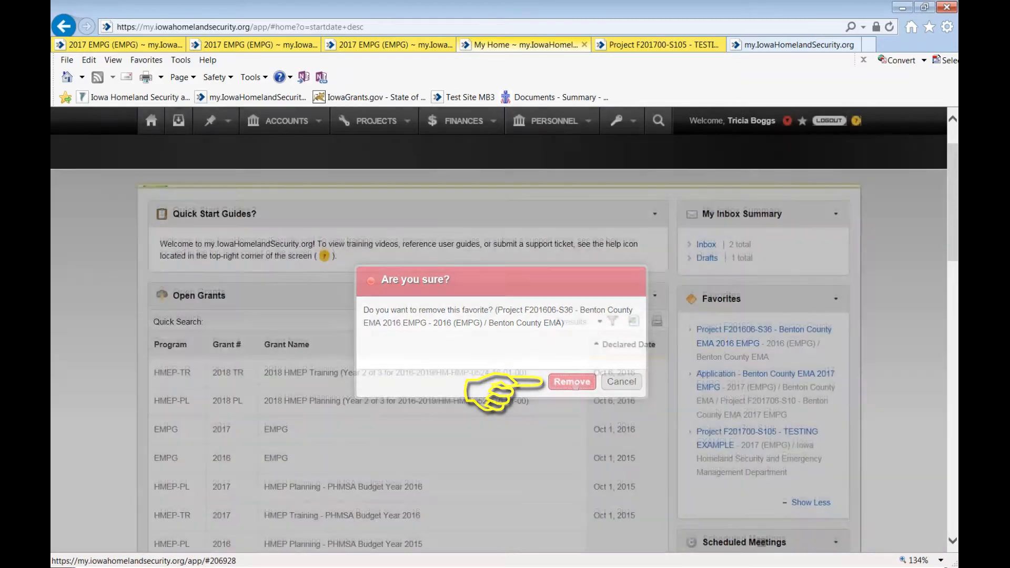
left_click(569, 381)
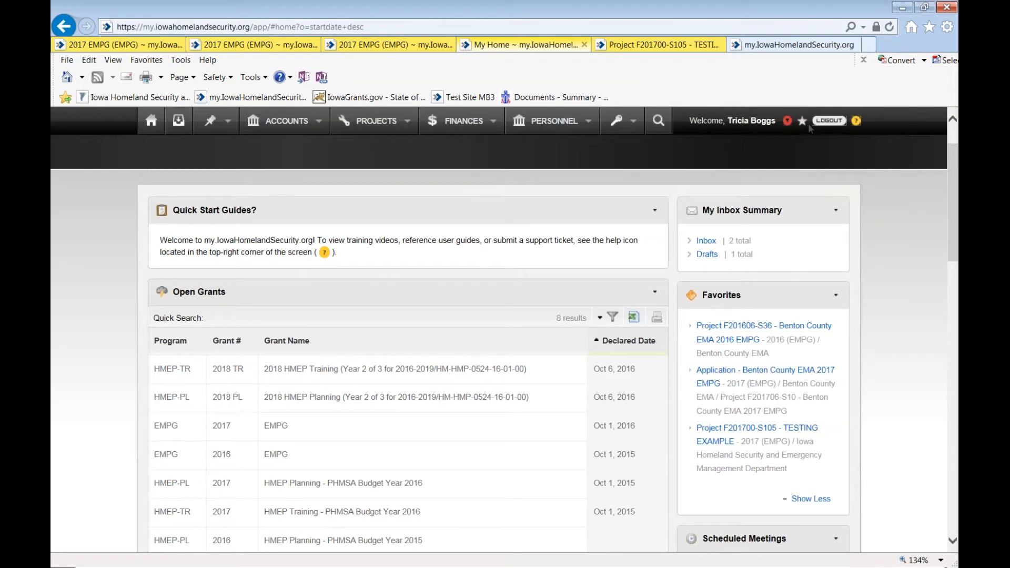
left_click(801, 121)
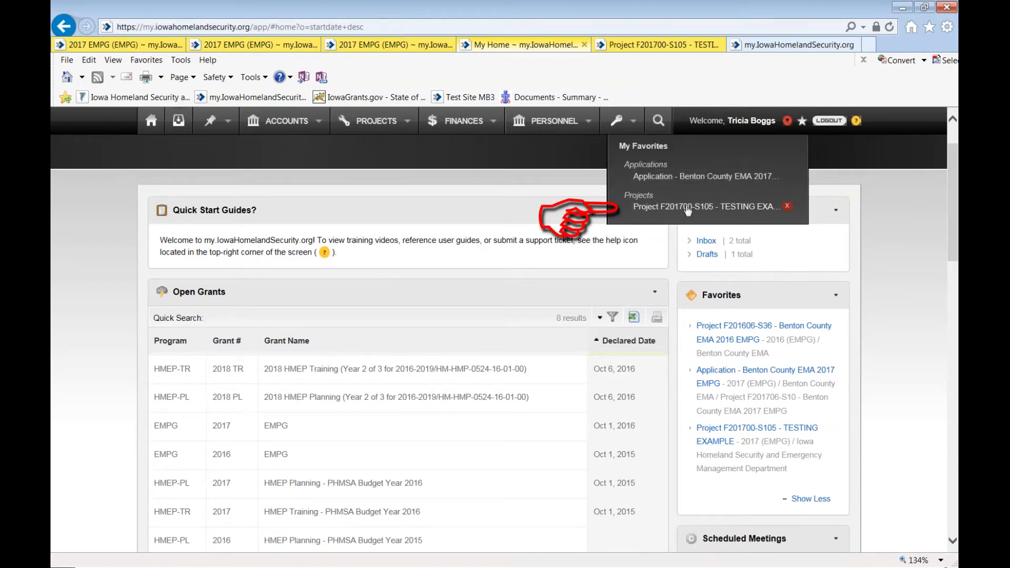
mouse_move(704, 207)
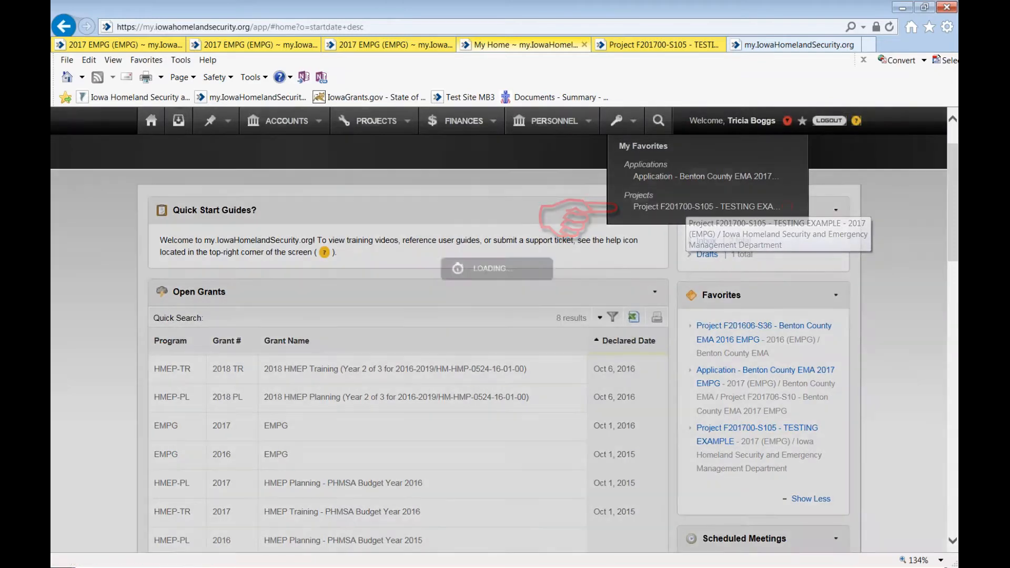
left_click(705, 206)
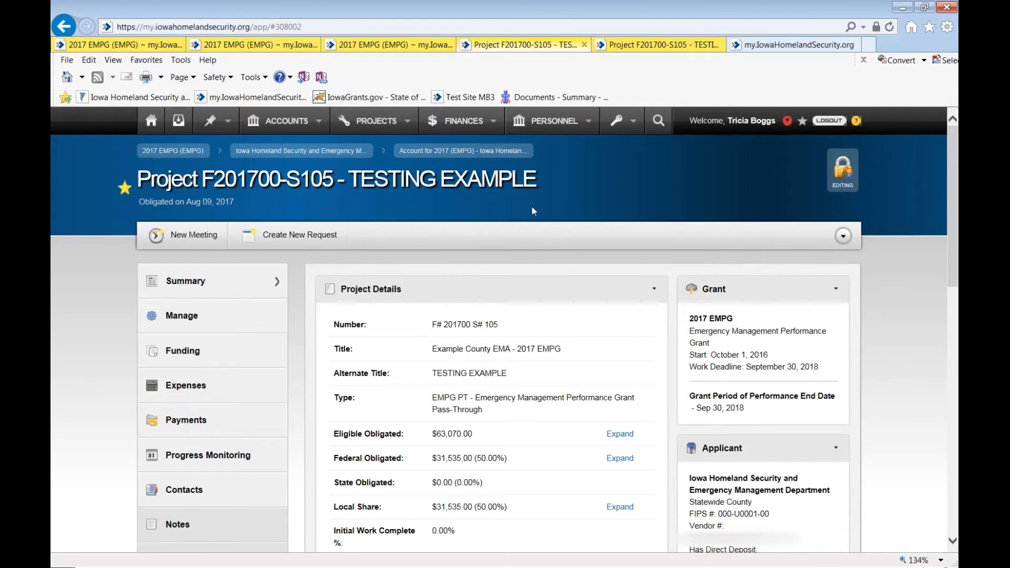
mouse_move(628, 198)
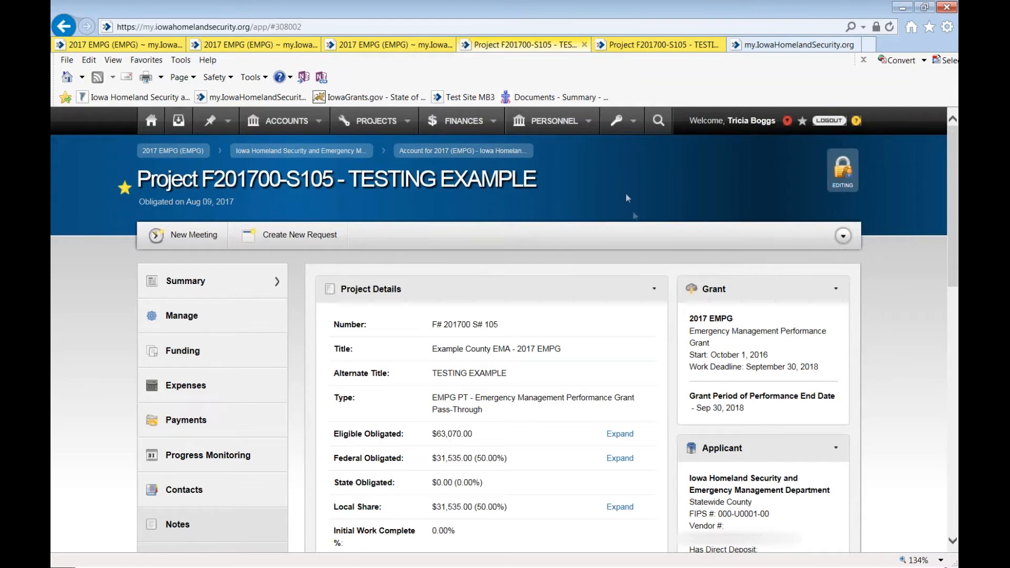
mouse_move(96, 203)
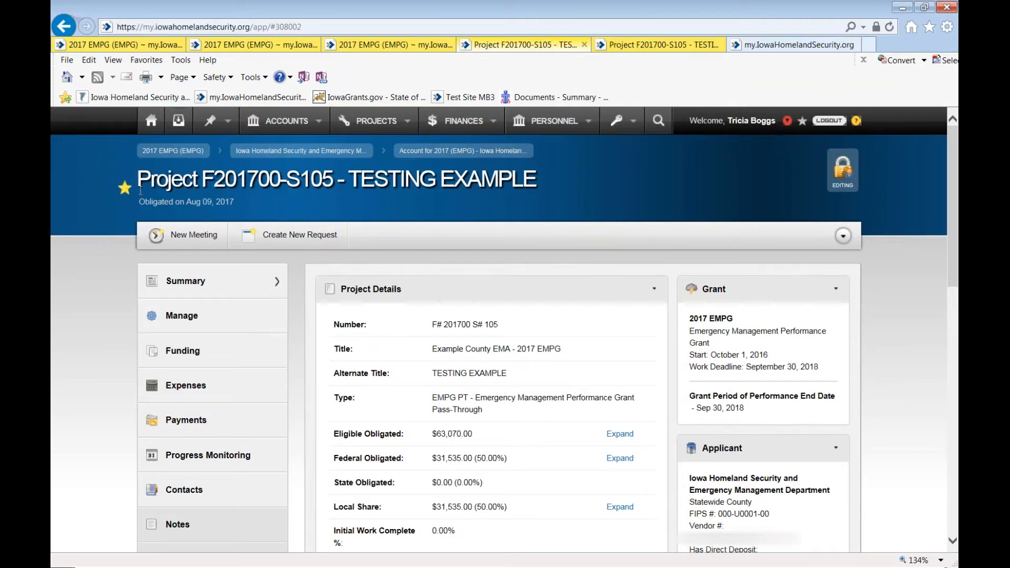
mouse_move(460, 203)
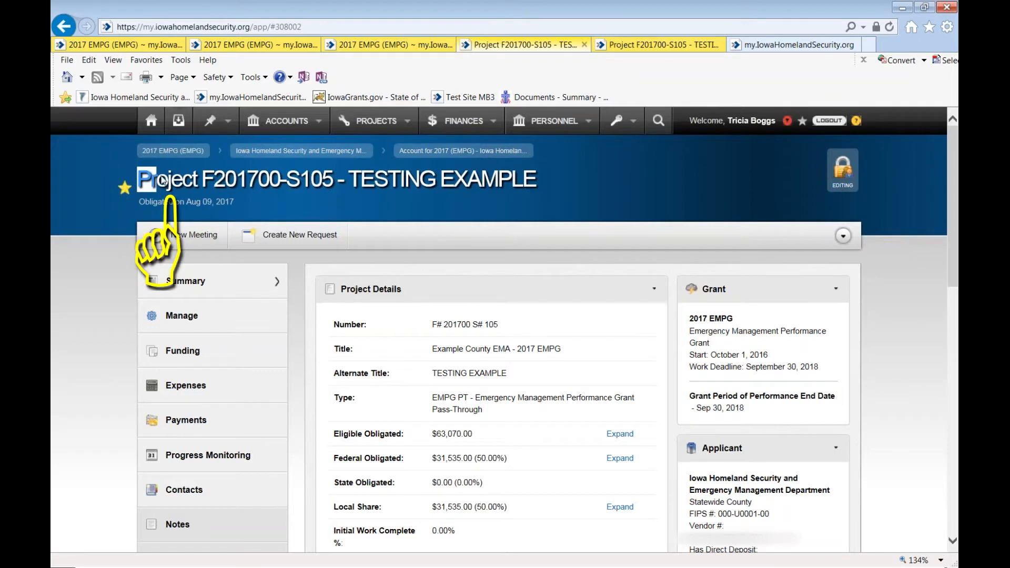
double_click(179, 178)
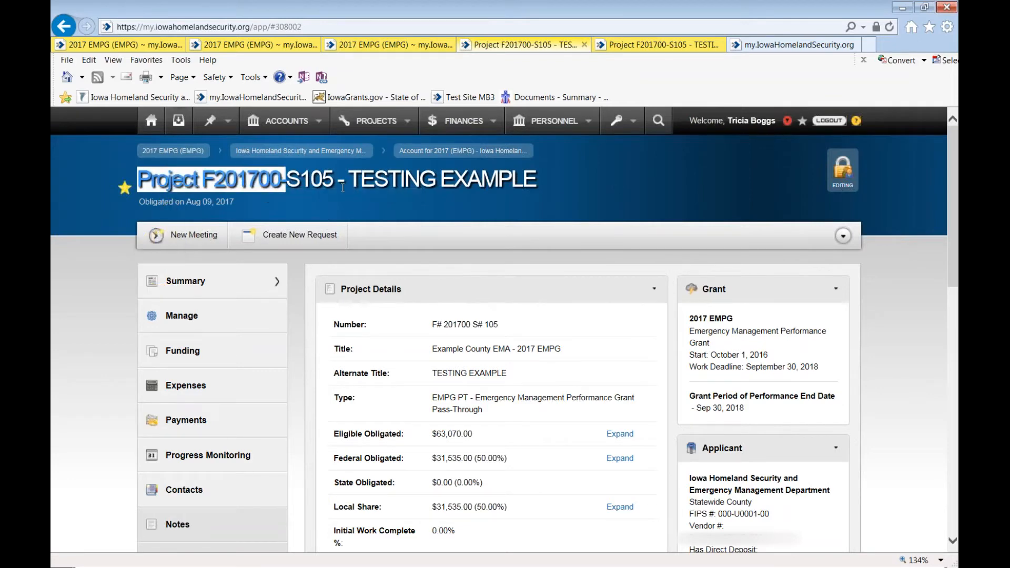
scroll("down", 3)
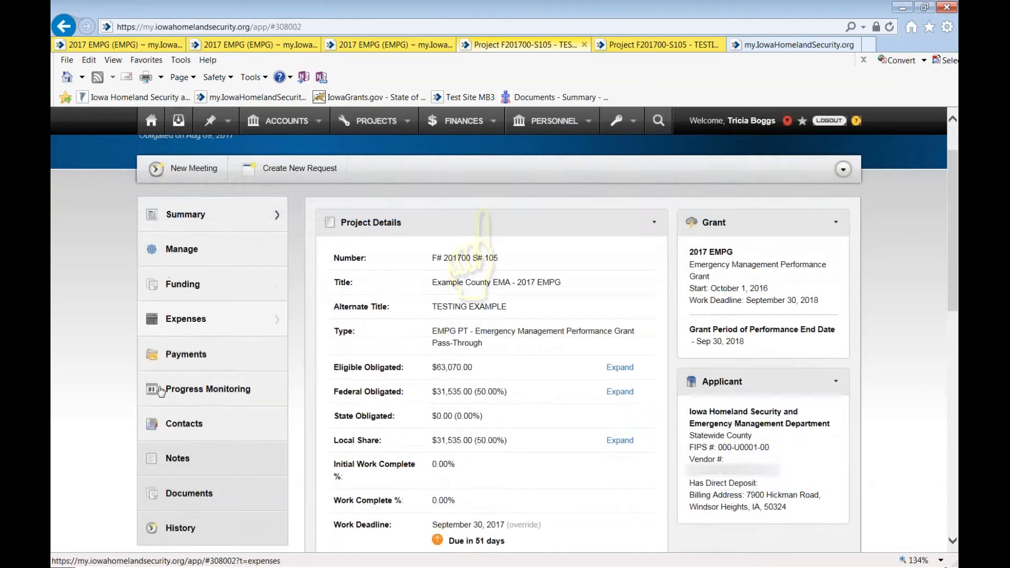
scroll("down", 3)
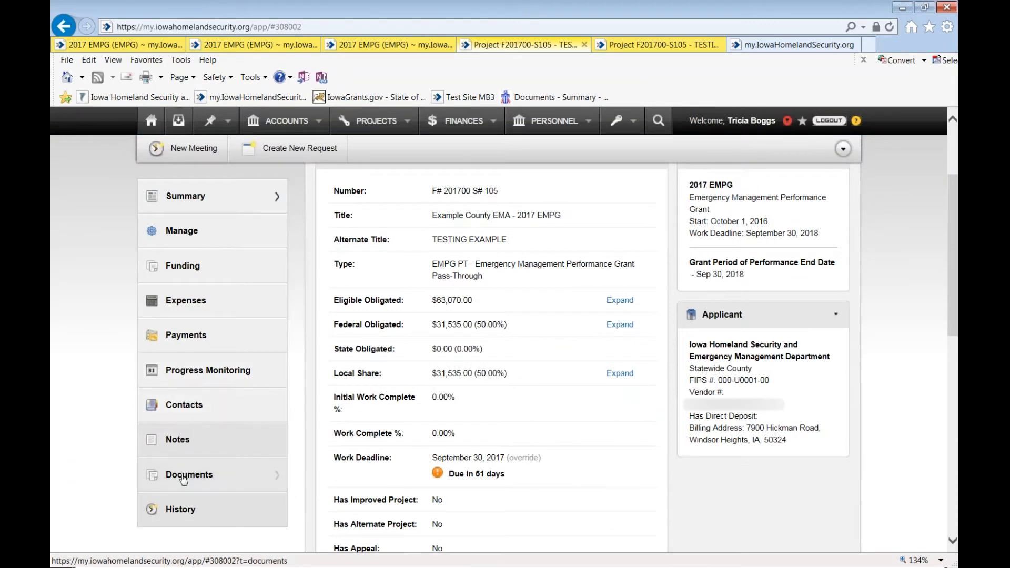
View the Example County Unsigned '17 CAAF with GT&C PDF from the project's Documents.
left_click(188, 474)
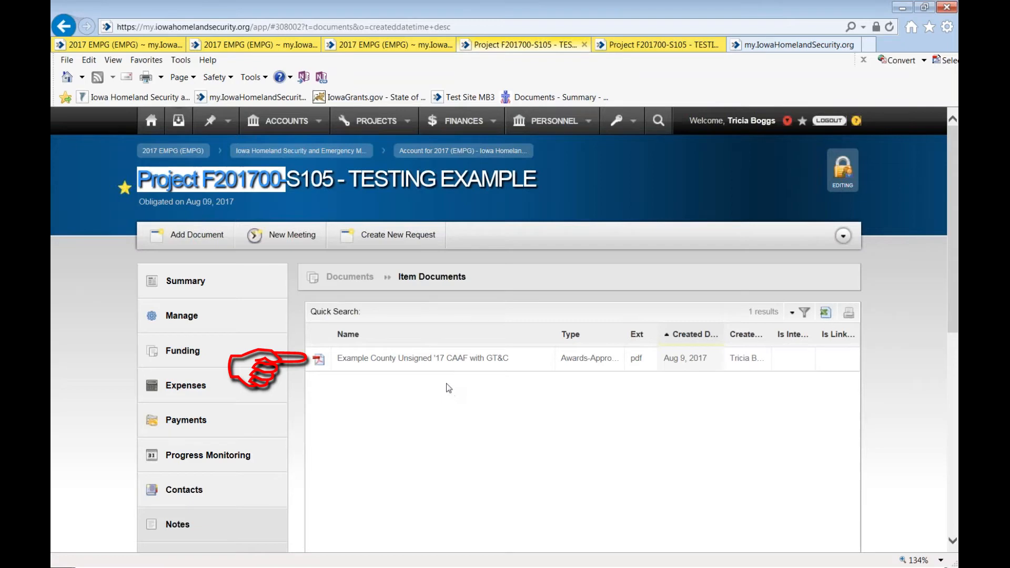
mouse_move(376, 397)
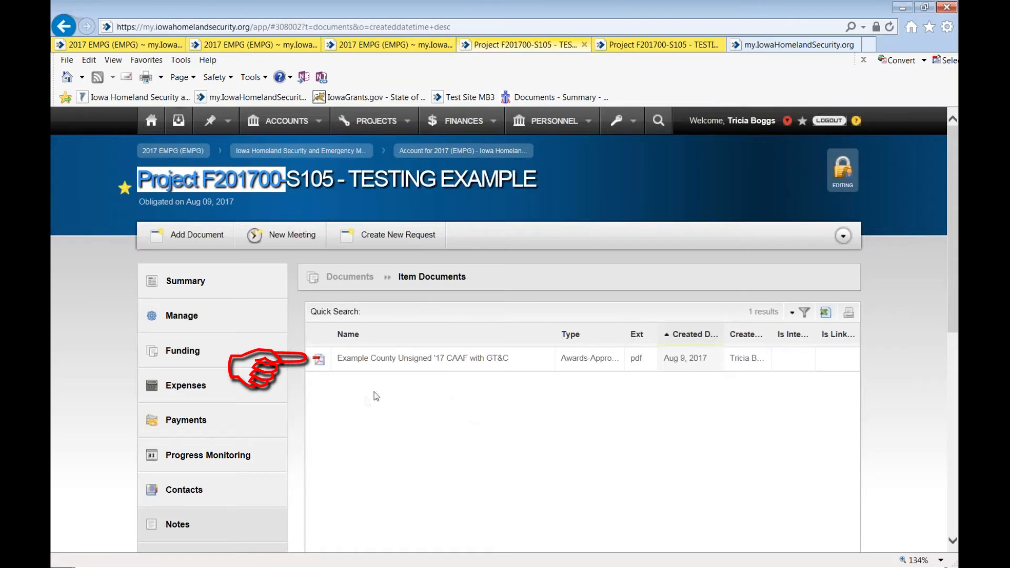
mouse_move(362, 389)
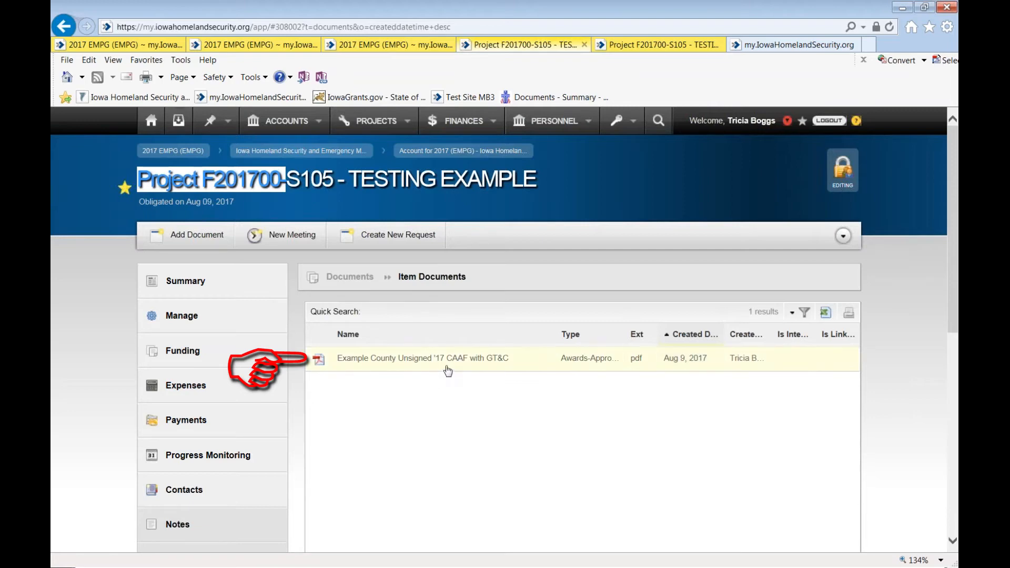
mouse_move(470, 369)
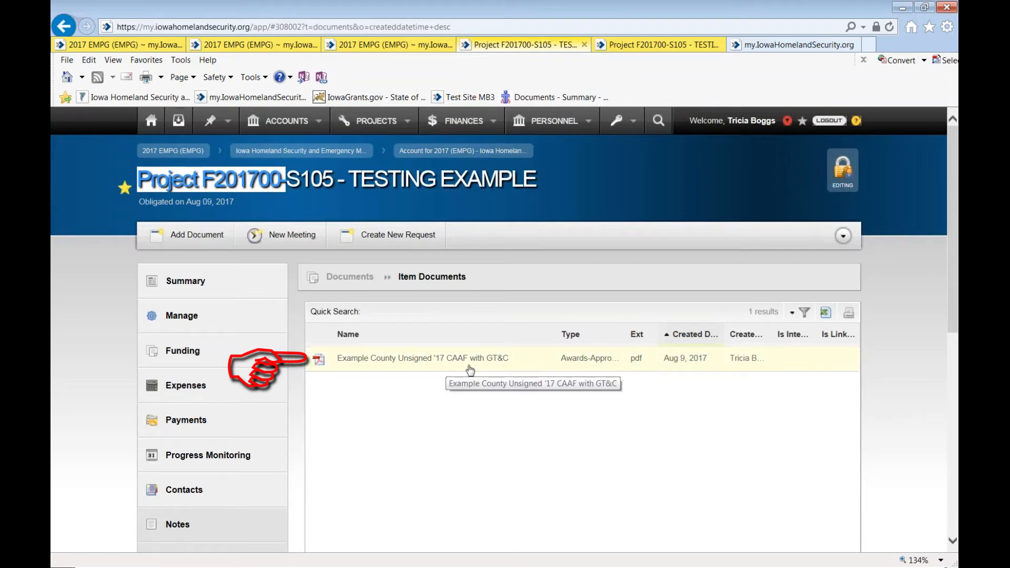
mouse_move(466, 366)
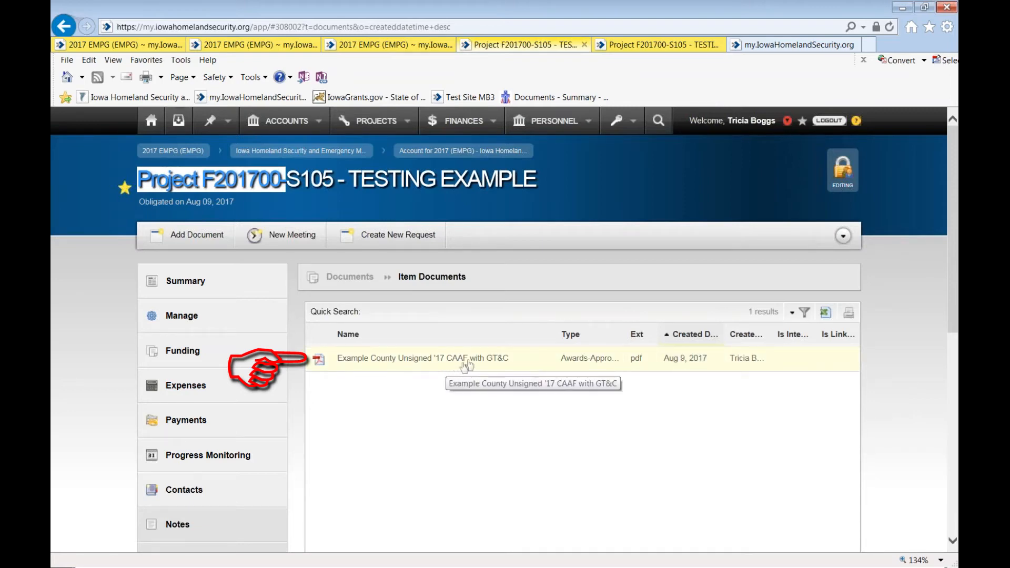
mouse_move(514, 370)
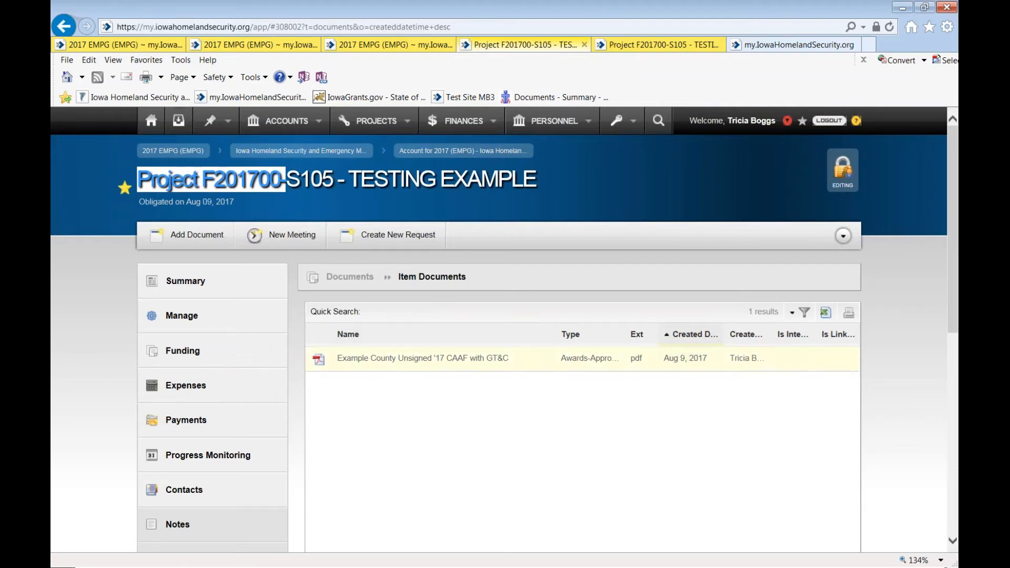
left_click(423, 358)
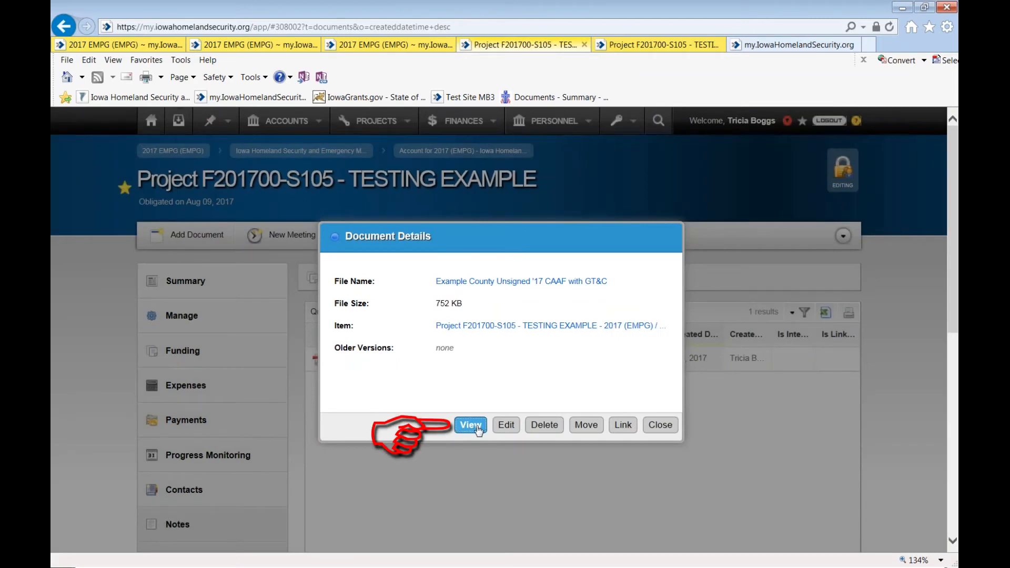
left_click(470, 423)
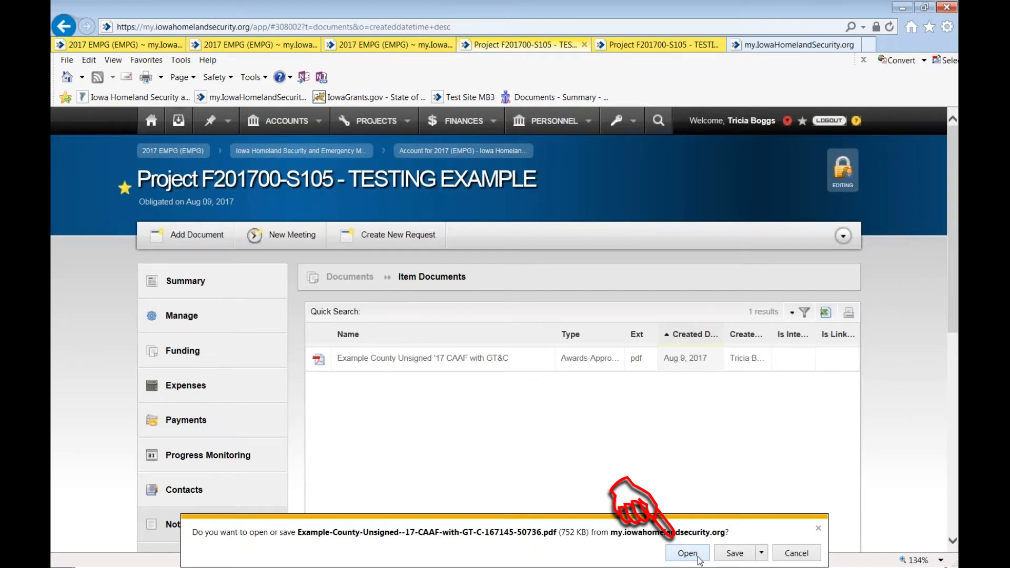
left_click(687, 552)
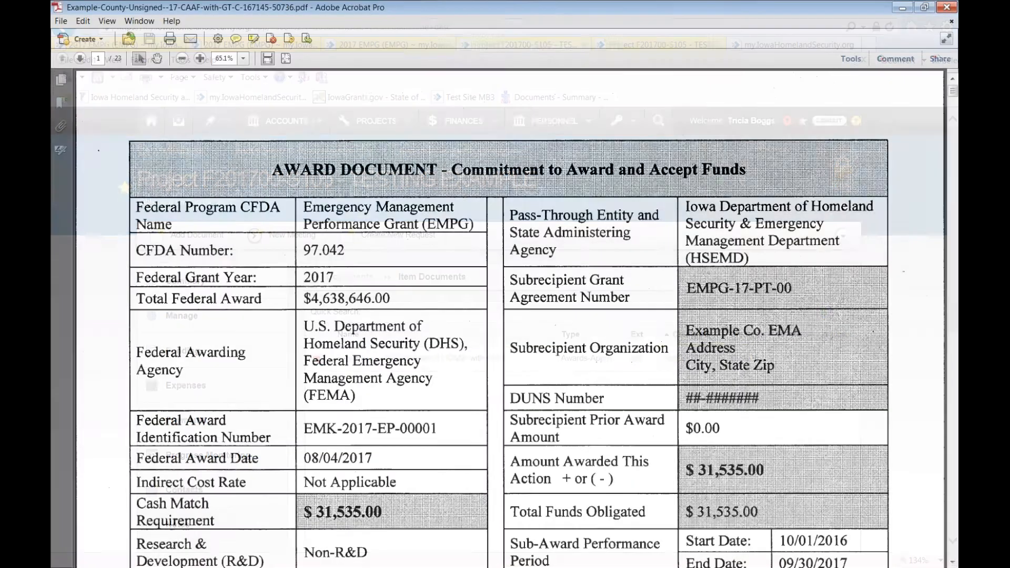
left_click(200, 59)
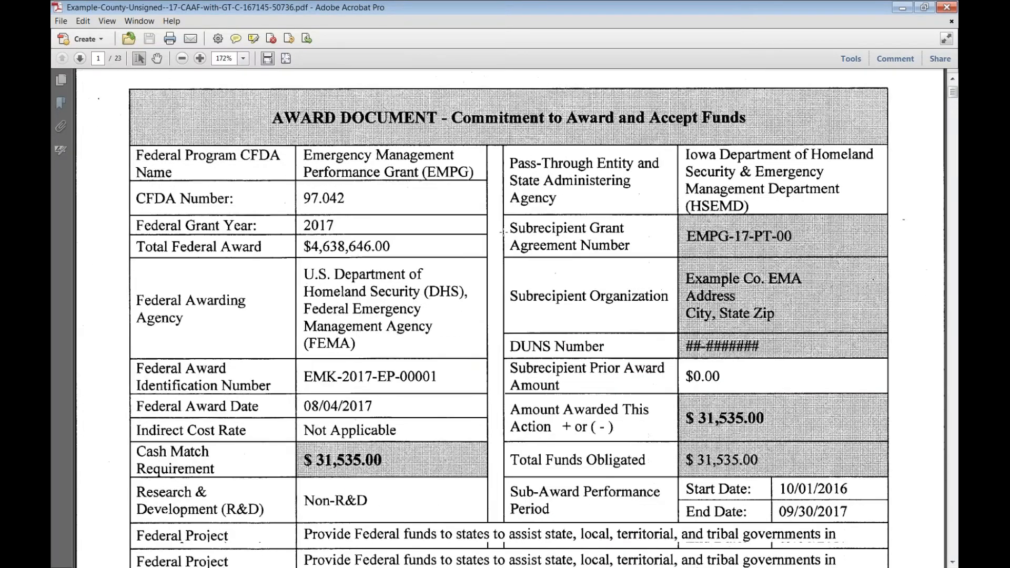
scroll("down", 3)
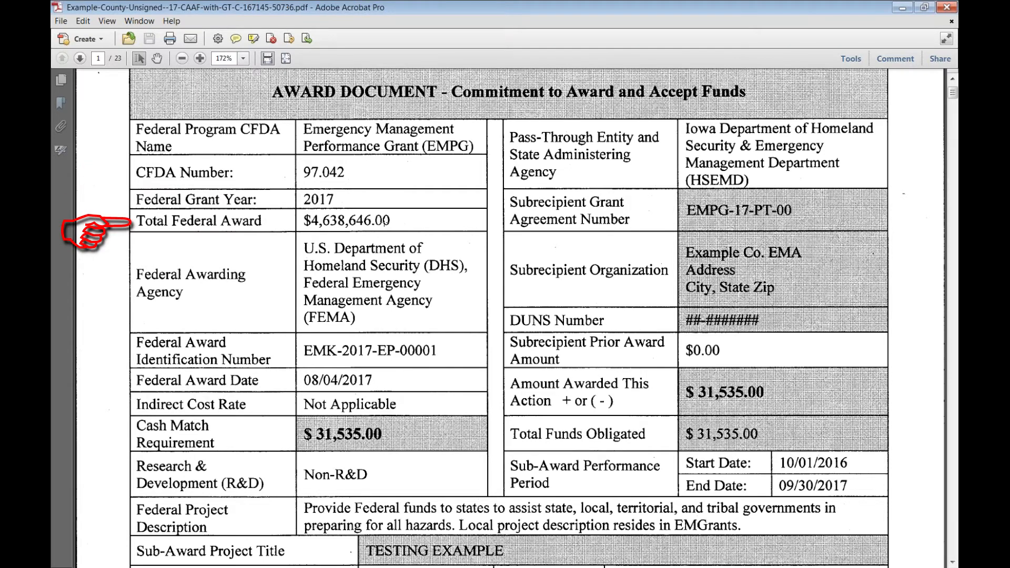
scroll("down", 3)
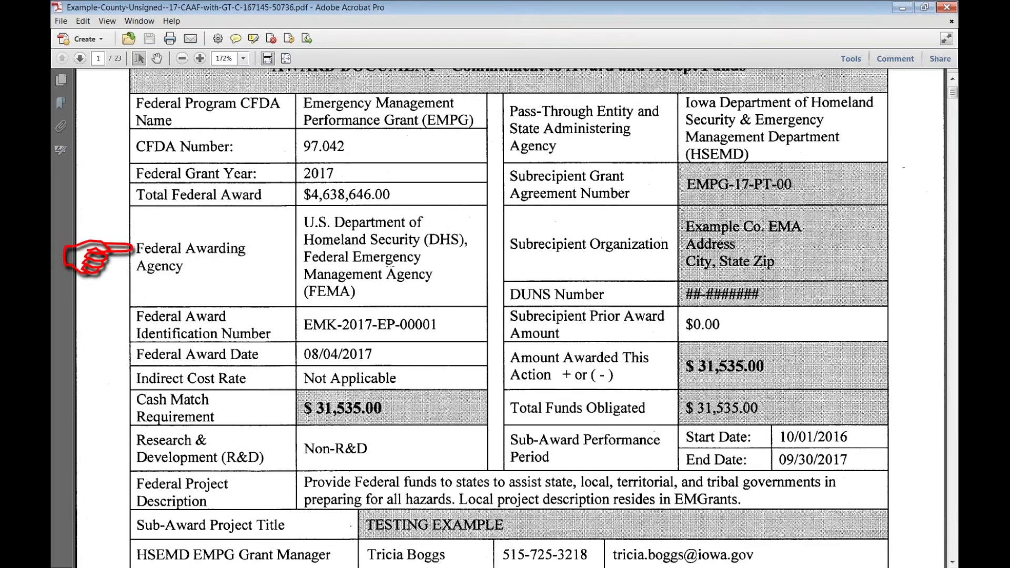
scroll("down", 3)
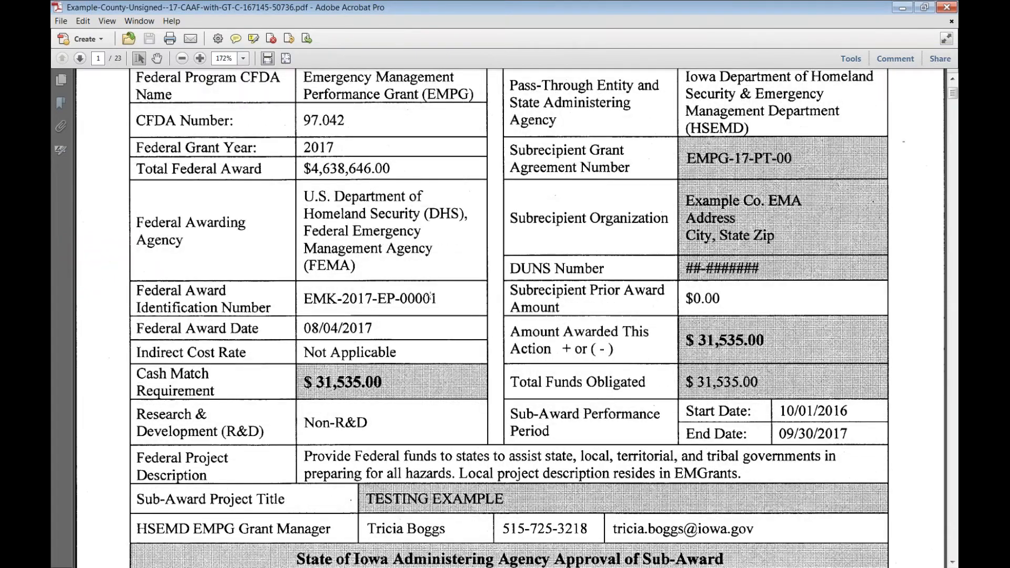
mouse_move(205, 267)
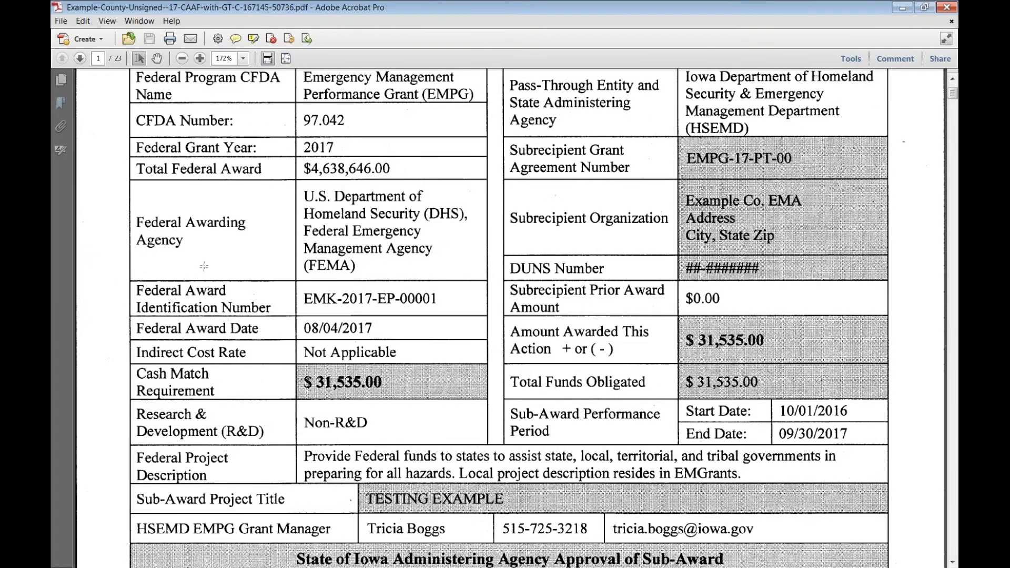
scroll("down", 3)
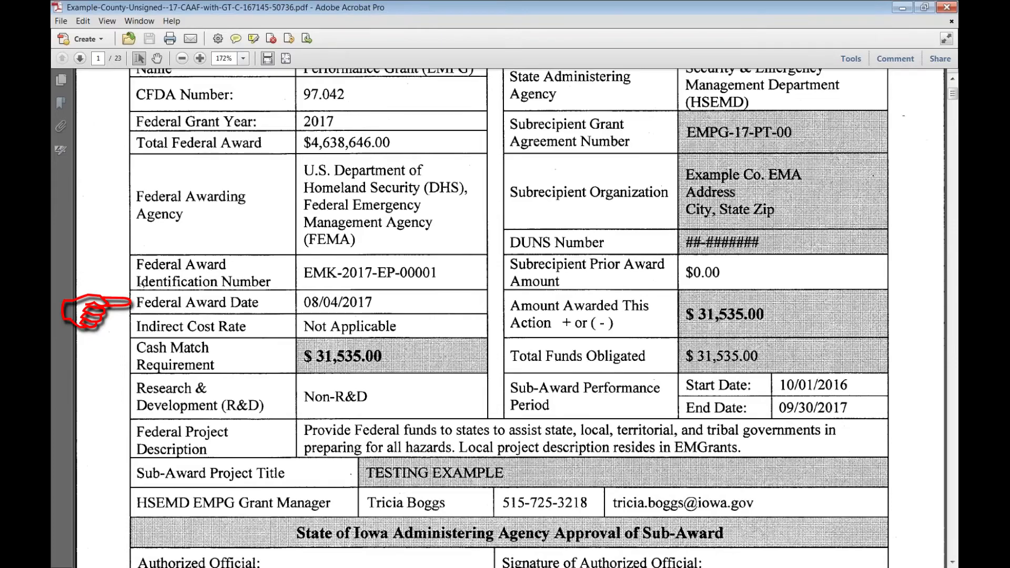
scroll("down", 3)
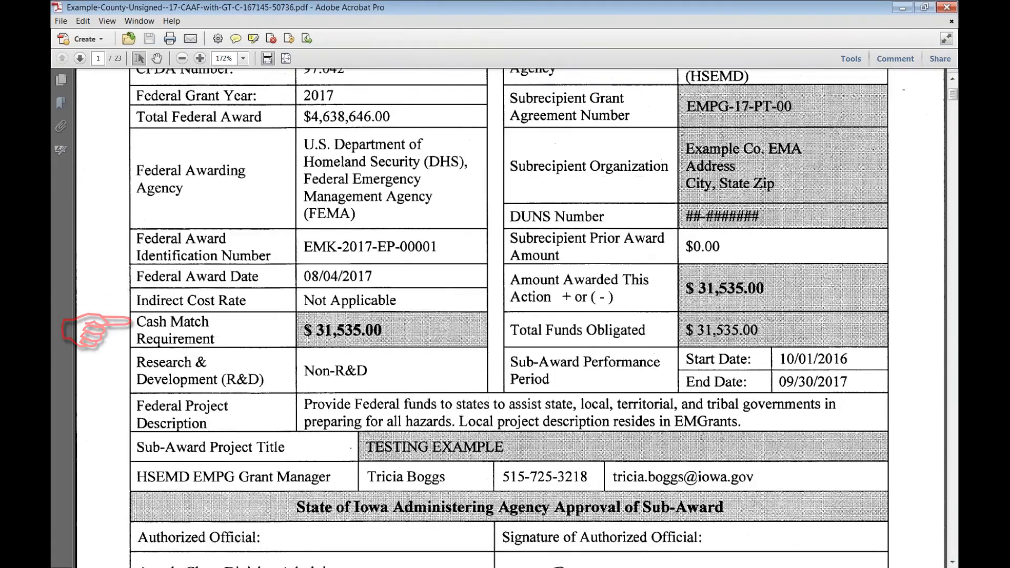
scroll("up", 3)
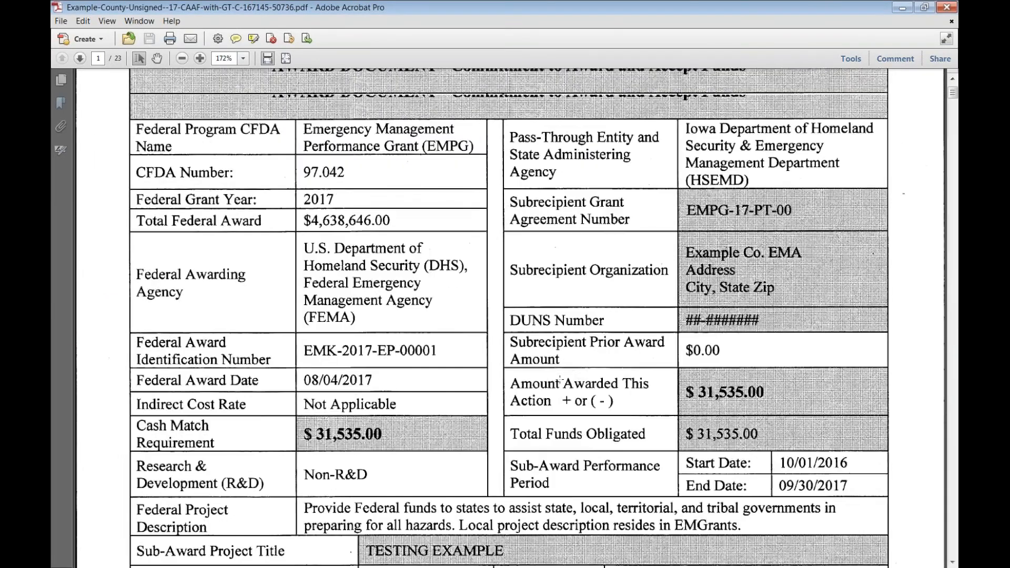
scroll("up", 3)
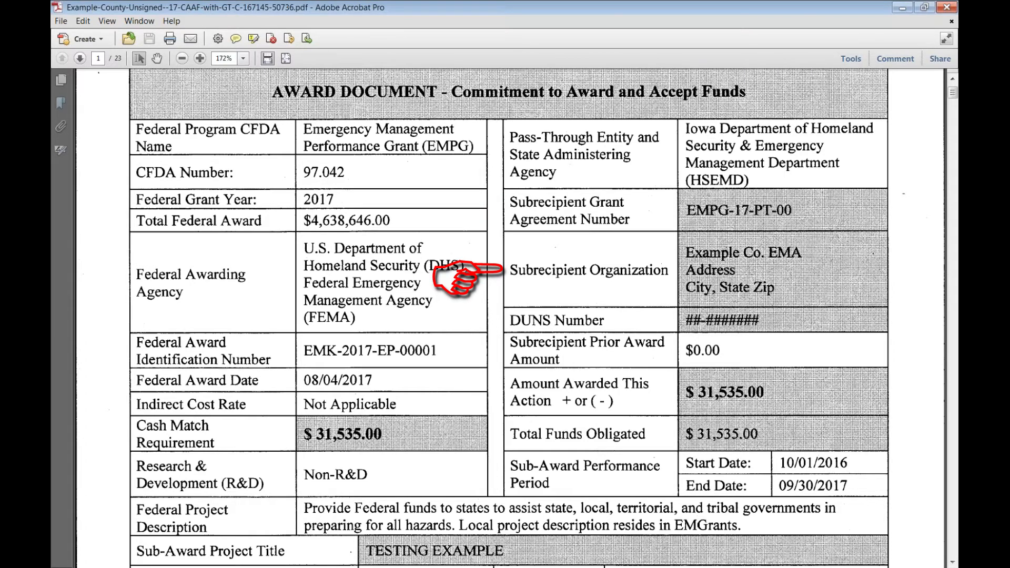
scroll("down", 3)
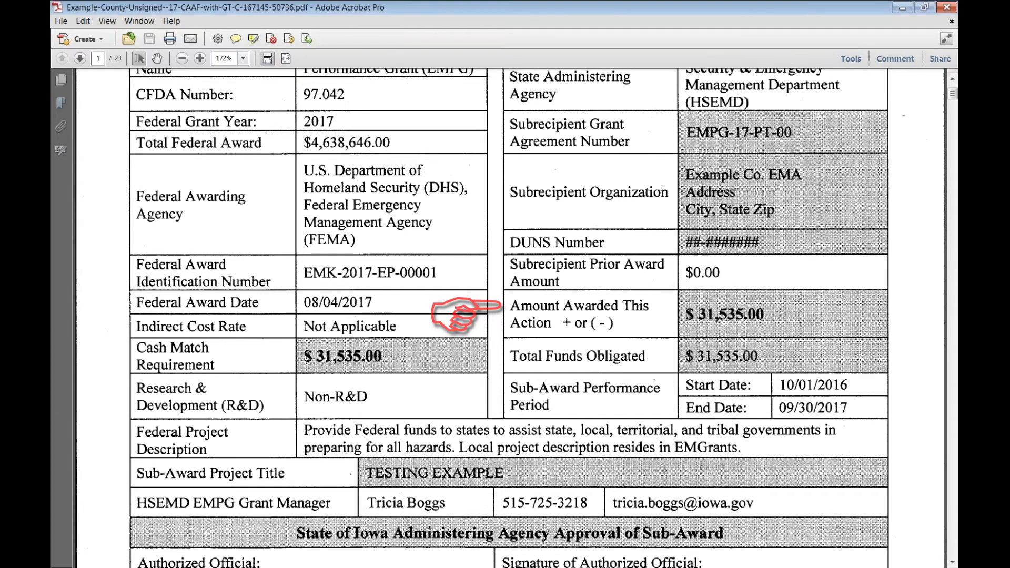
mouse_move(96, 358)
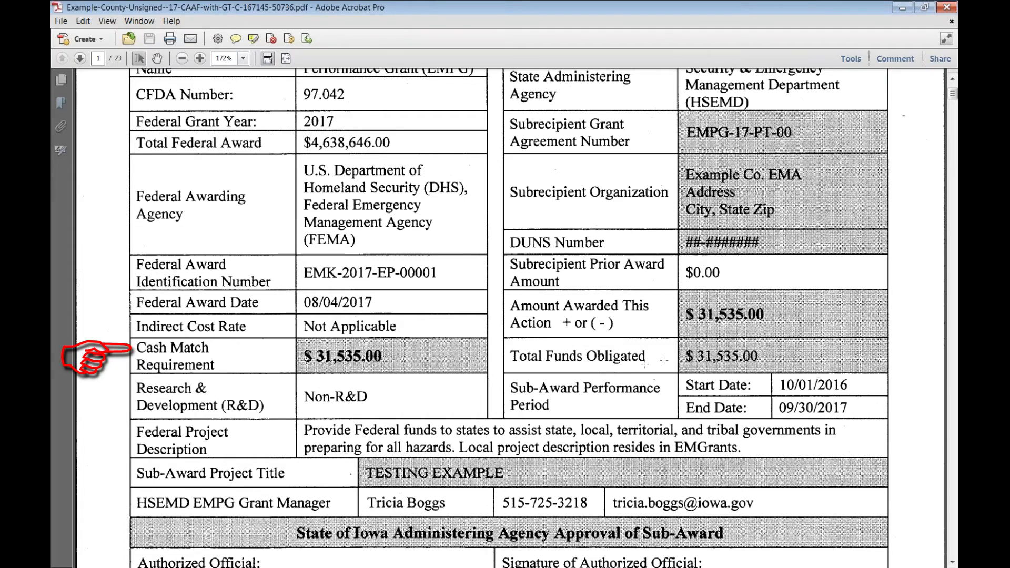
scroll("down", 3)
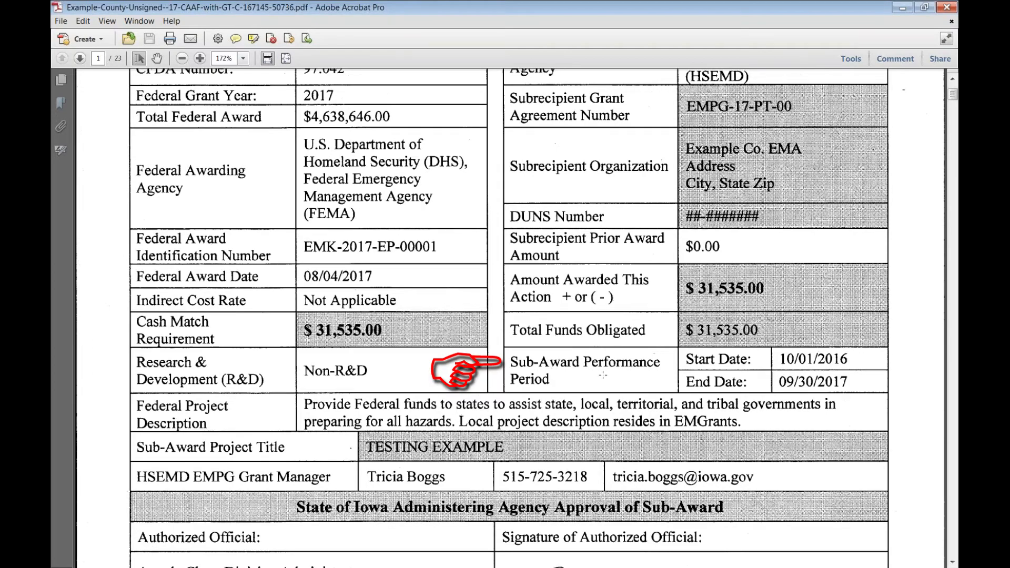
scroll("down", 3)
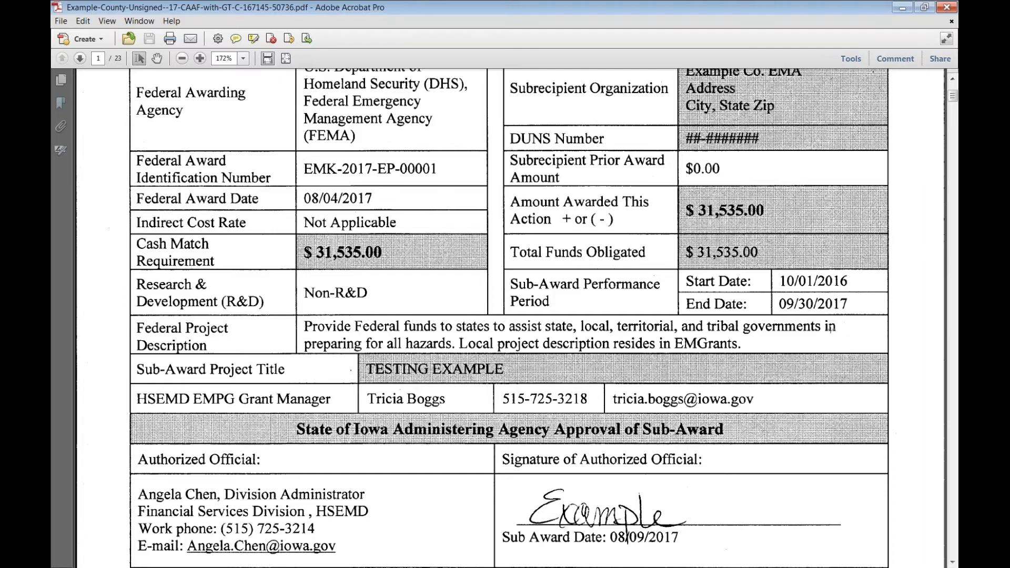
scroll("down", 3)
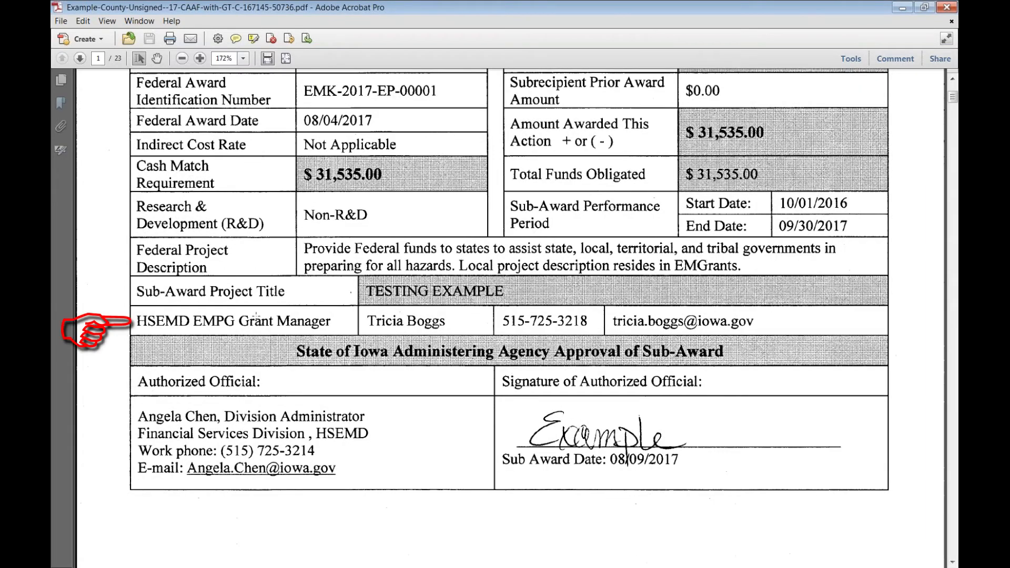
scroll("down", 3)
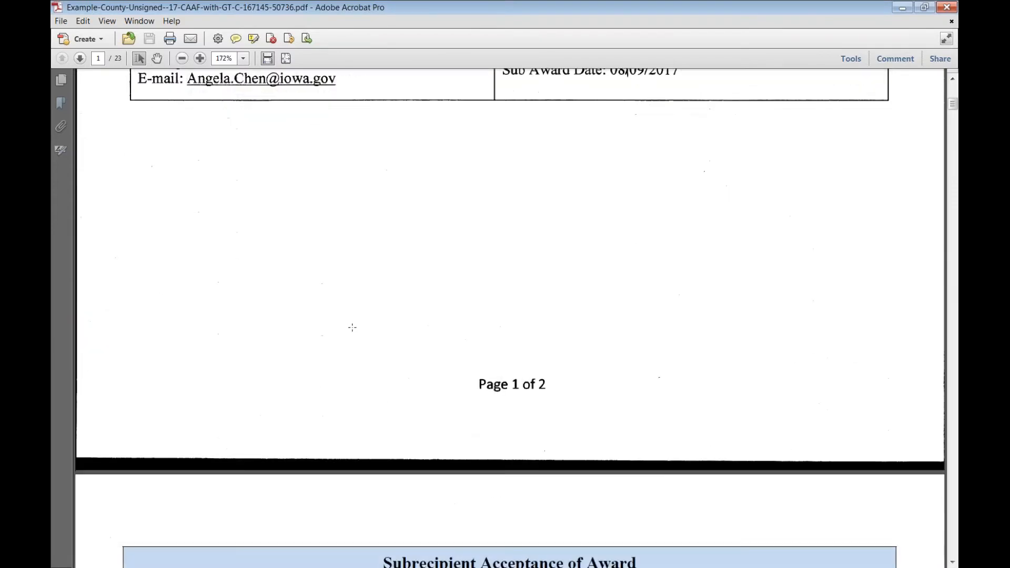
scroll("up", 3)
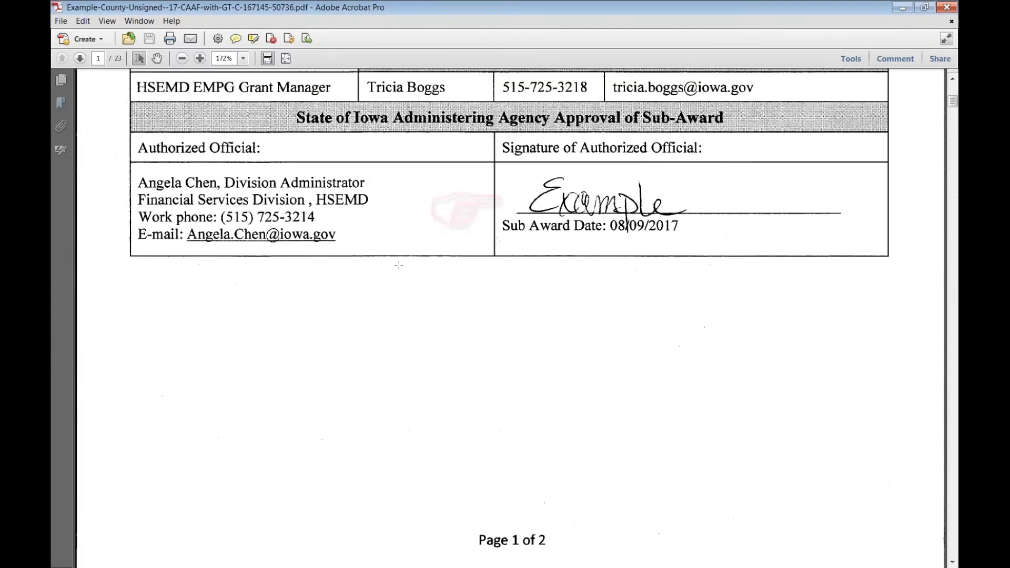
scroll("down", 3)
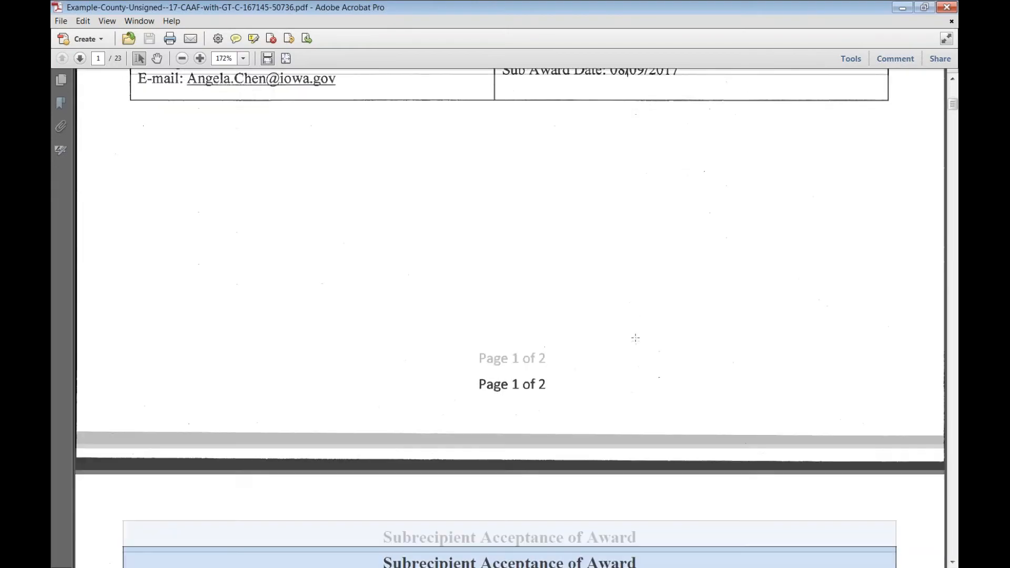
scroll("down", 3)
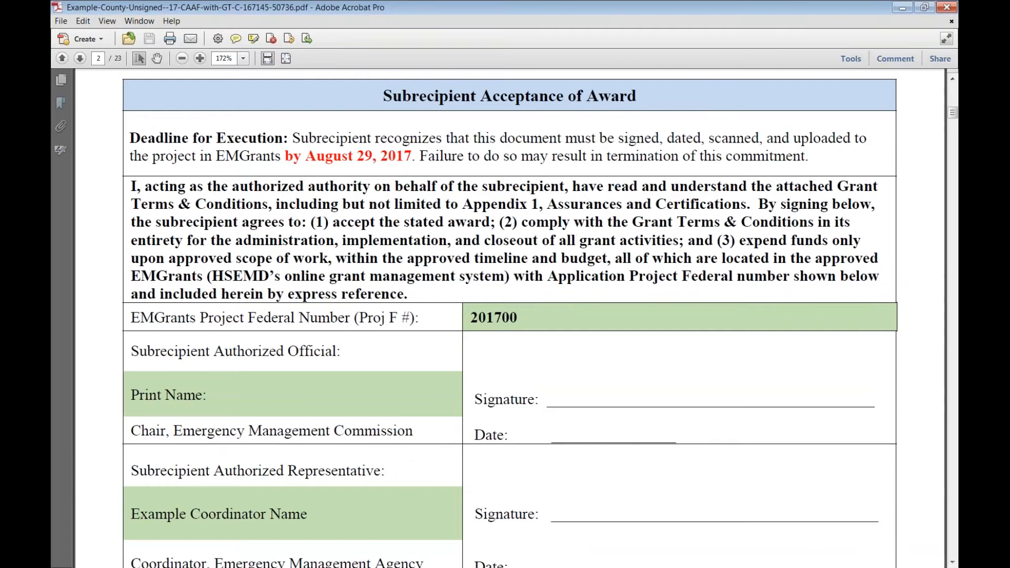
mouse_move(670, 351)
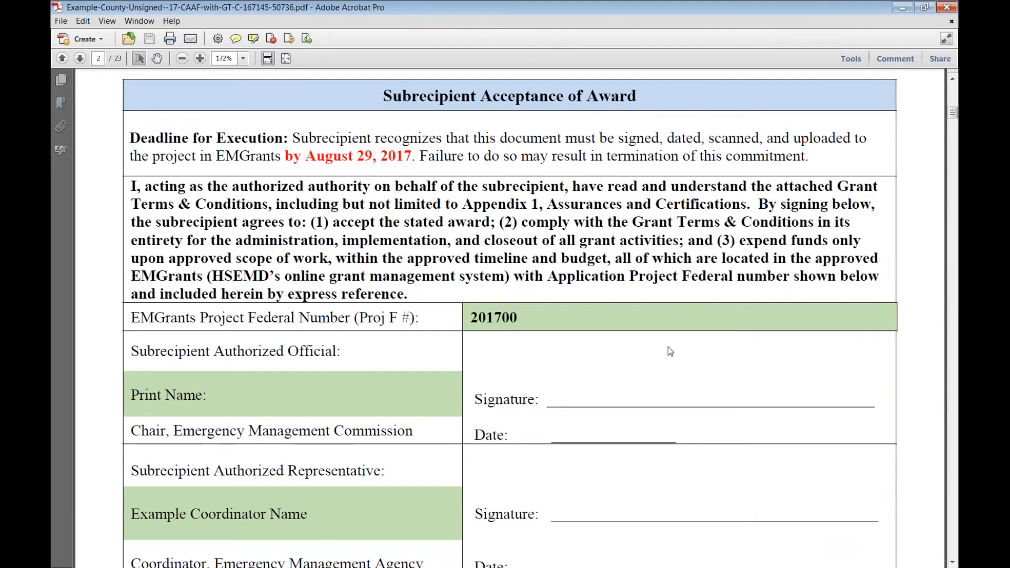
mouse_move(659, 343)
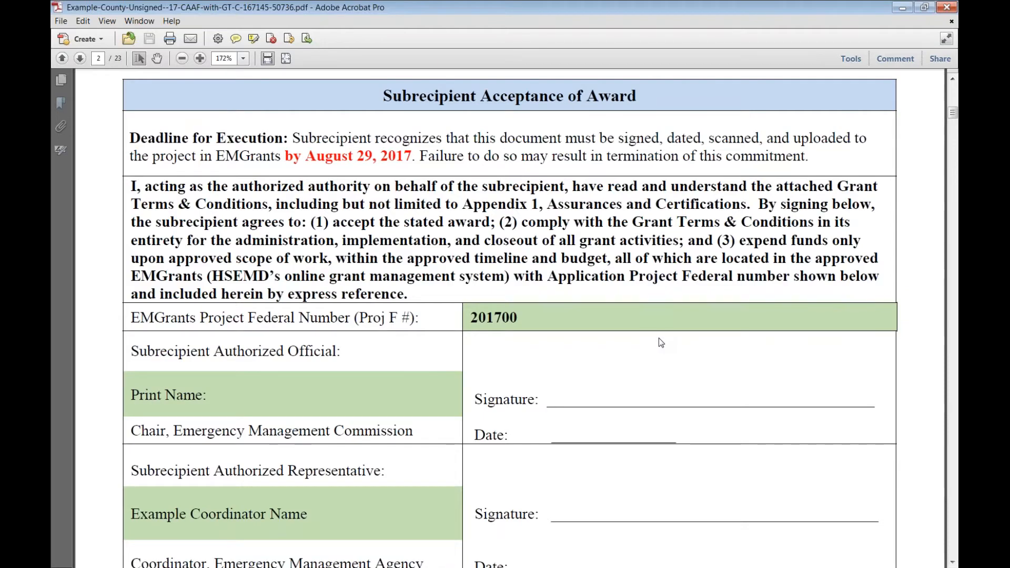
scroll("down", 3)
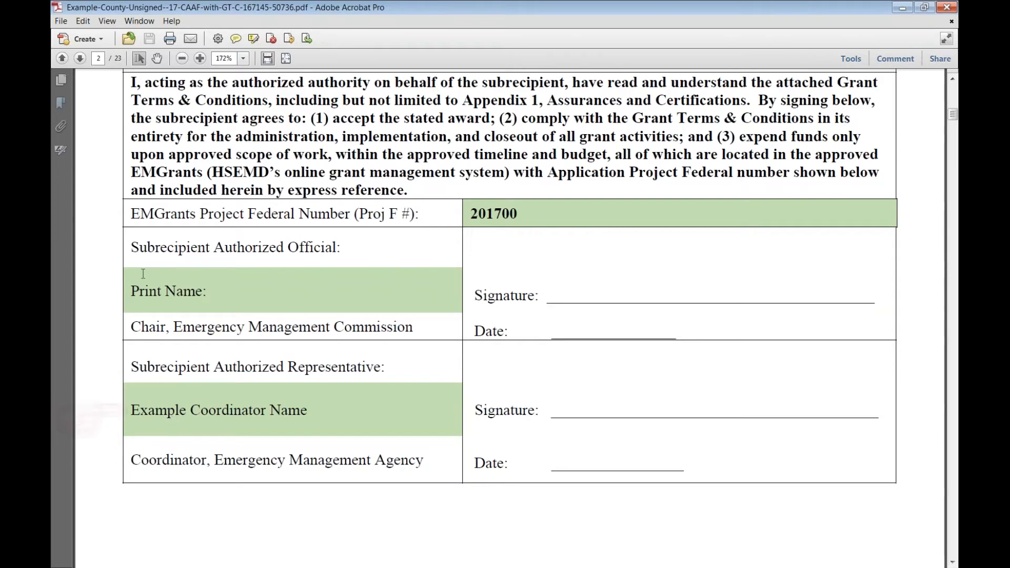
scroll("down", 3)
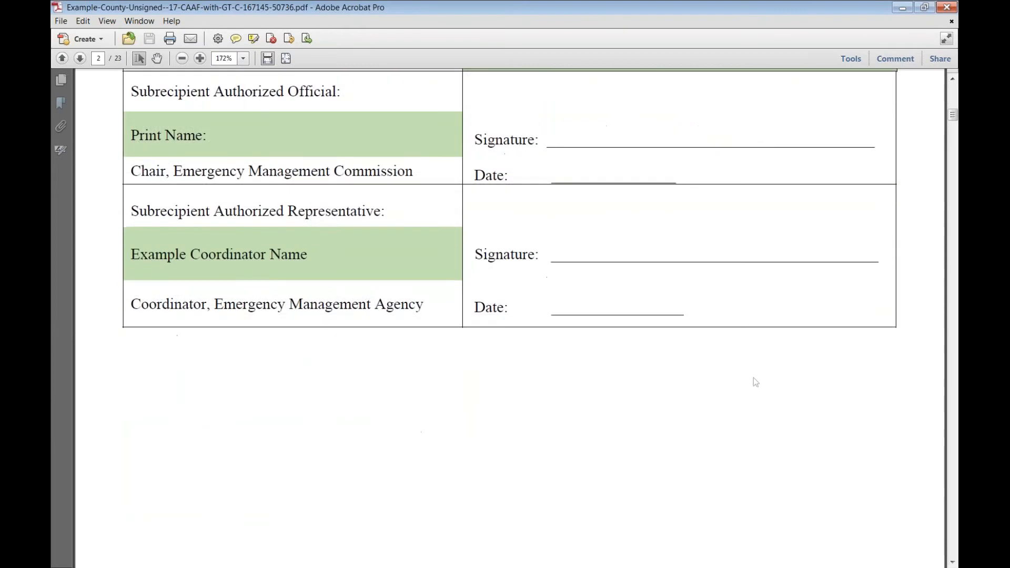
scroll("down", 3)
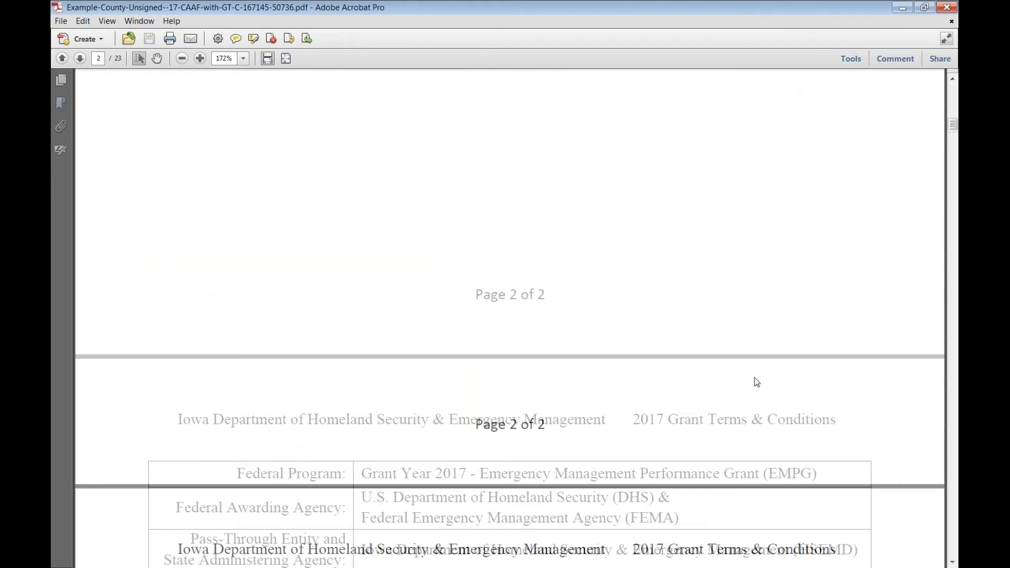
left_click(286, 57)
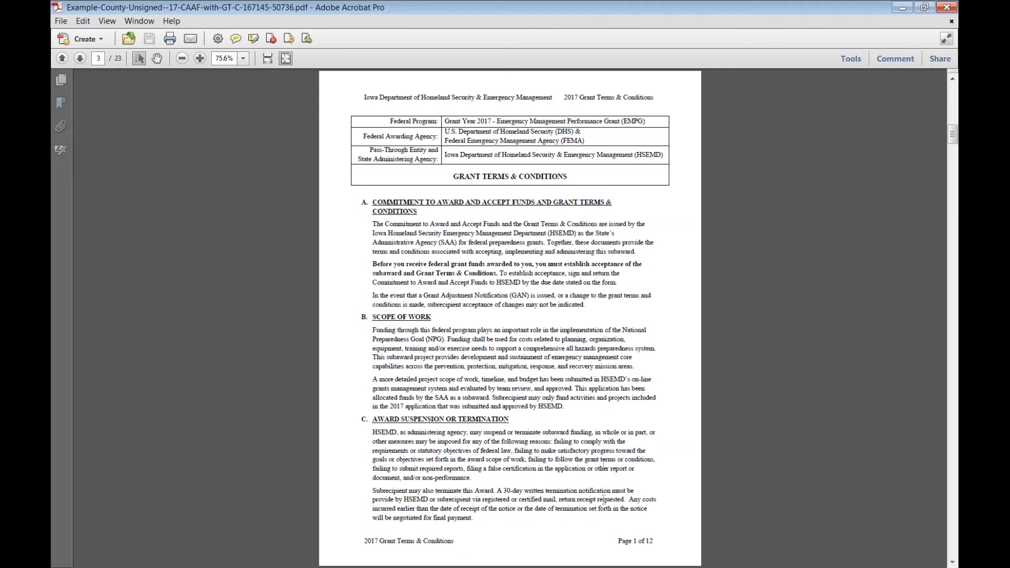
left_click(79, 58)
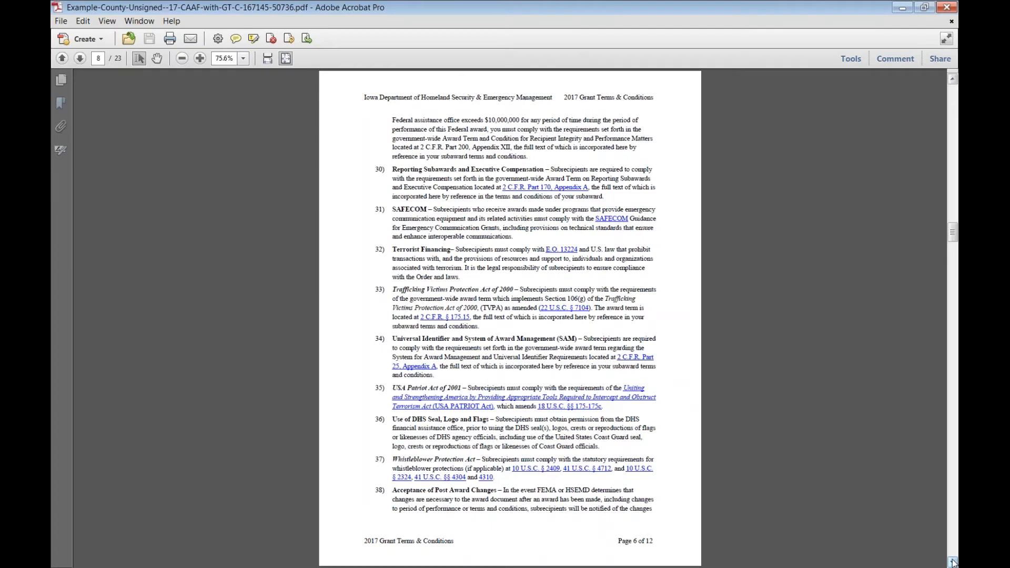
left_click(952, 561)
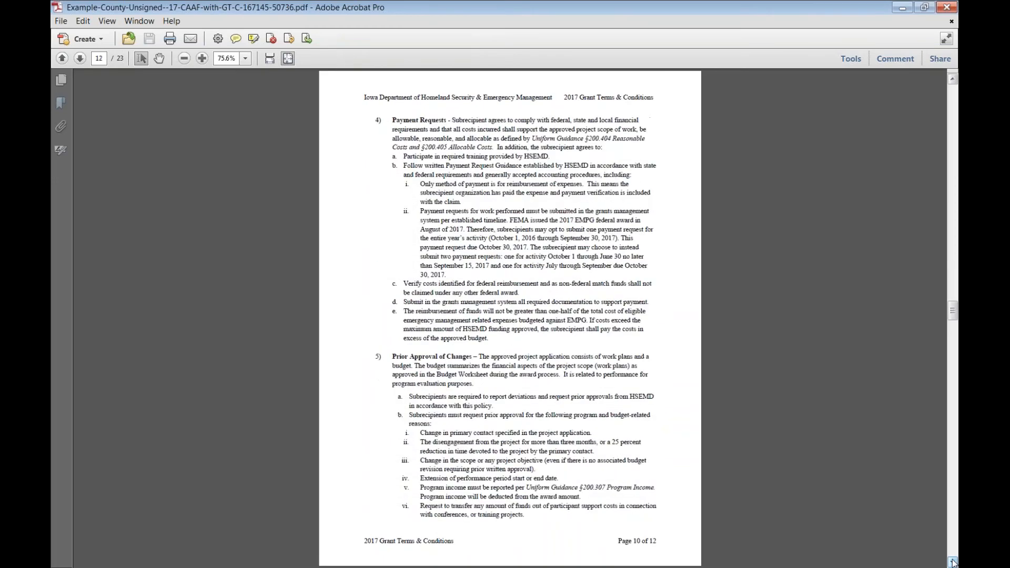
left_click(953, 562)
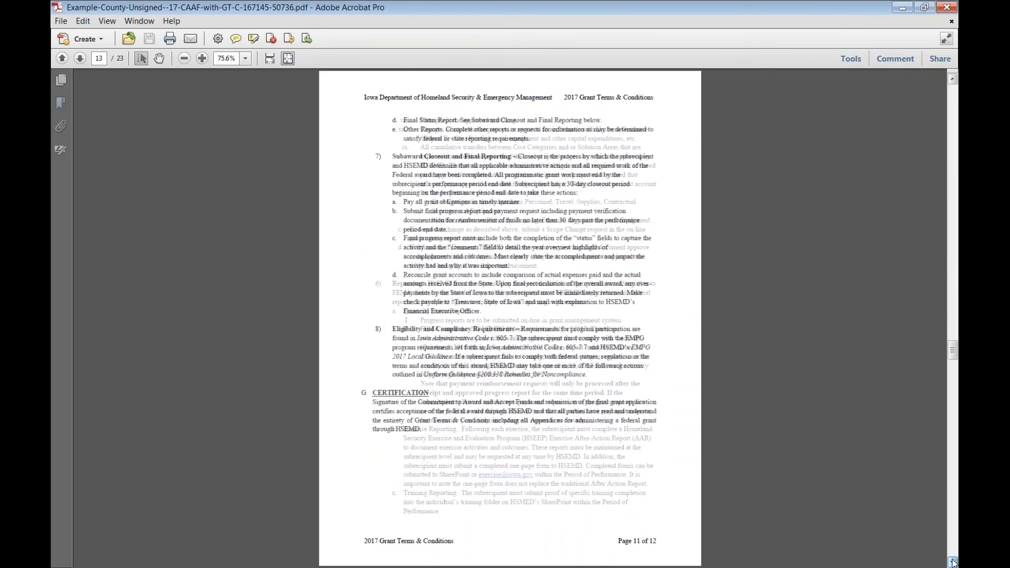
left_click(952, 562)
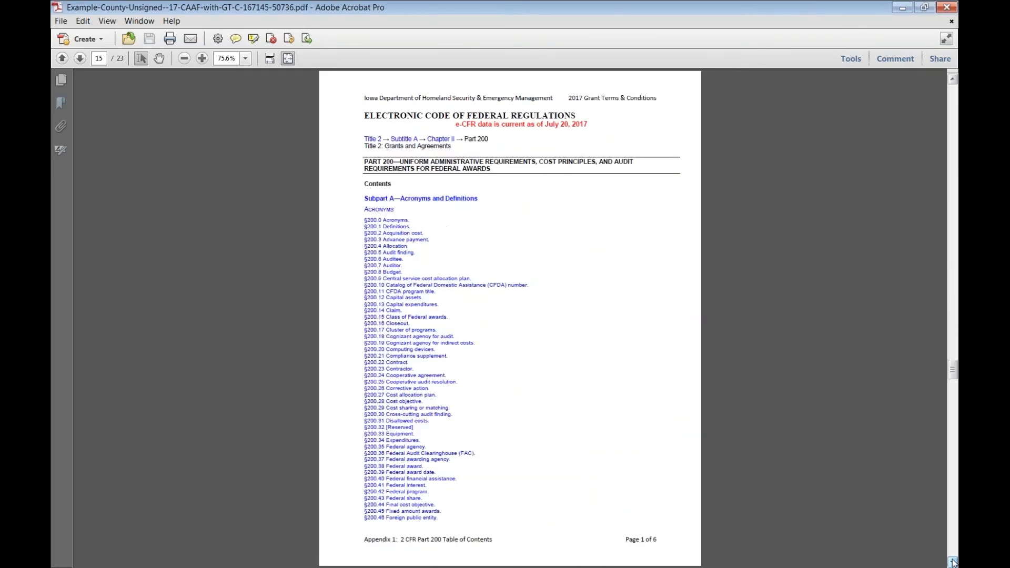
mouse_move(953, 557)
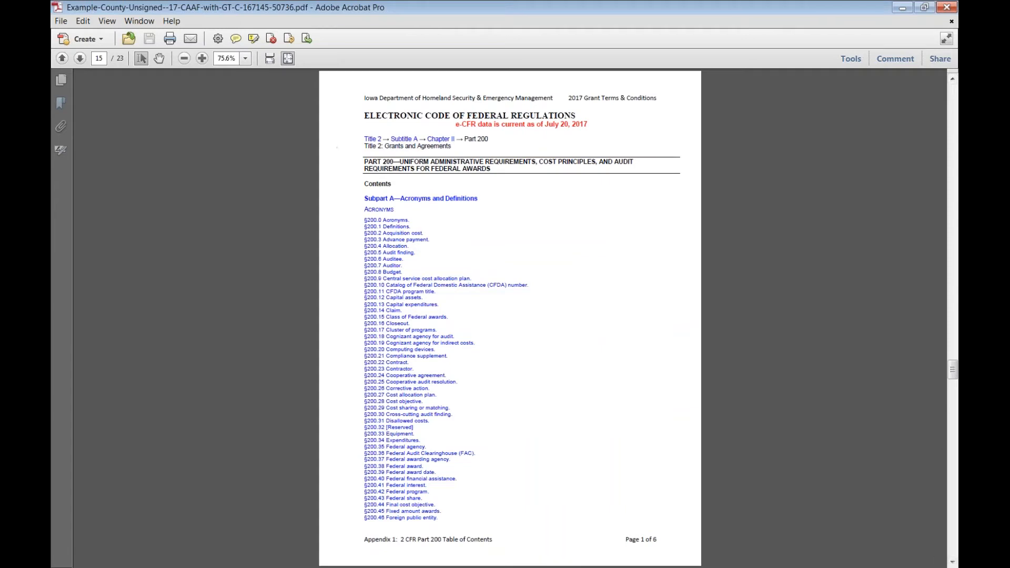
mouse_move(953, 561)
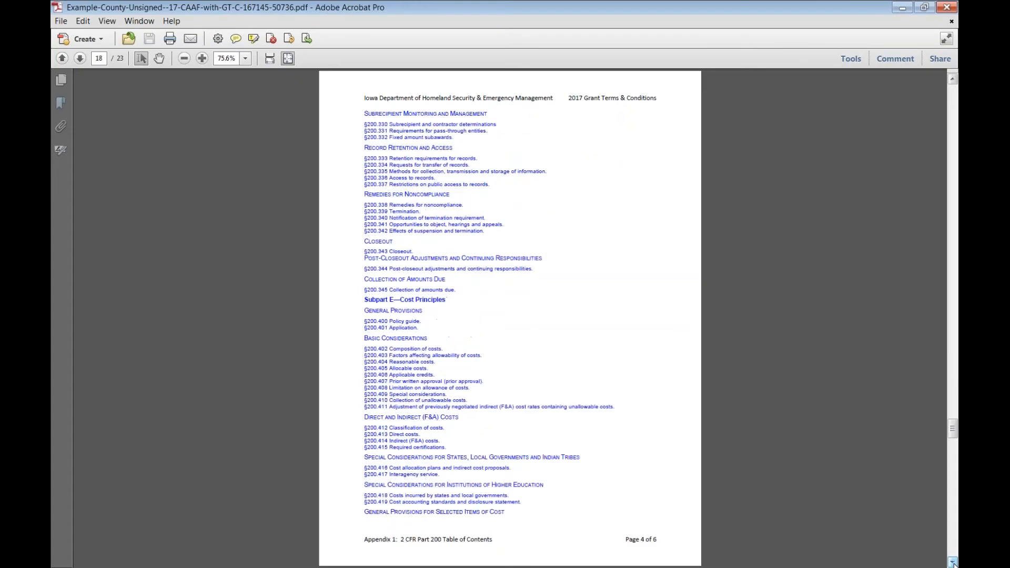
Page through the award PDF's appendices and close it, returning to the grant portal.
left_click(952, 561)
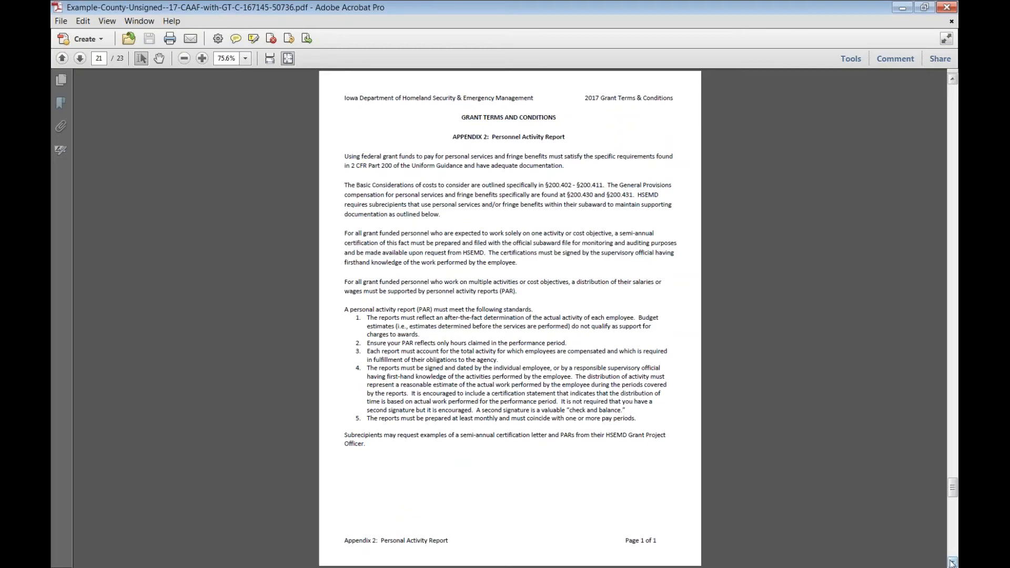
left_click(79, 58)
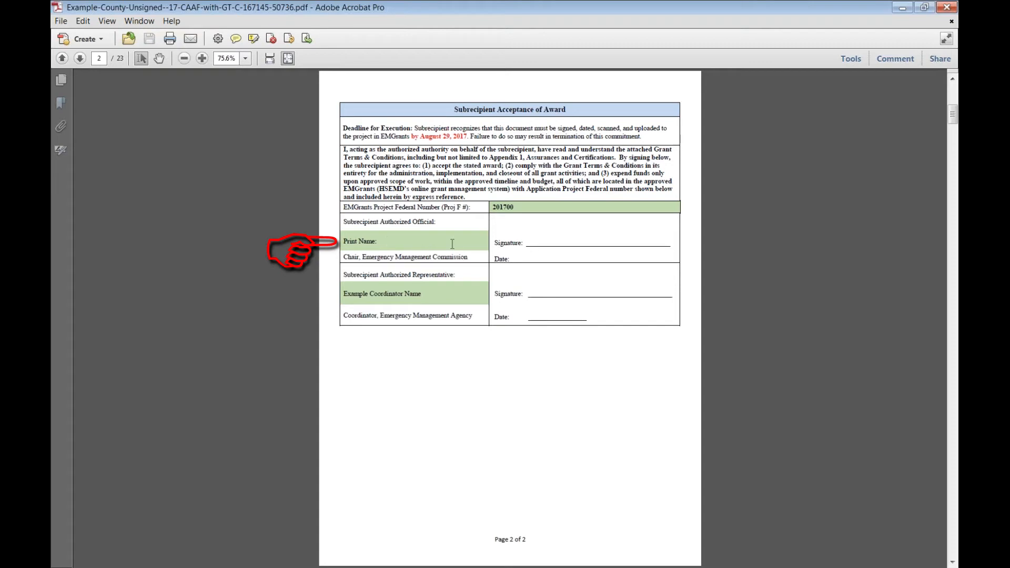
mouse_move(357, 308)
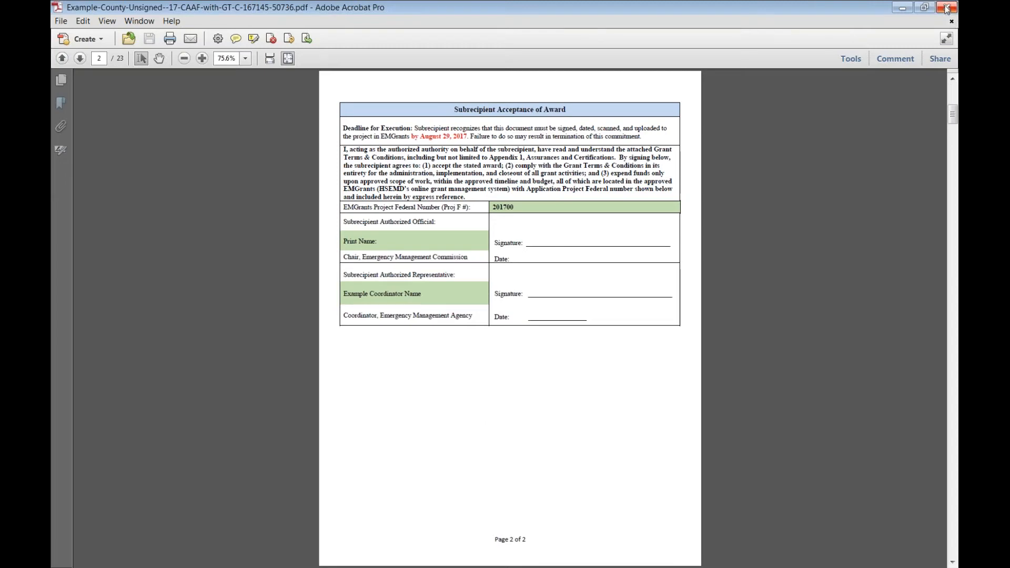
left_click(946, 7)
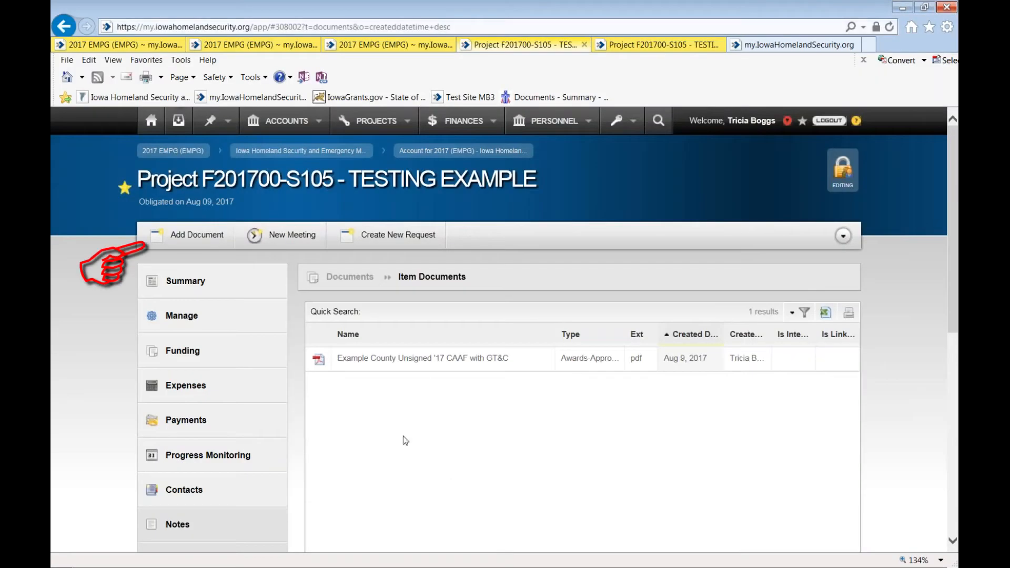
mouse_move(449, 460)
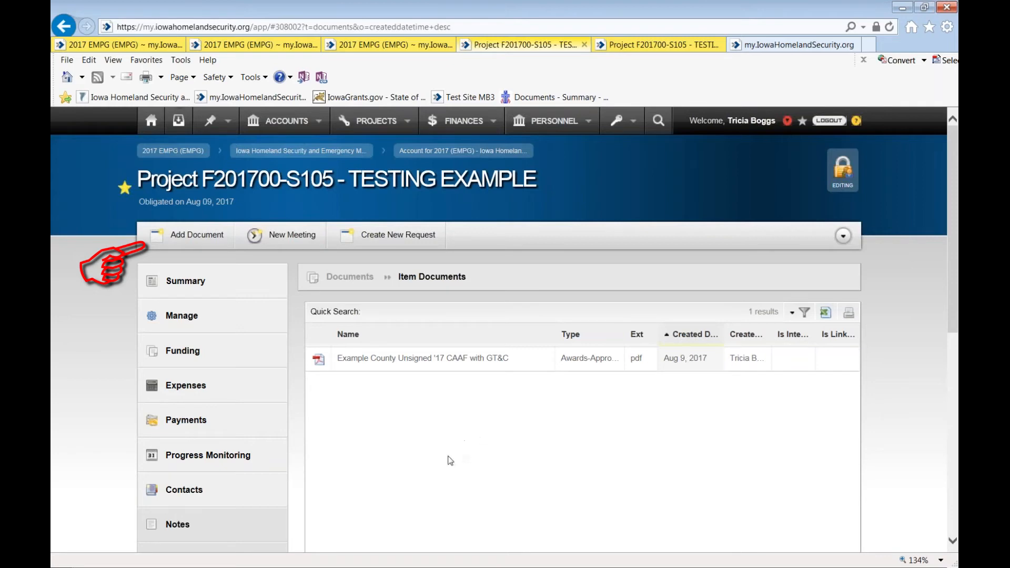
mouse_move(424, 455)
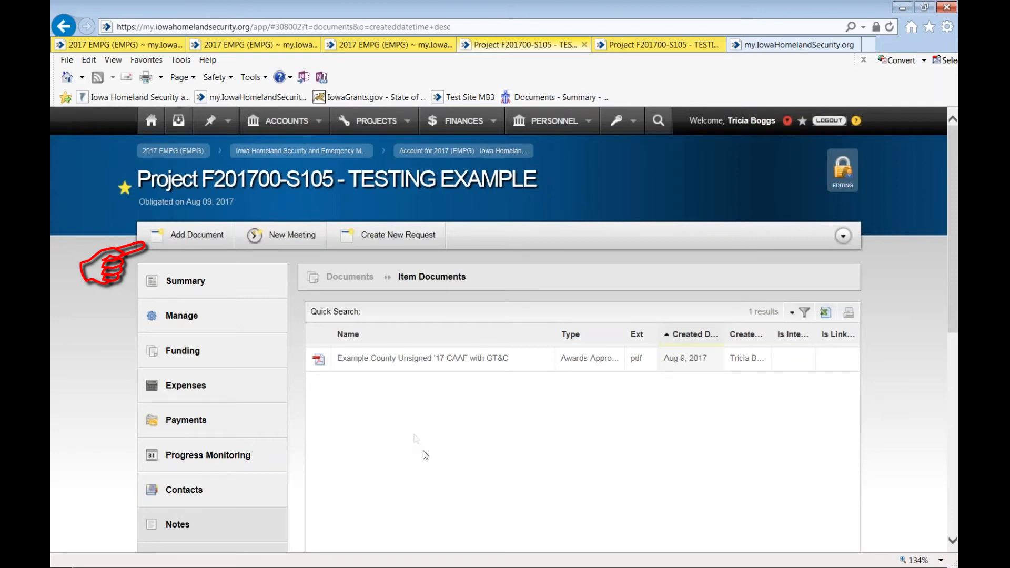
mouse_move(172, 242)
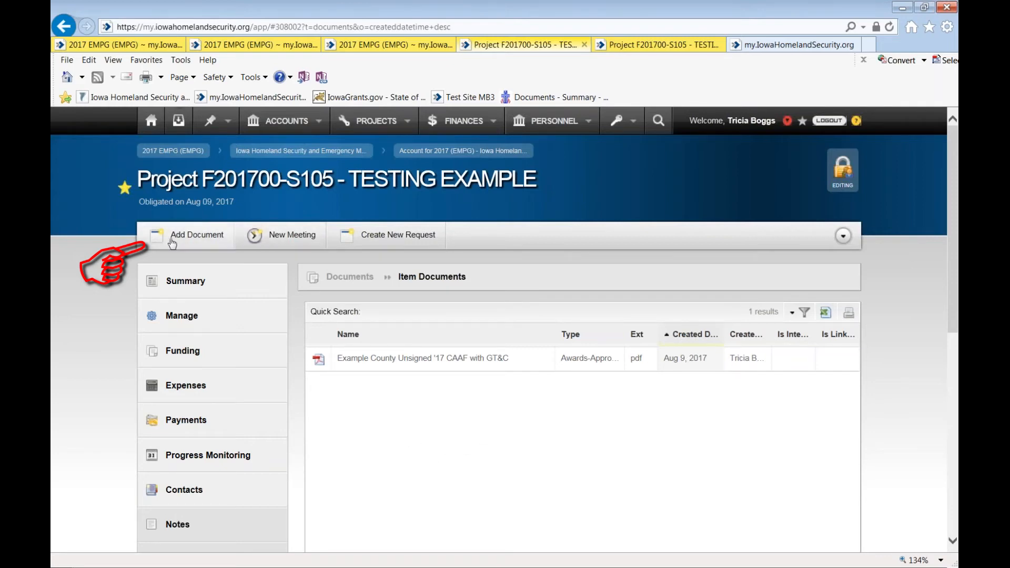
mouse_move(162, 248)
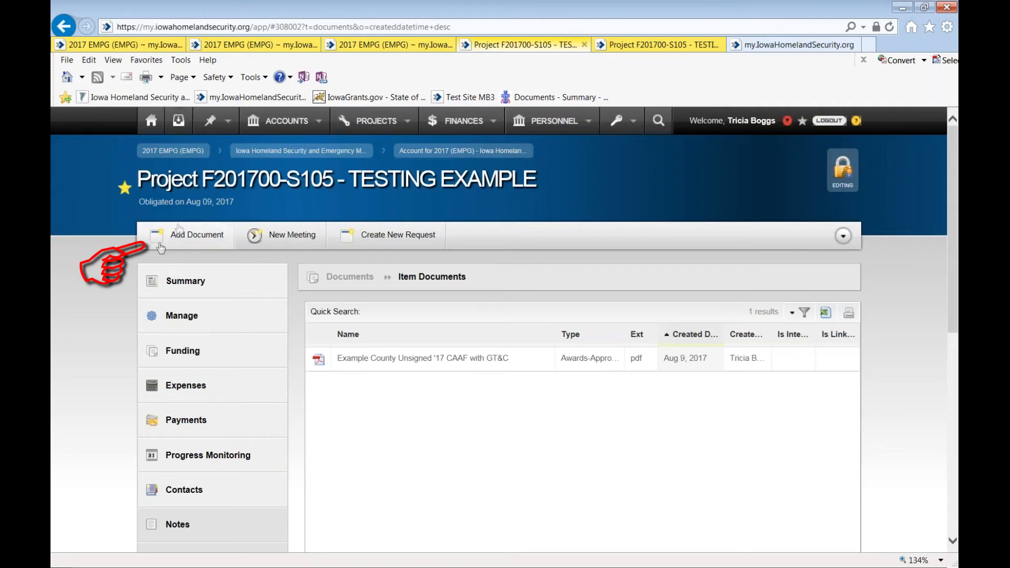
mouse_move(191, 240)
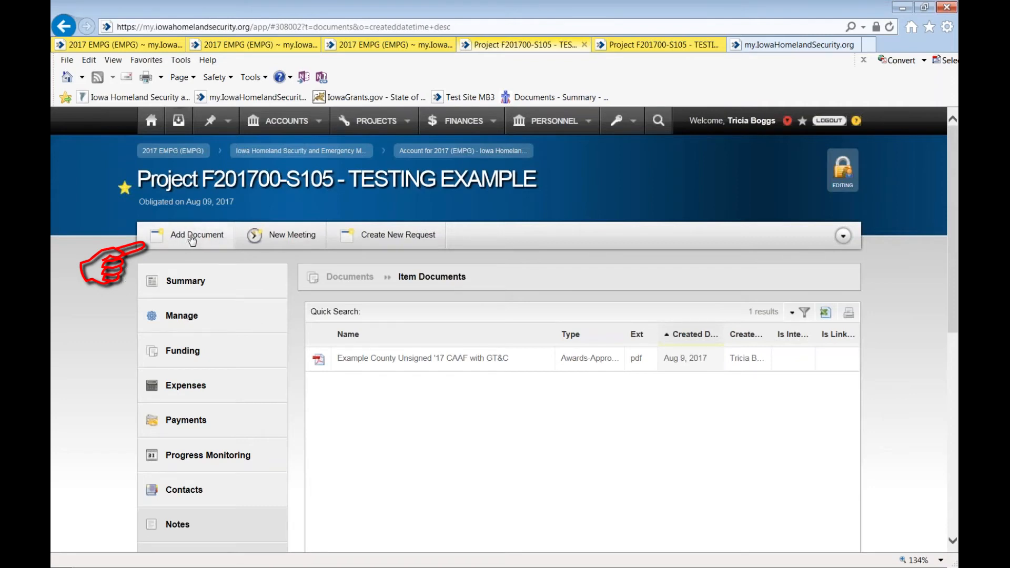
left_click(197, 234)
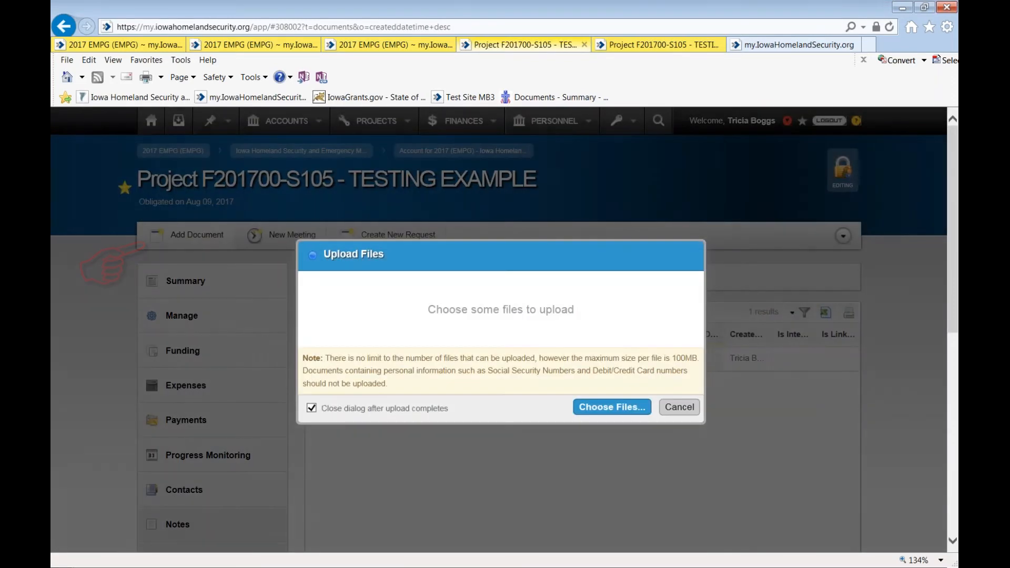
left_click(679, 406)
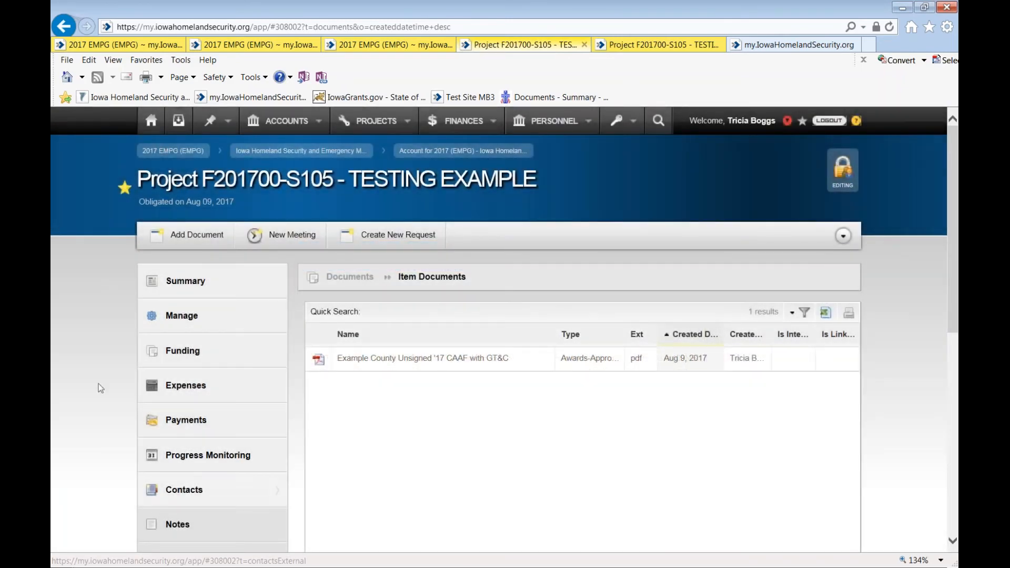
mouse_move(380, 448)
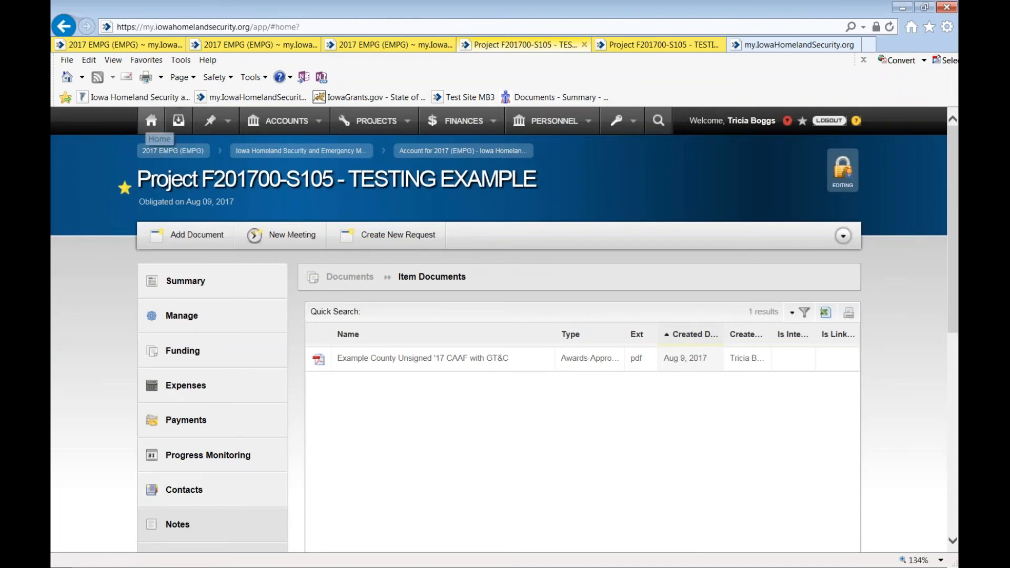
left_click(151, 120)
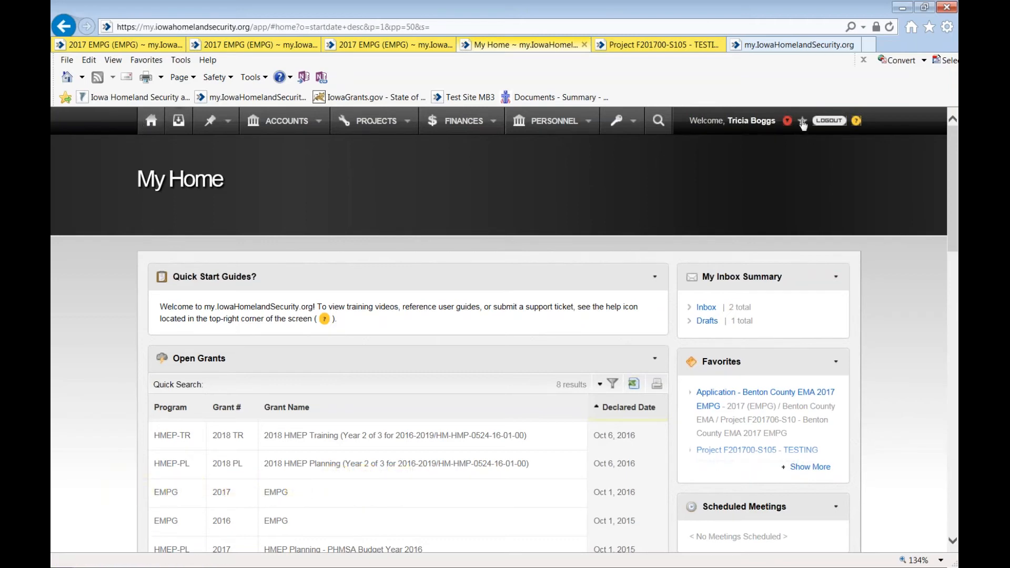
left_click(802, 122)
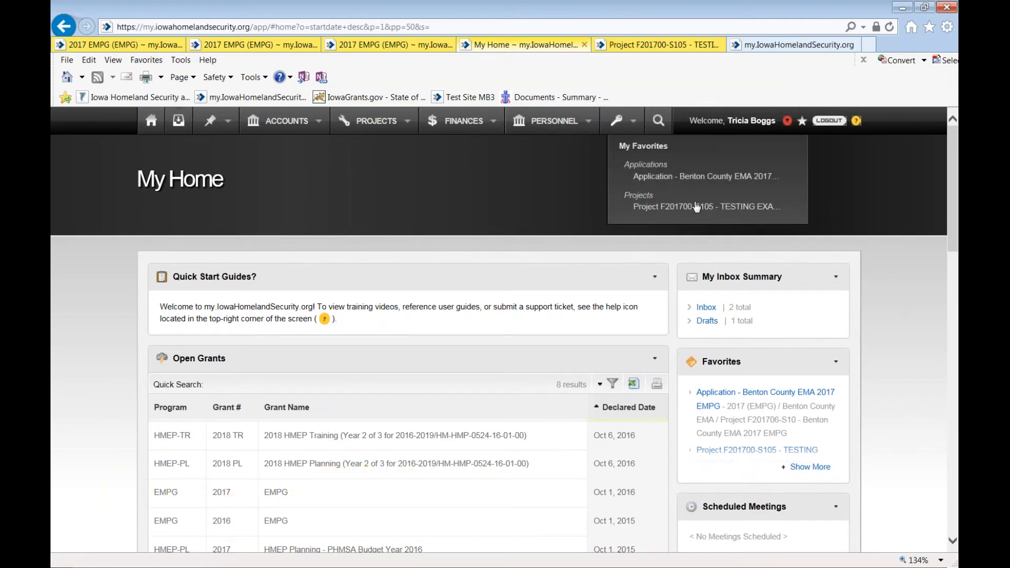
left_click(705, 206)
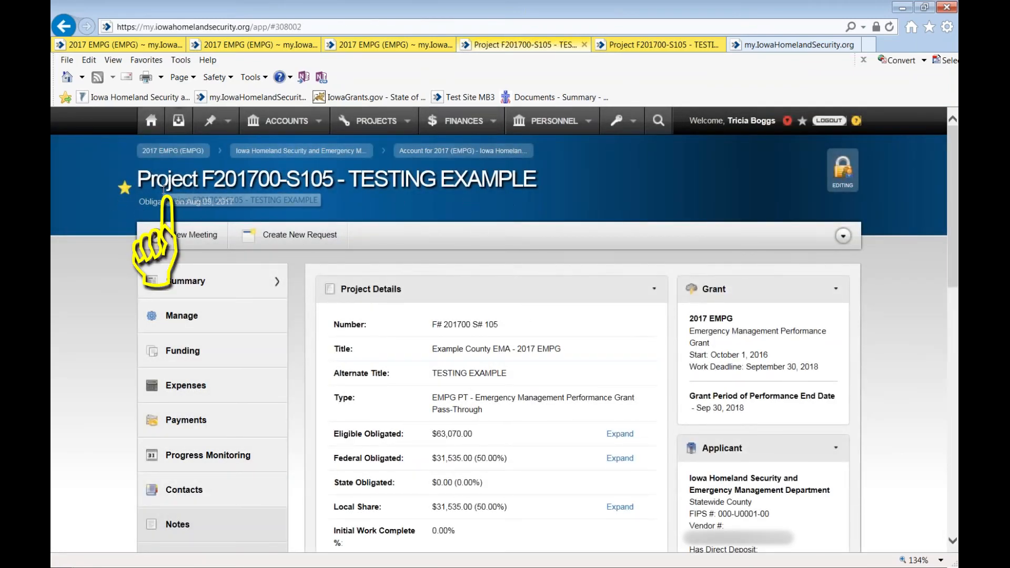
scroll("down", 3)
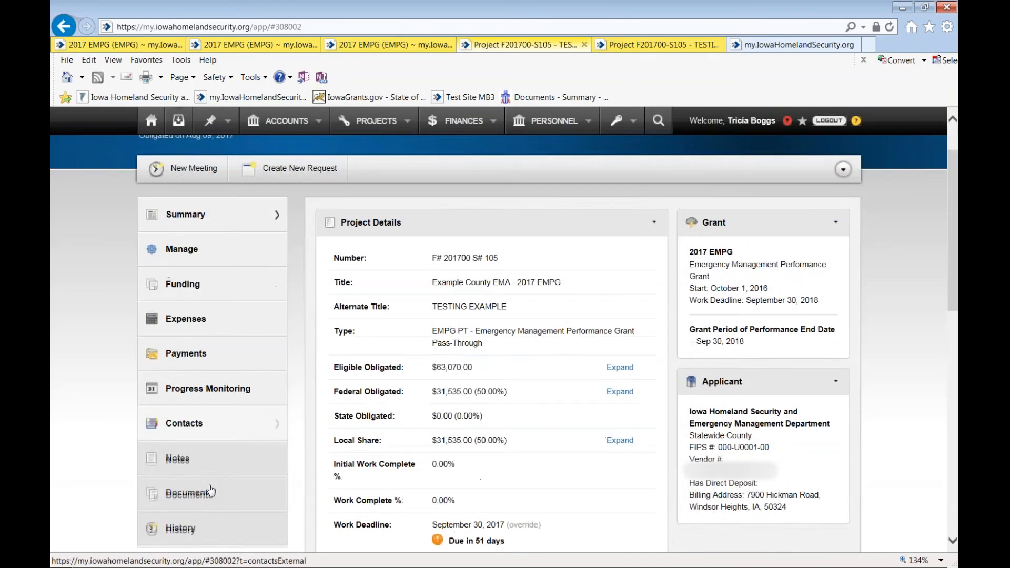
left_click(180, 529)
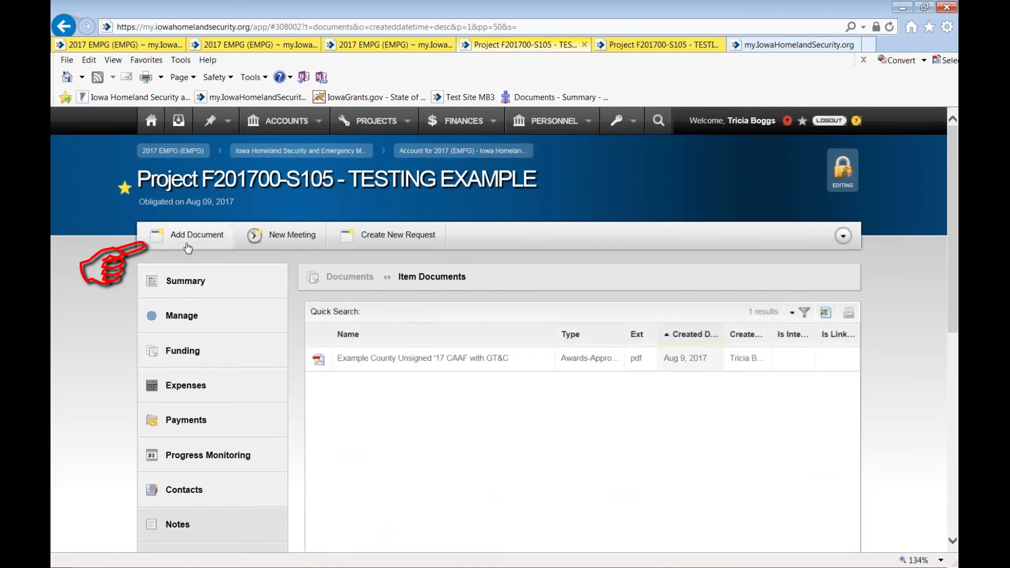
Browse to 2017 EMPG > Pass-Through > Training and select the Signed Example County '17 CAAF file.
left_click(197, 235)
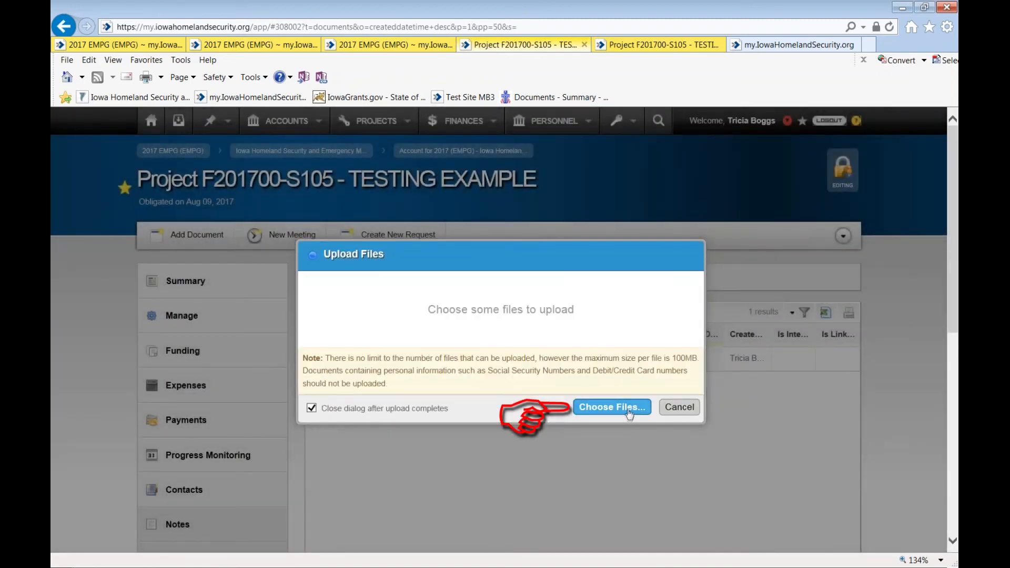
left_click(610, 406)
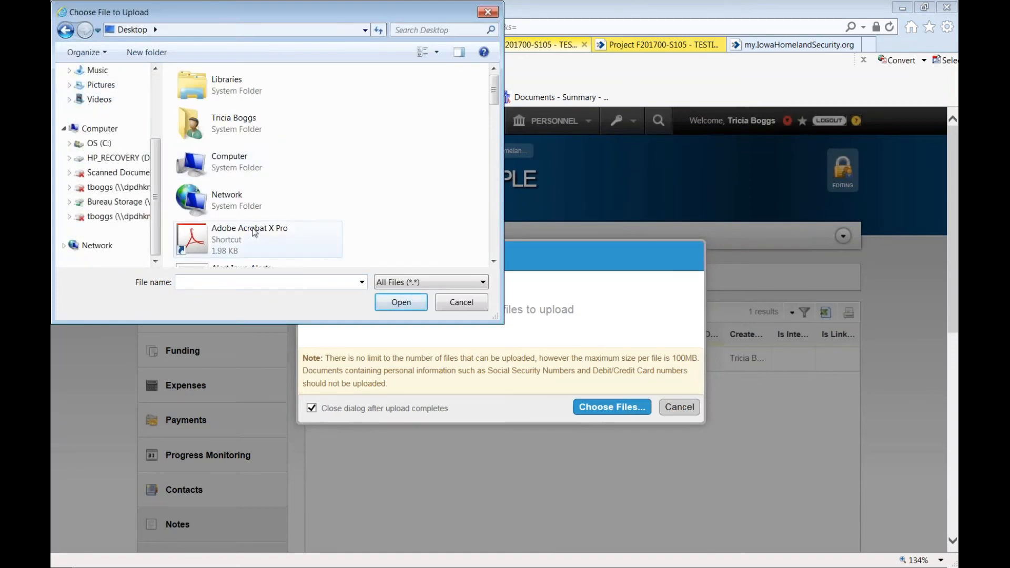
left_click(251, 239)
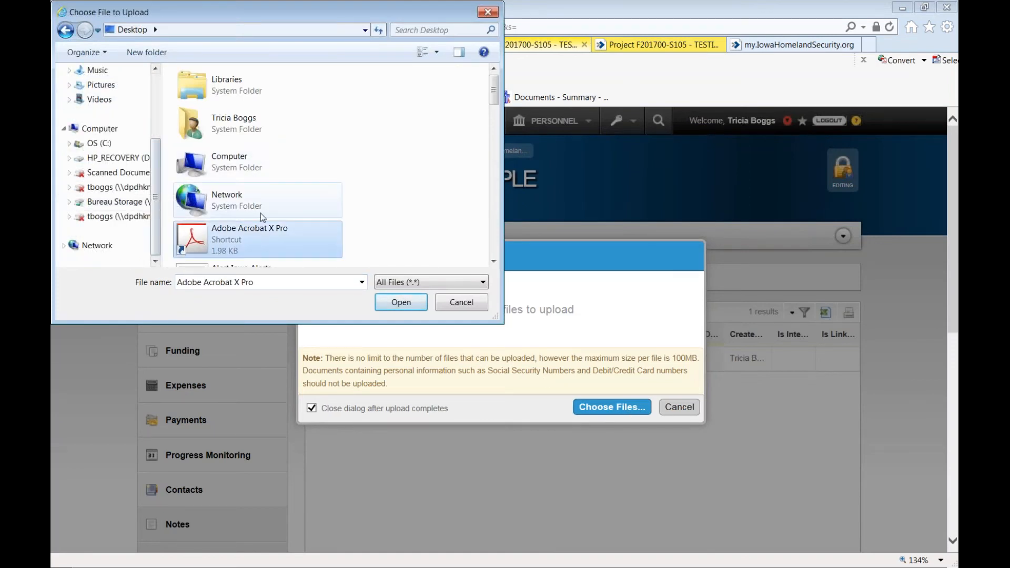
scroll("down", 3)
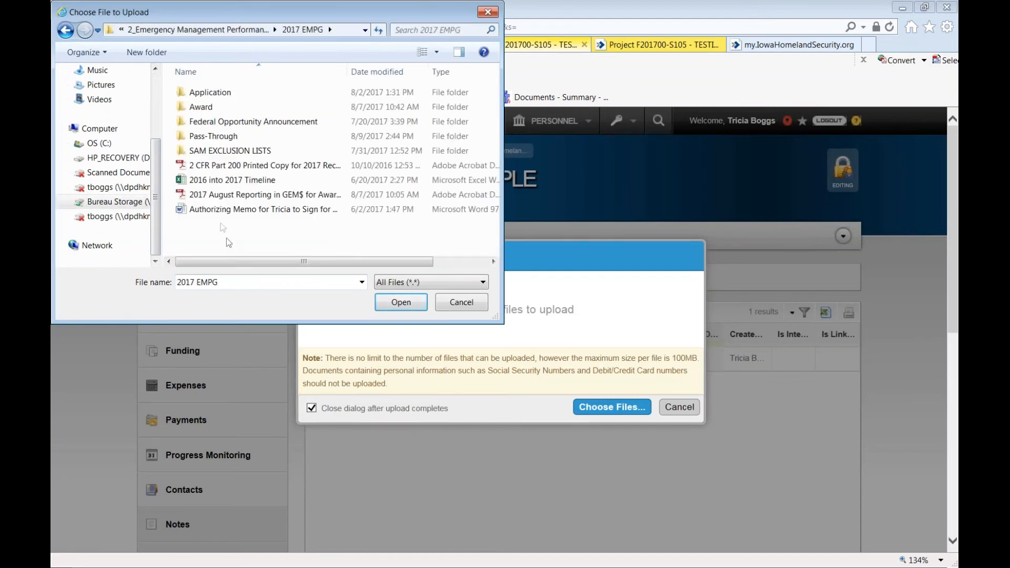
left_click(253, 122)
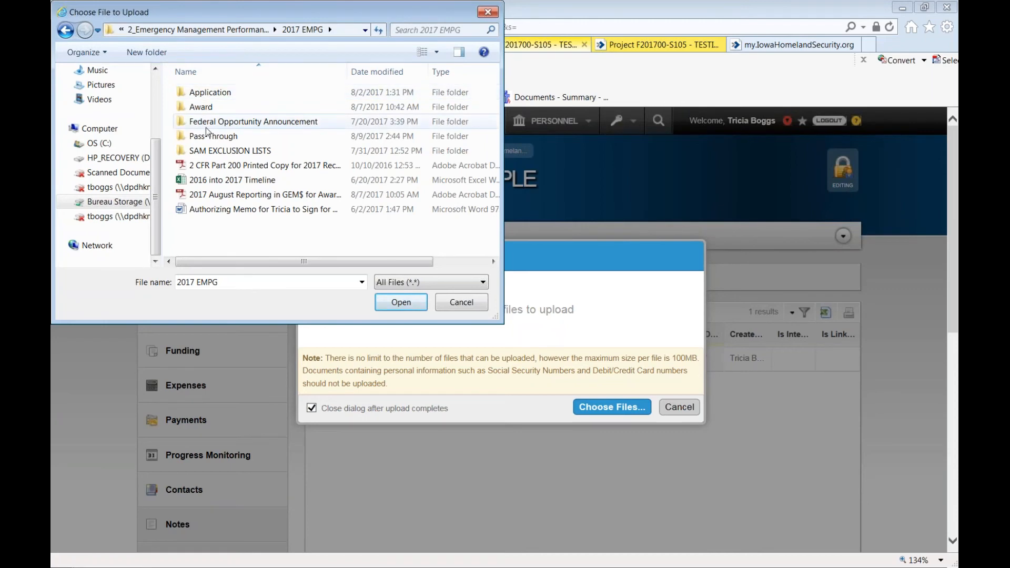
double_click(212, 136)
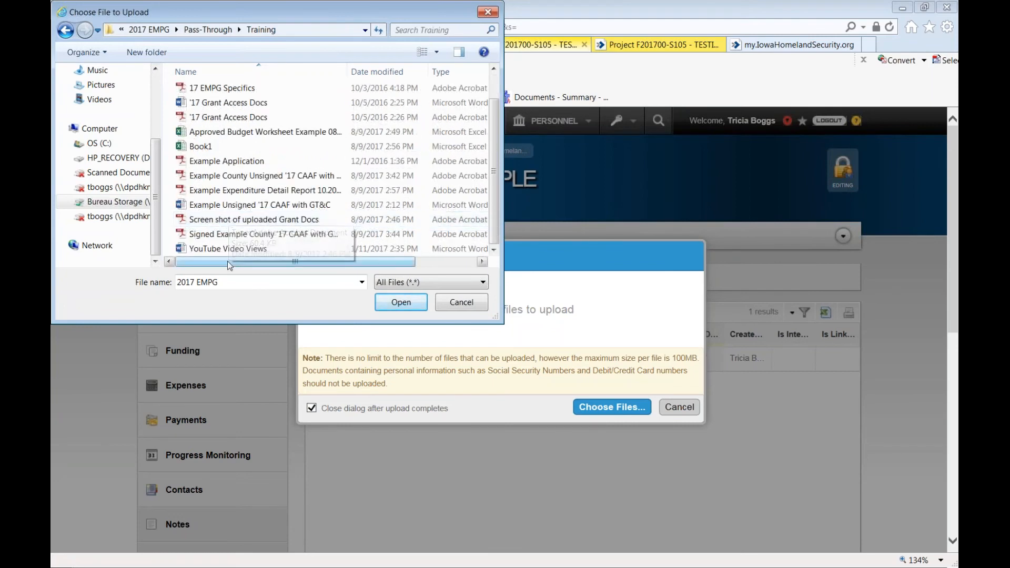
left_click(262, 234)
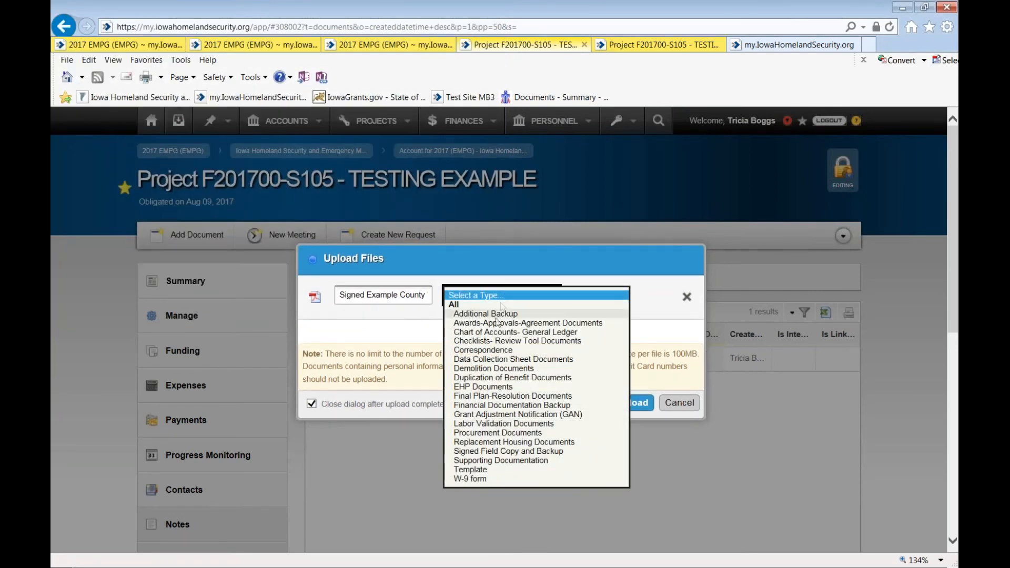
Upload the signed CAAF as an Awards-Approvals-Agreement document with Internal Only unchecked.
left_click(527, 323)
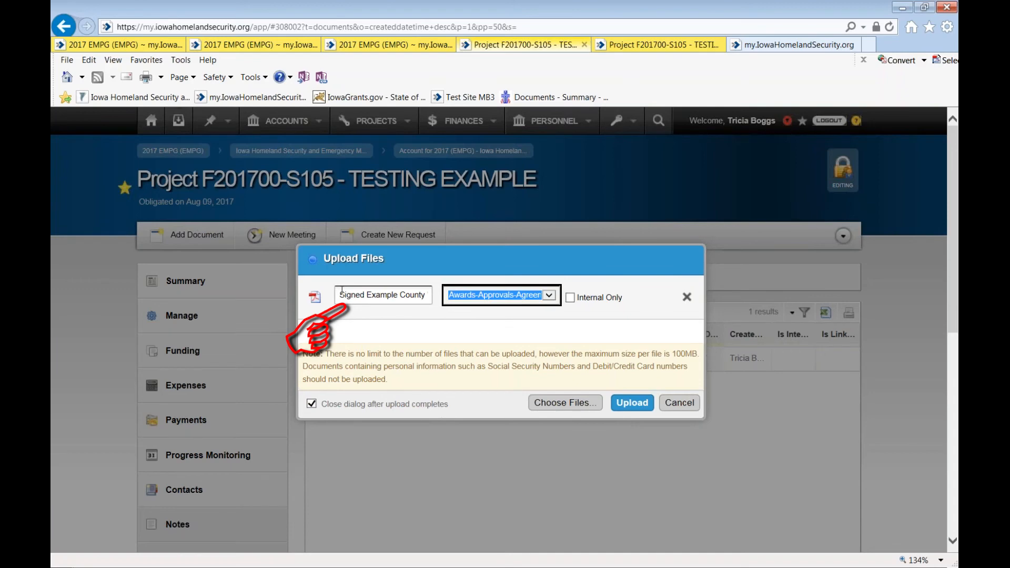
mouse_move(426, 317)
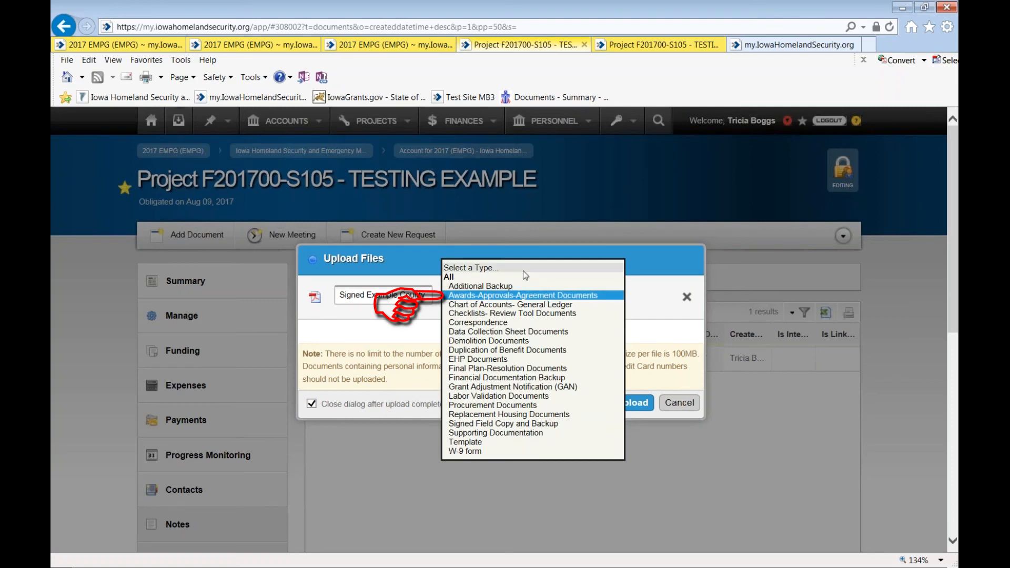
mouse_move(484, 302)
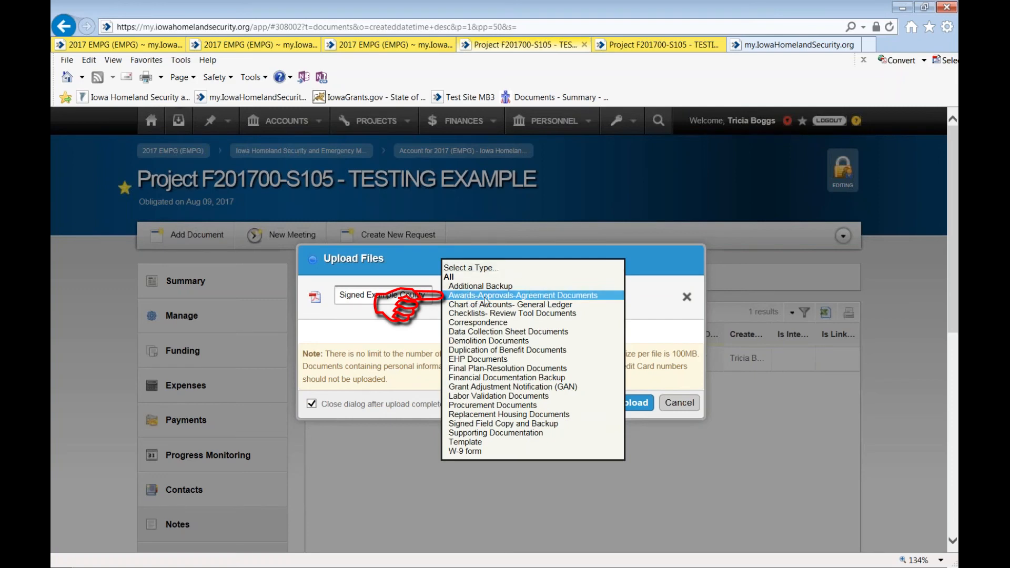
left_click(523, 294)
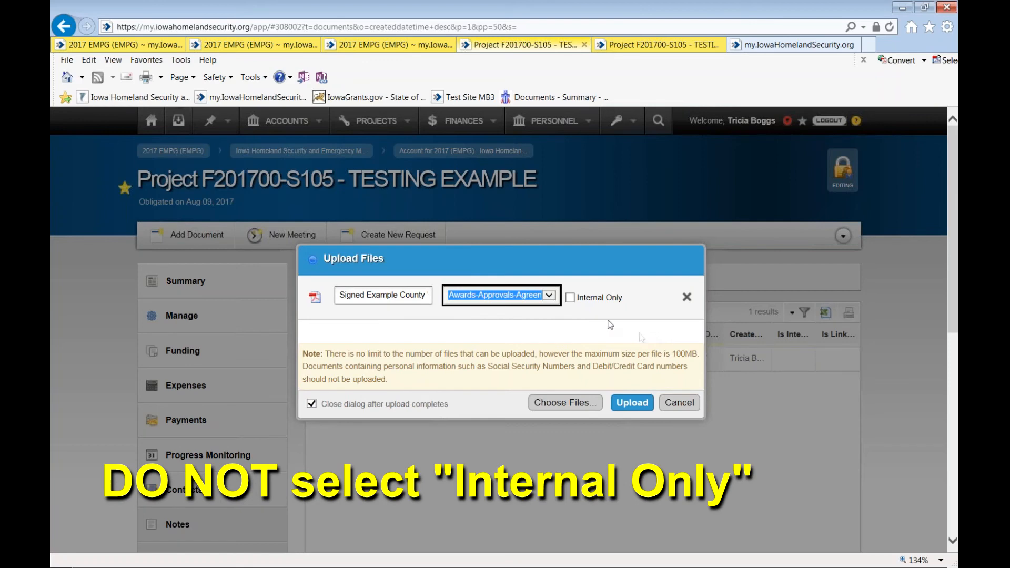
mouse_move(577, 315)
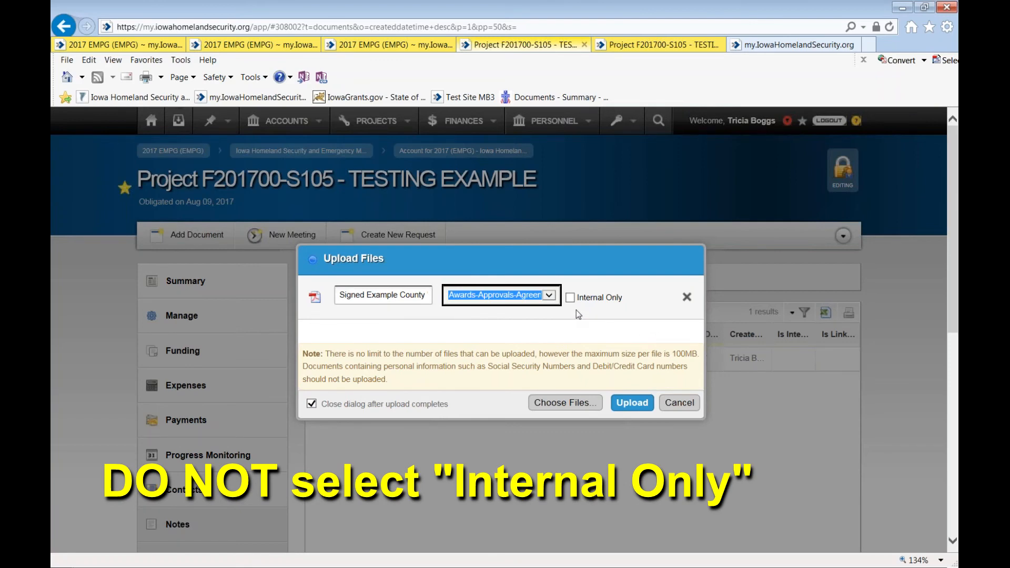
mouse_move(582, 246)
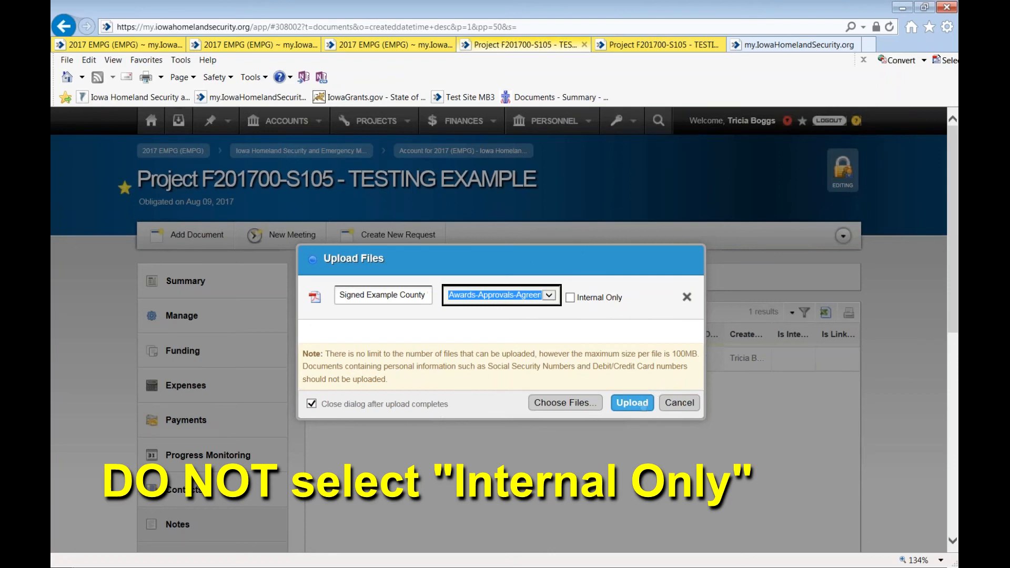
left_click(631, 403)
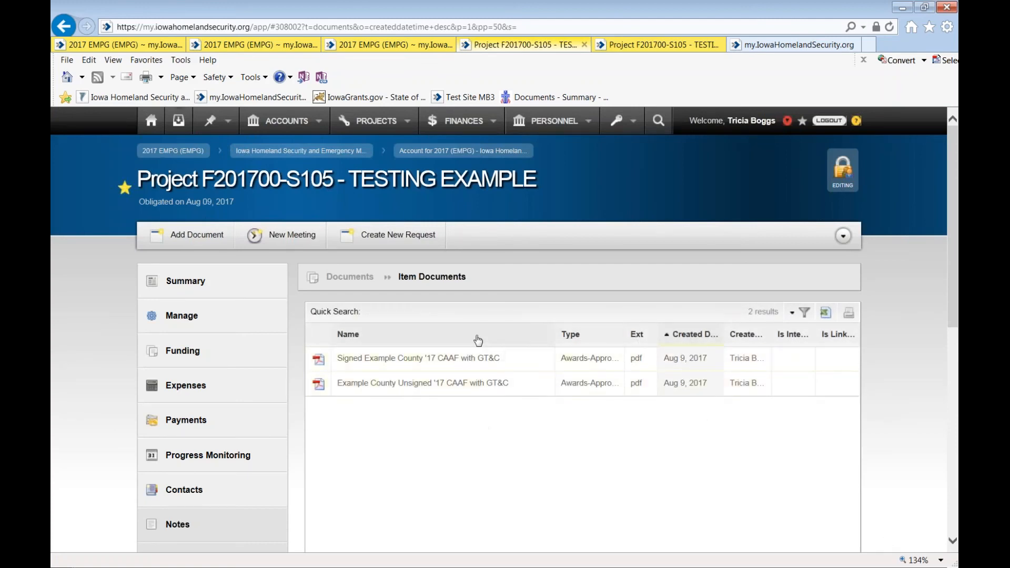
mouse_move(421, 383)
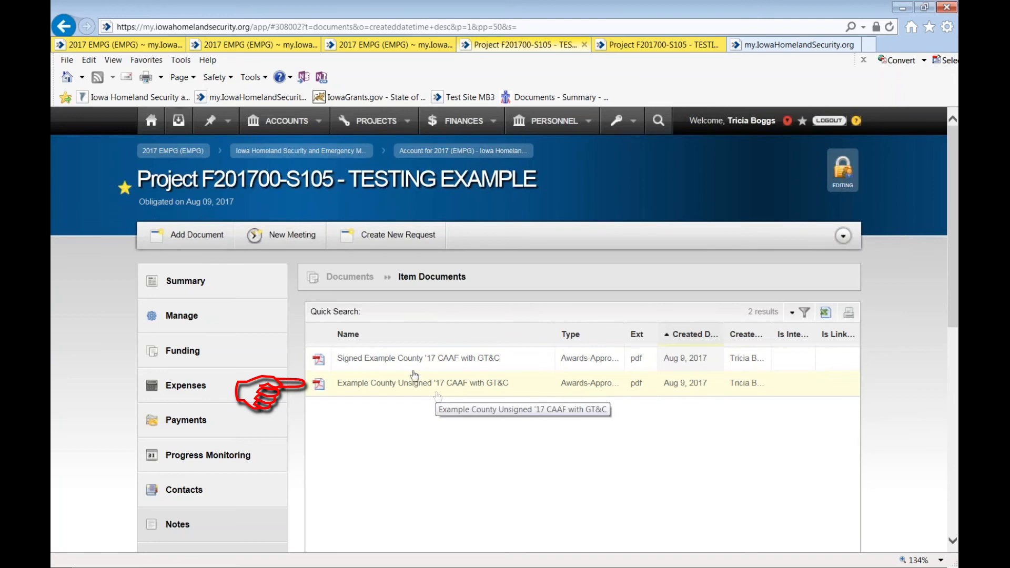
mouse_move(907, 377)
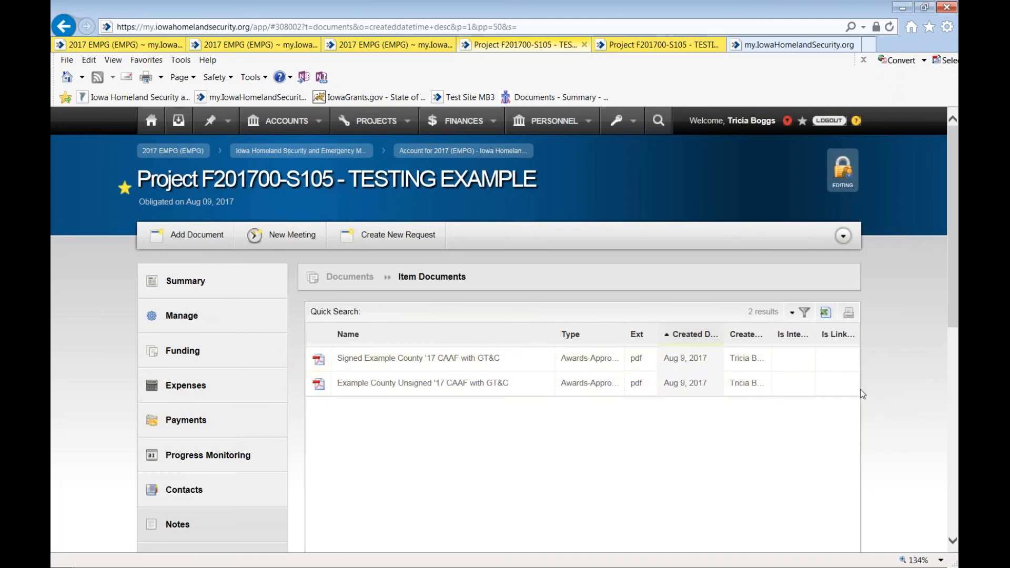
scroll("down", 3)
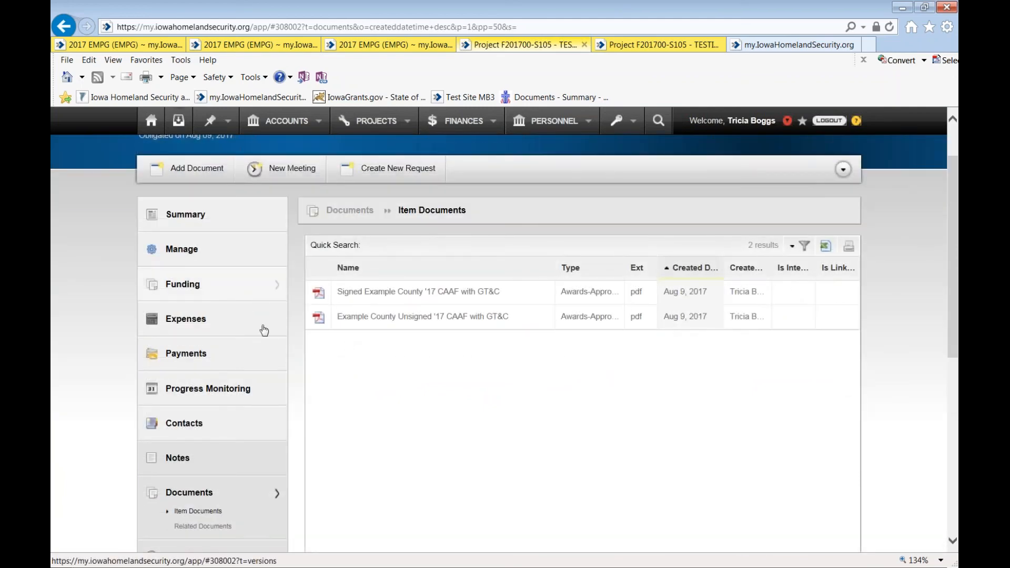
scroll("up", 3)
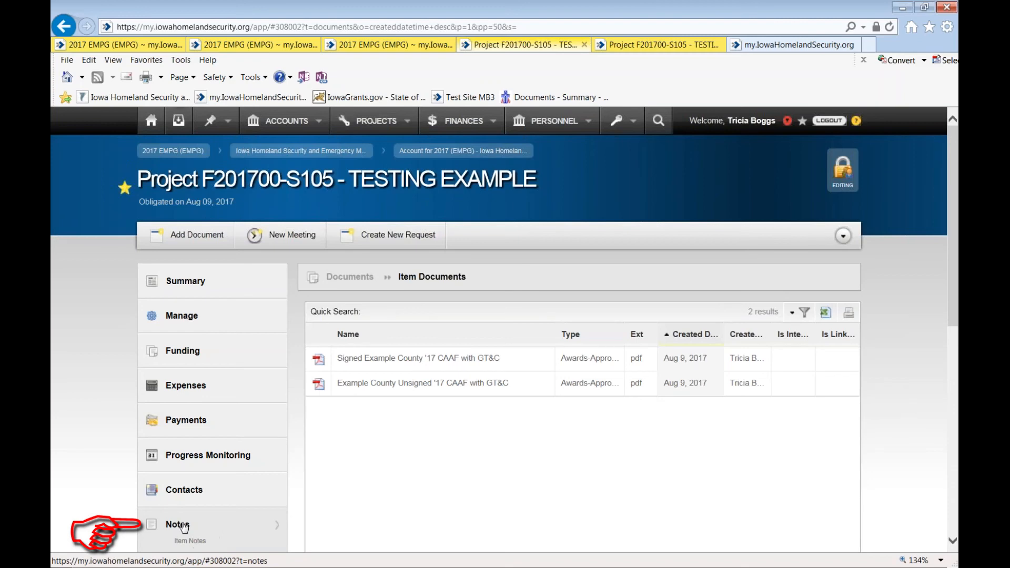
Start a new project note visible to internal and external viewers.
left_click(176, 524)
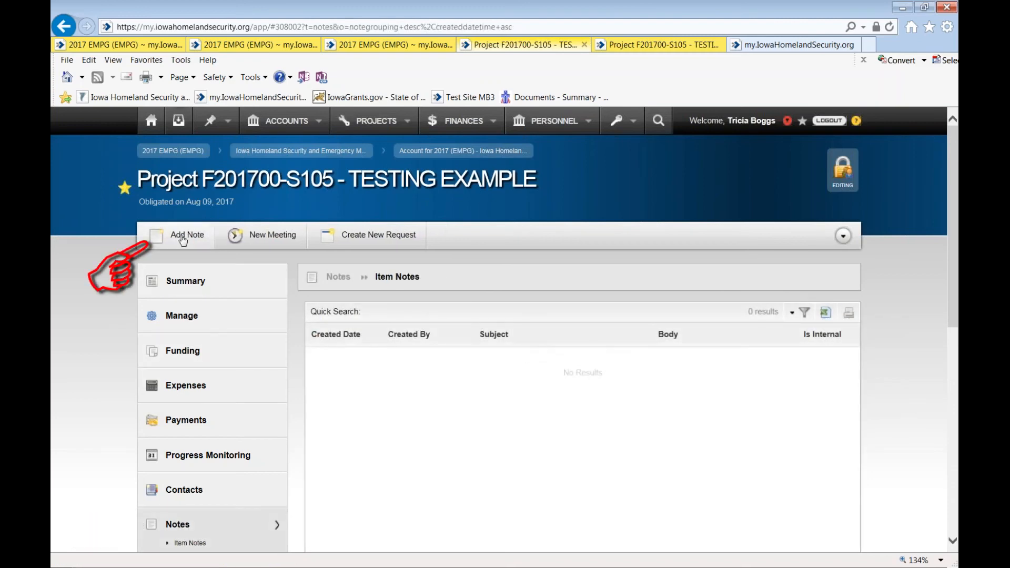
left_click(186, 235)
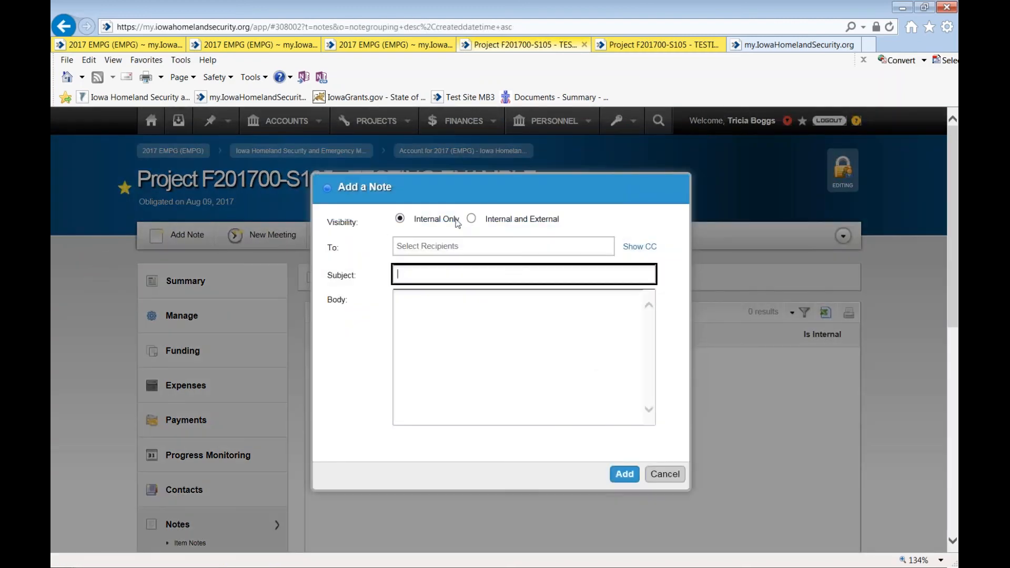
left_click(471, 219)
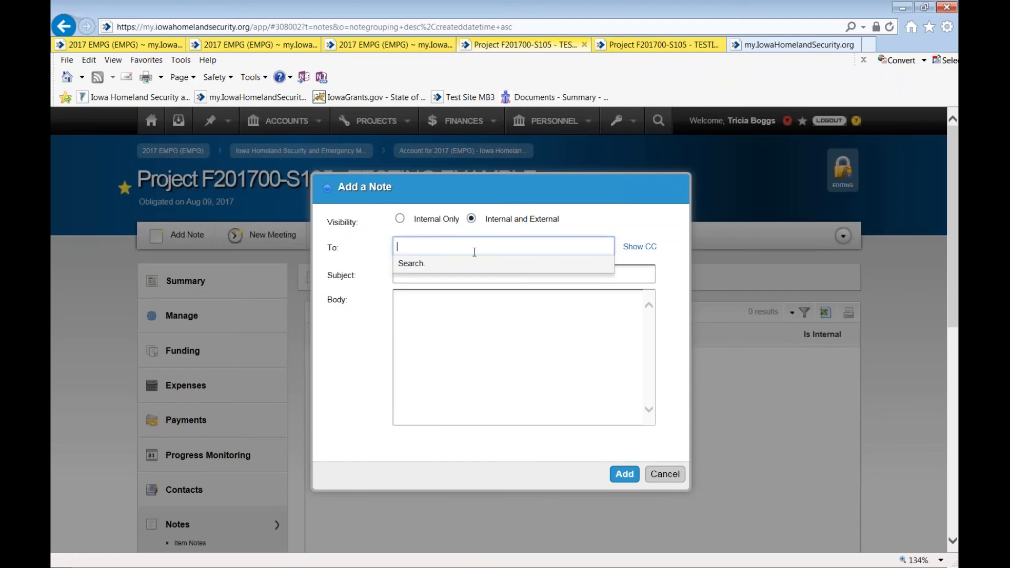
Address the note to Boggs, subject 'Signed Award', saying the CAAF with GT&C document was signed and uploaded, and add it.
type("boggs")
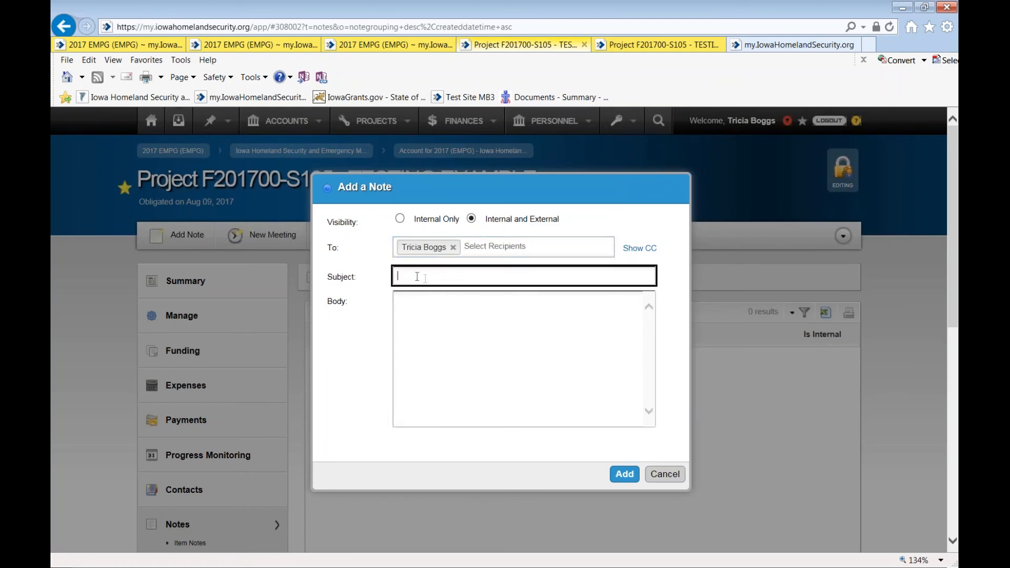
type("Signed Award Uploaded")
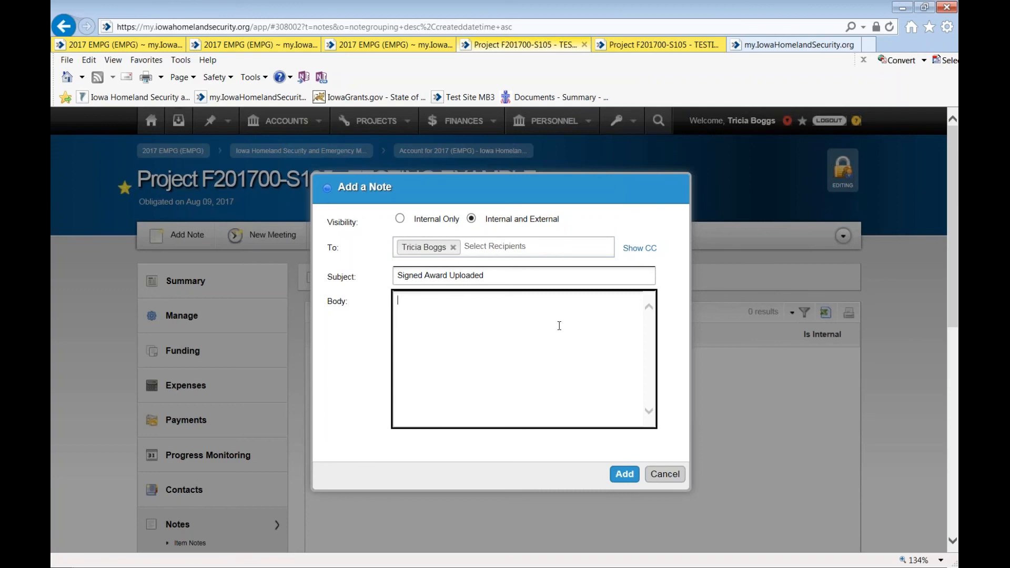
type("The CAAF with GT&C d")
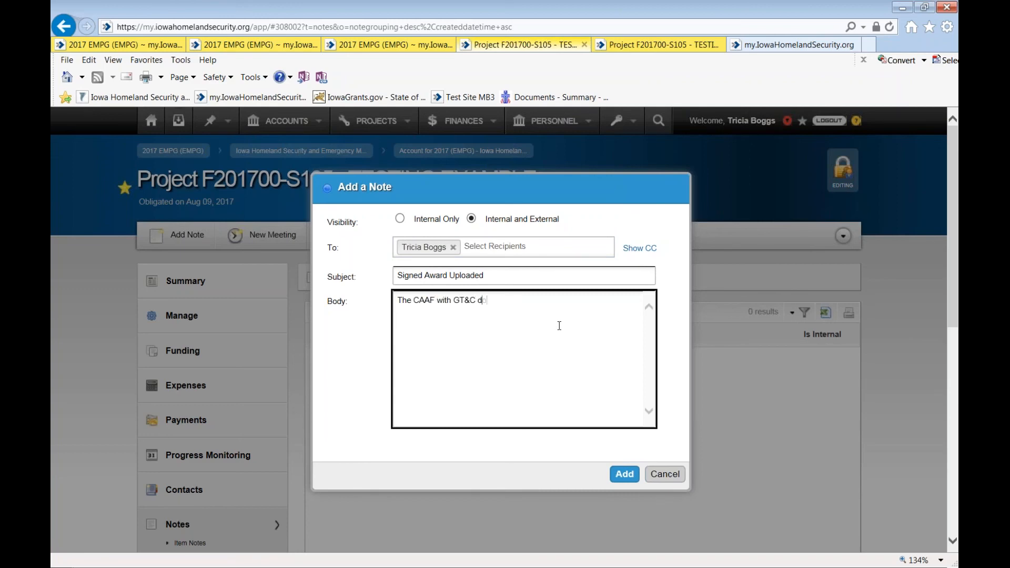
type("ocument has been signed and uploaded.")
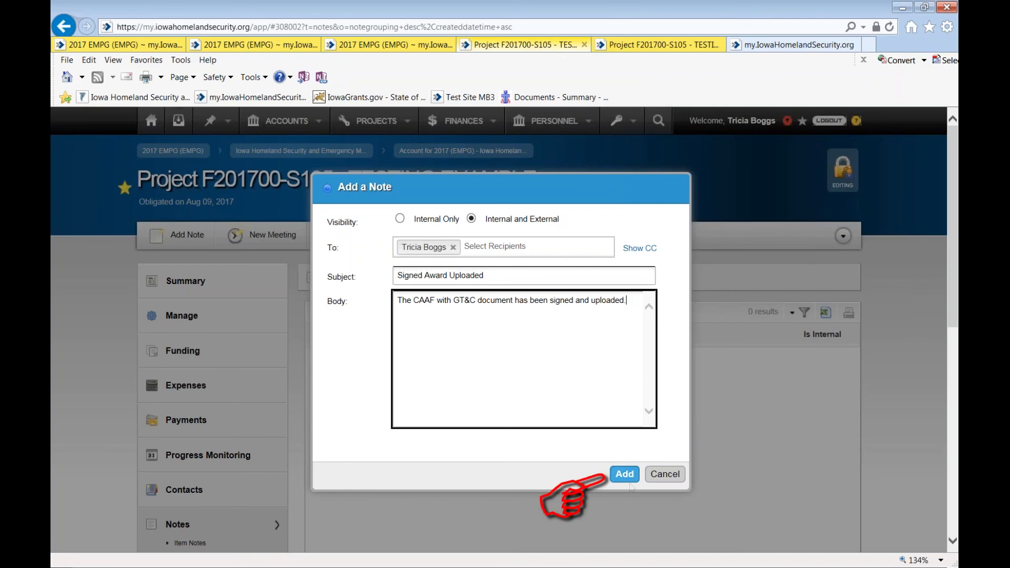
left_click(622, 474)
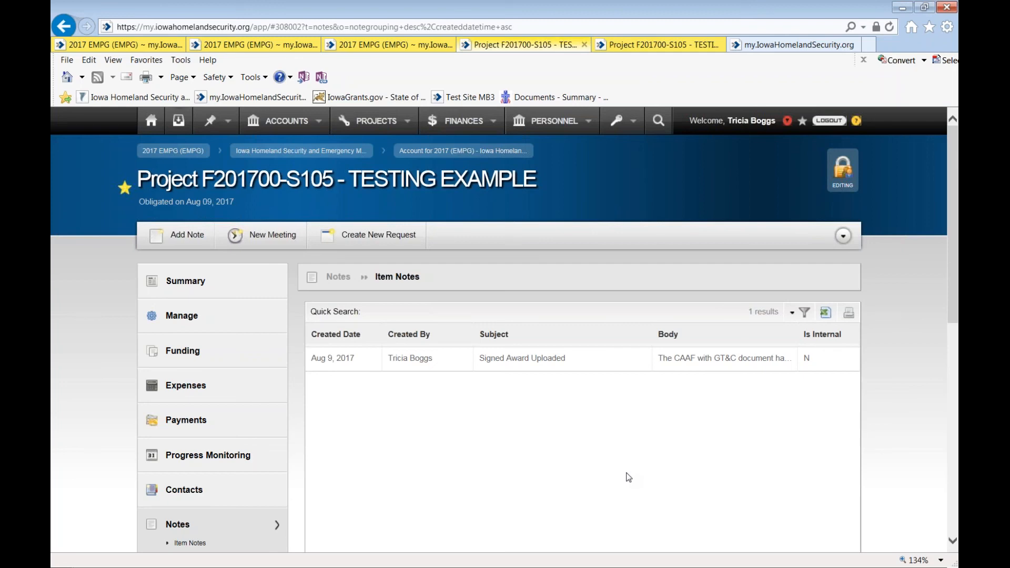
mouse_move(802, 381)
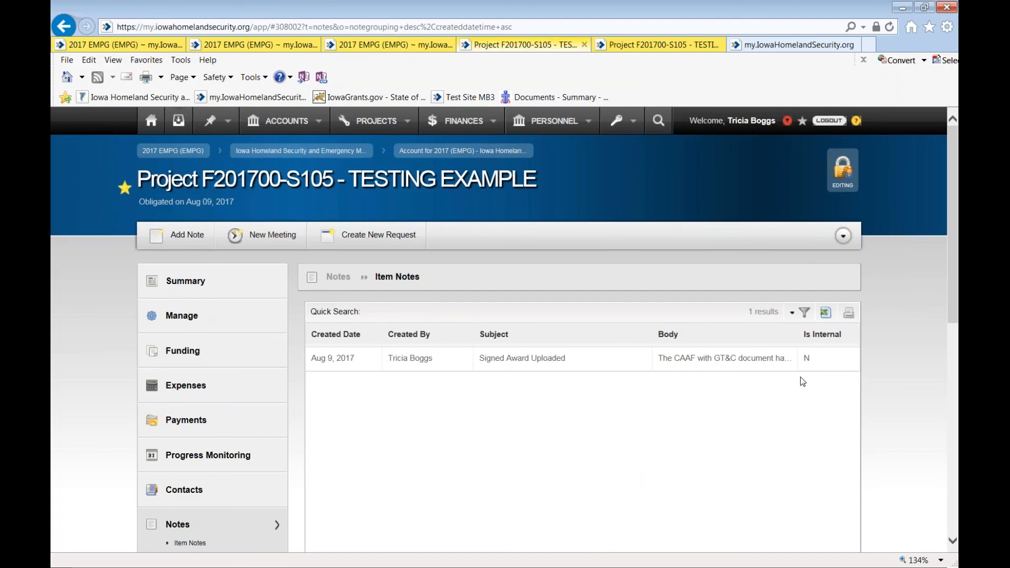